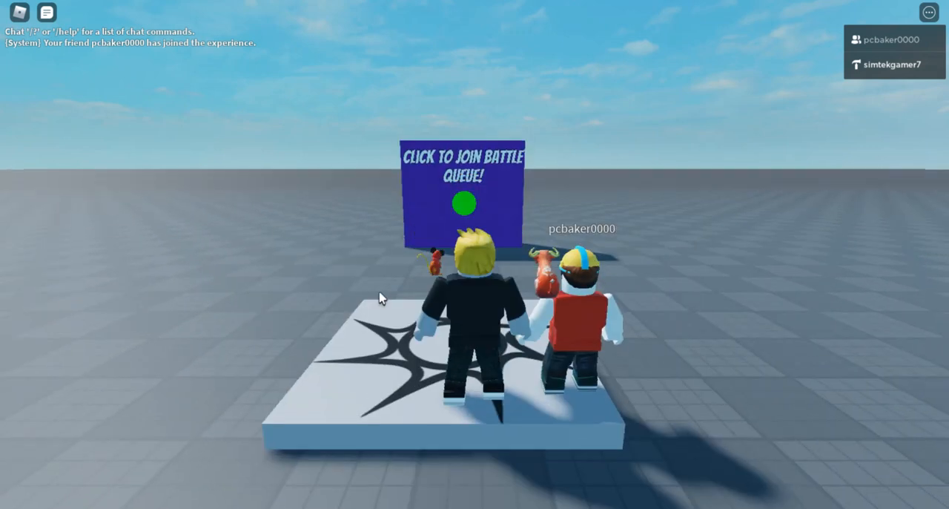
{"action": "mouse_move", "coordinate": [403, 264]}
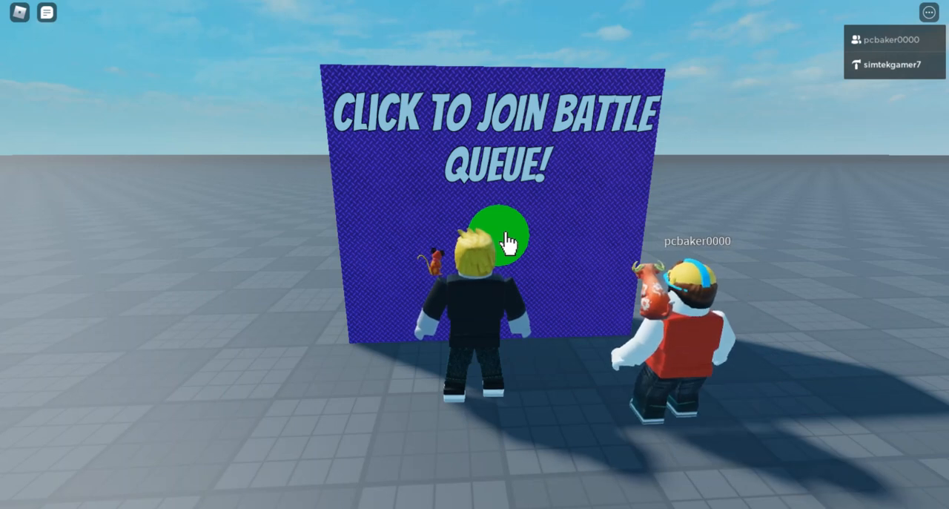
- Press the green join button on the 'Click to join battle queue' wall twice
{"action": "left_click", "coordinate": [500, 236]}
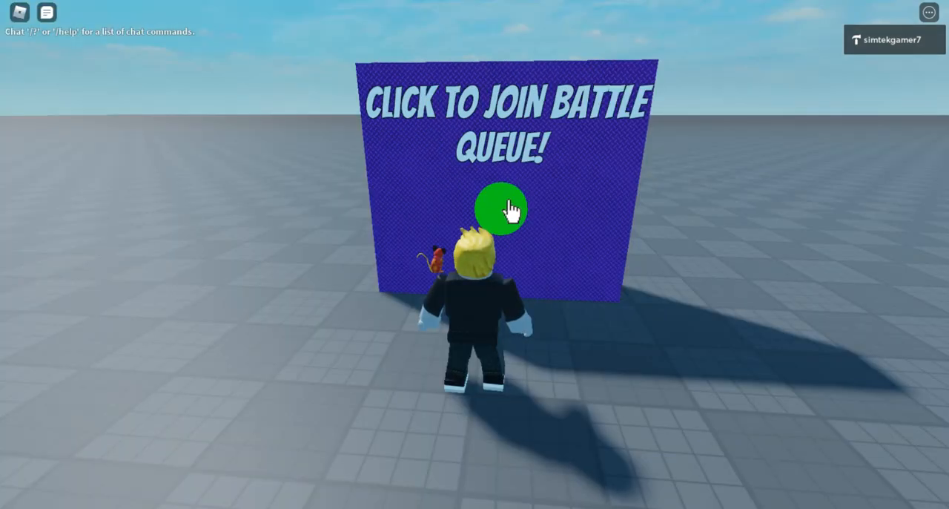
{"action": "left_click", "coordinate": [501, 210]}
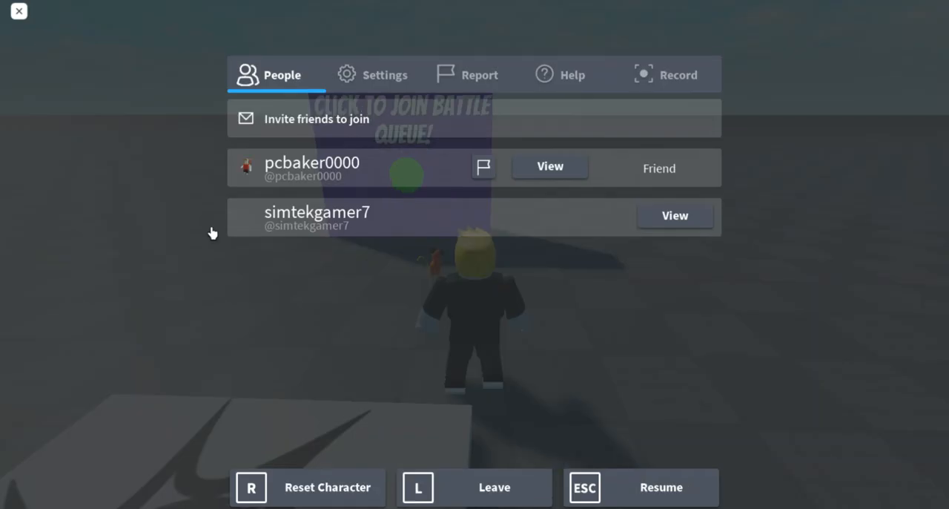
- Choose Leave from the game menu and confirm leaving the experience
{"action": "left_click", "coordinate": [474, 487]}
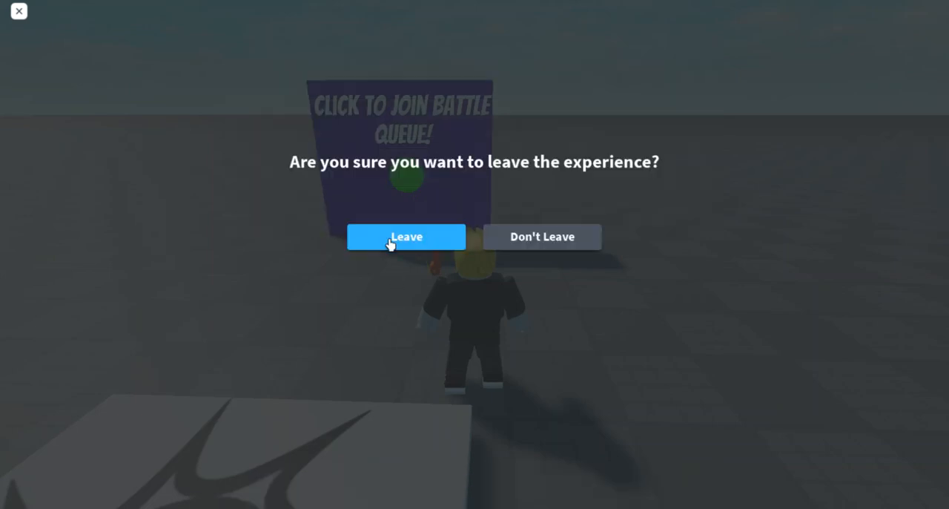
{"action": "left_click", "coordinate": [405, 236]}
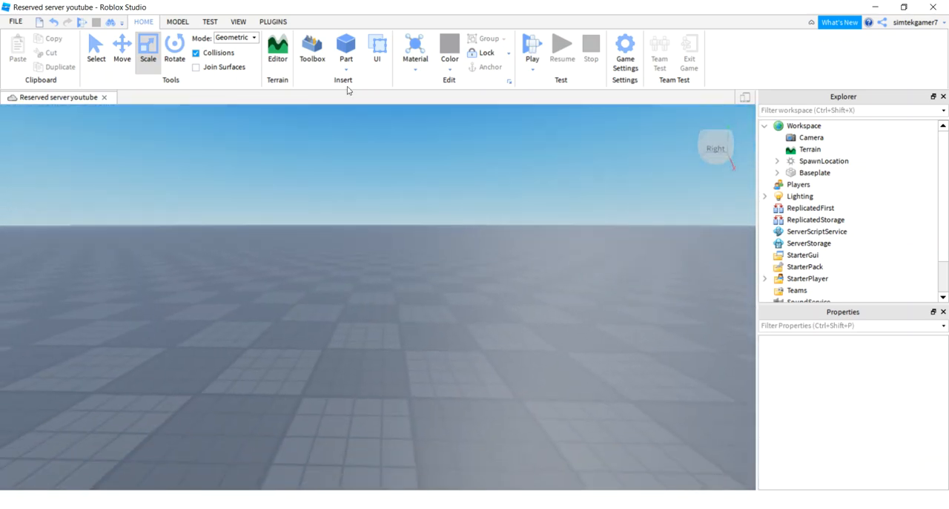
- Insert a block part and rename it MapWall in the Explorer
{"action": "left_click", "coordinate": [345, 48]}
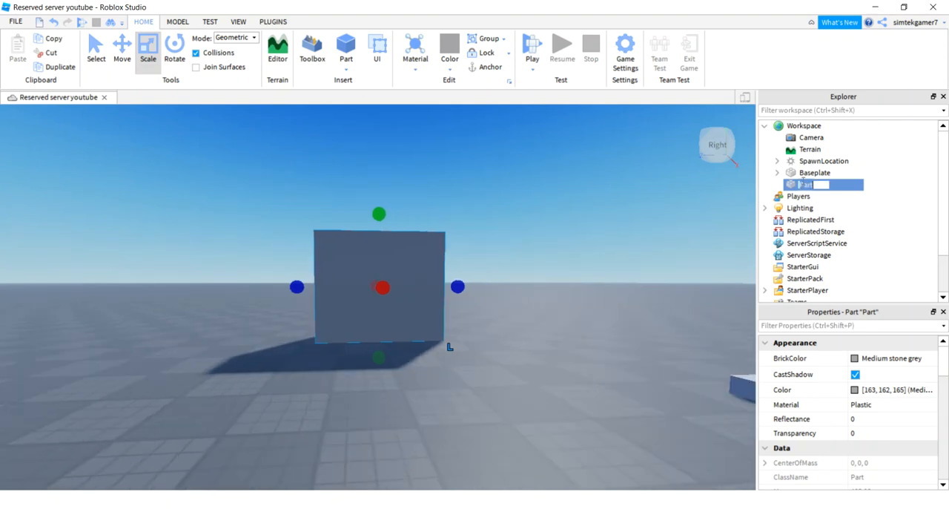
{"action": "type", "text": "MapSelec"}
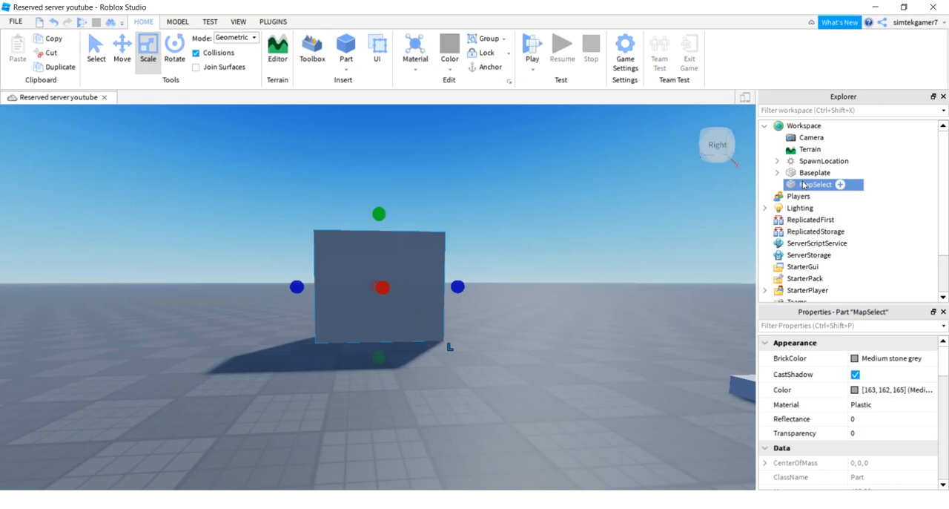
{"action": "double_click", "coordinate": [815, 184]}
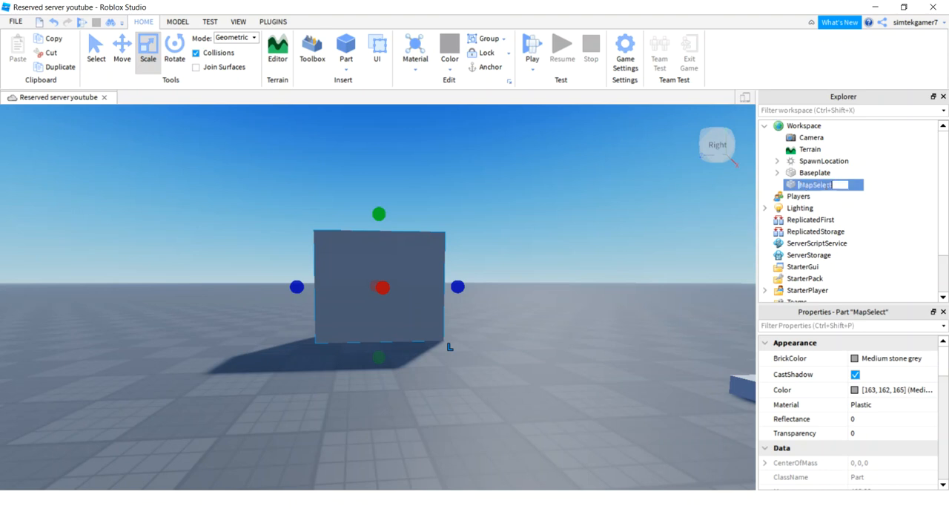
{"action": "type", "text": "MapWall"}
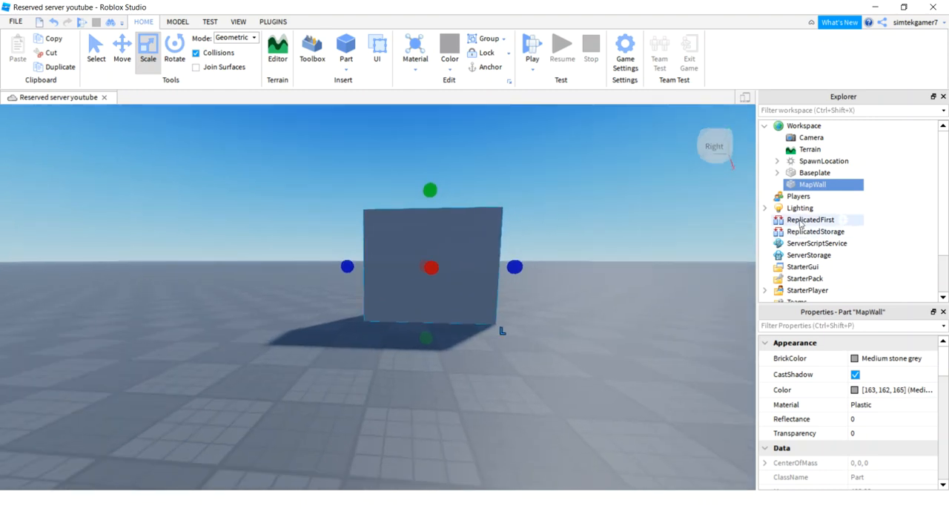
- Insert a SurfaceGui into MapWall with a TextLabel inside it
{"action": "left_click", "coordinate": [835, 185]}
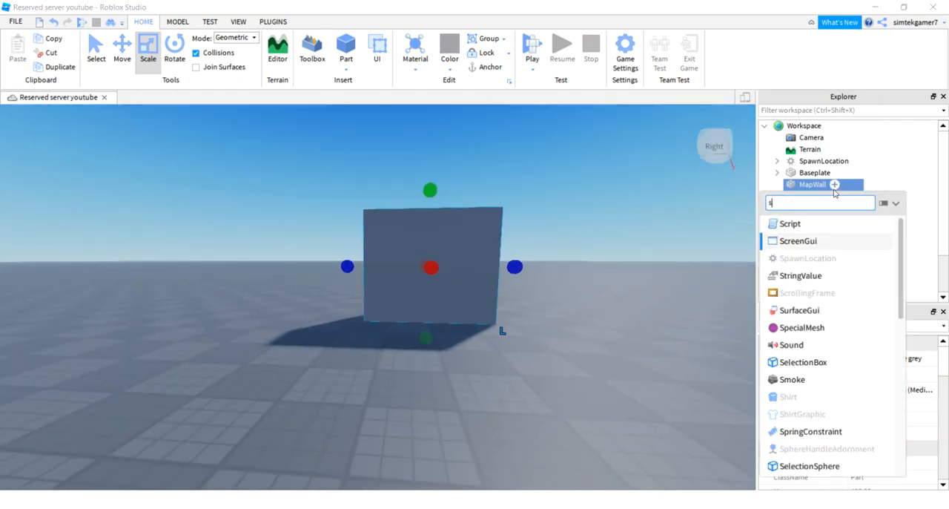
{"action": "mouse_move", "coordinate": [800, 310]}
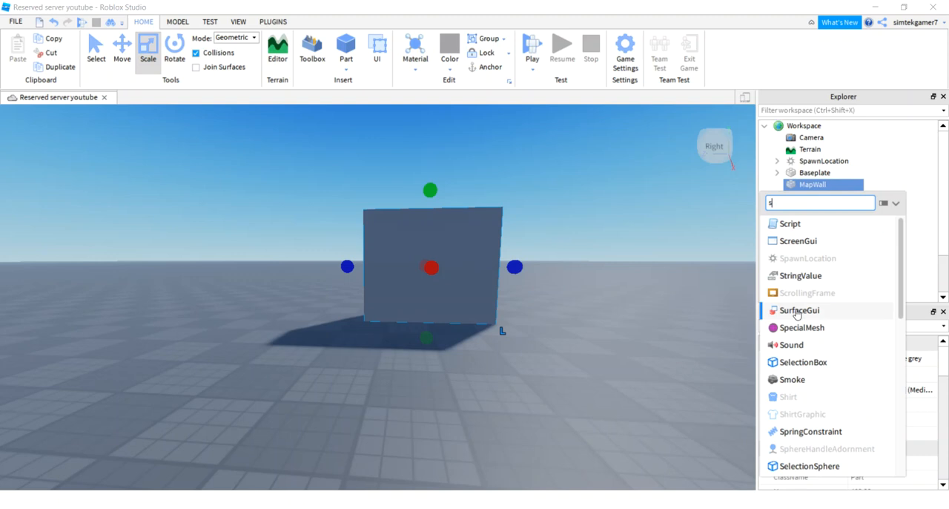
{"action": "left_click", "coordinate": [800, 310]}
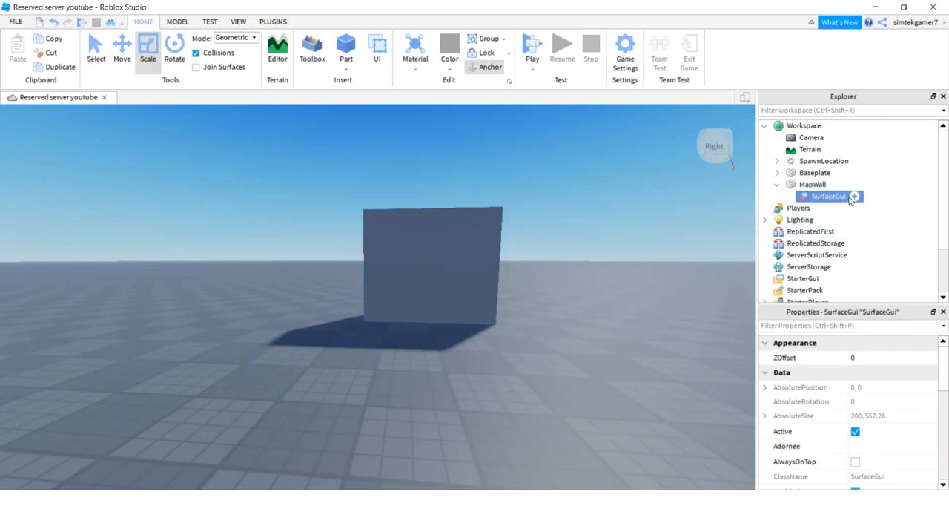
{"action": "left_click", "coordinate": [855, 197]}
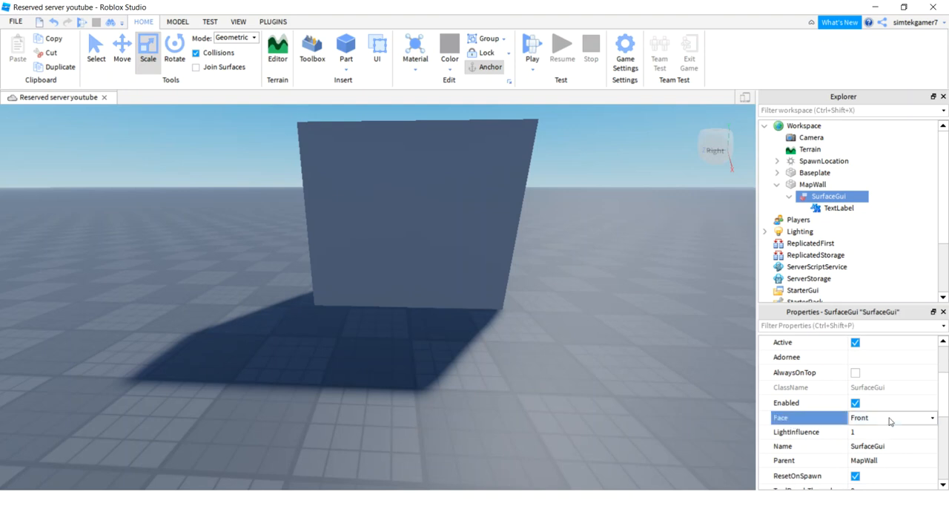
- Set the SurfaceGui Face to Right, then select the TextLabel
{"action": "left_click", "coordinate": [932, 417]}
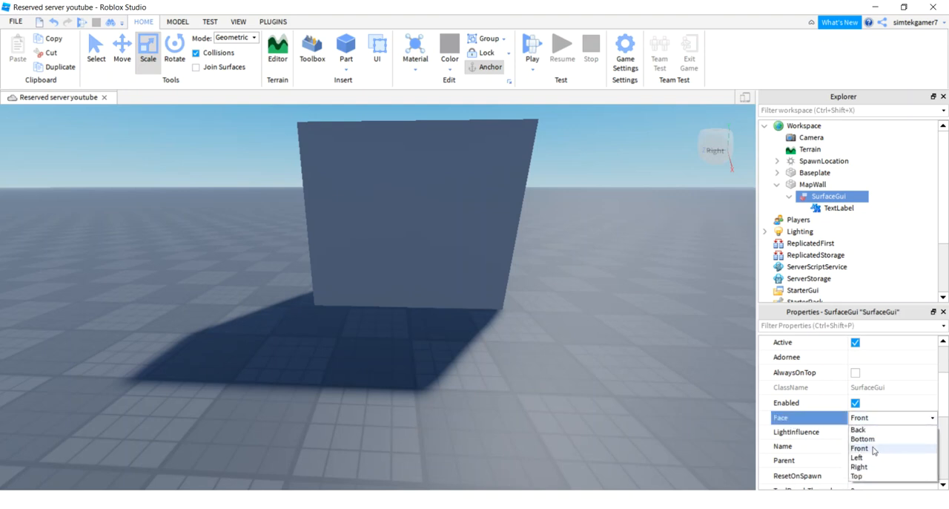
{"action": "left_click", "coordinate": [857, 457]}
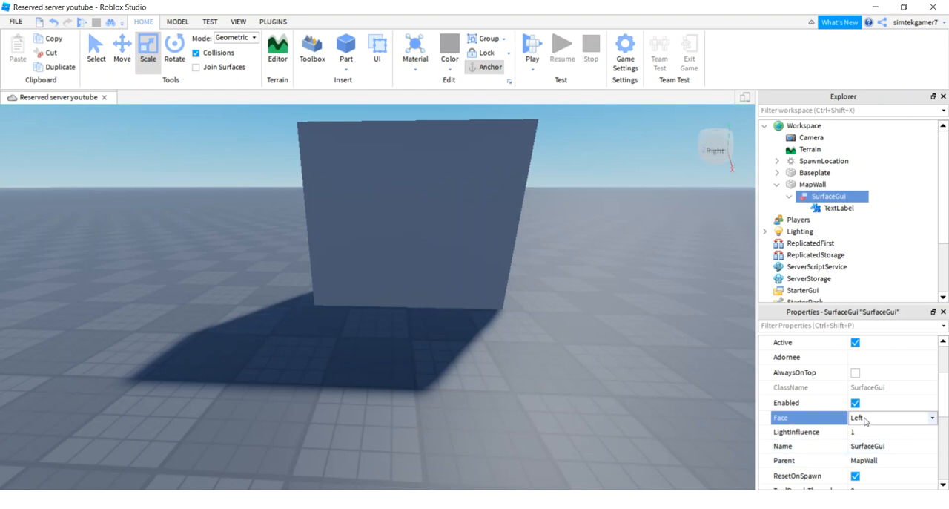
{"action": "left_click", "coordinate": [890, 417]}
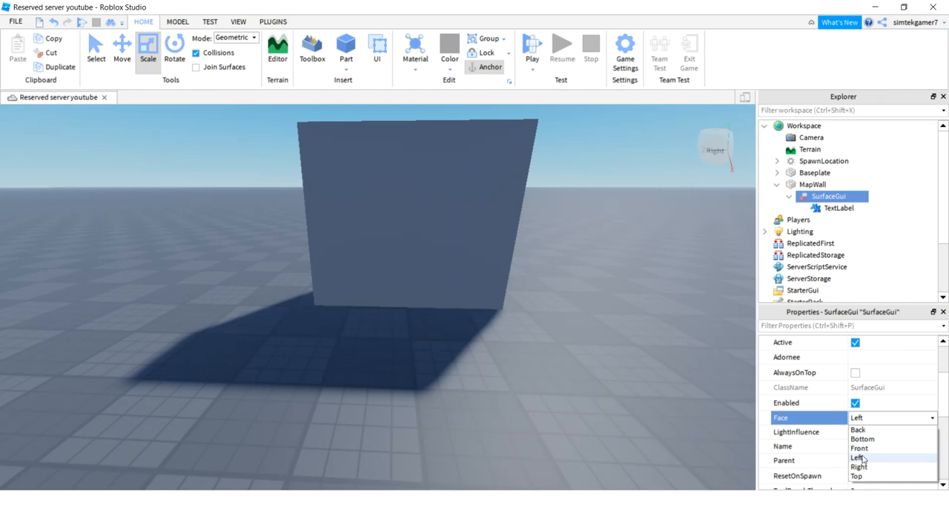
{"action": "left_click", "coordinate": [860, 466]}
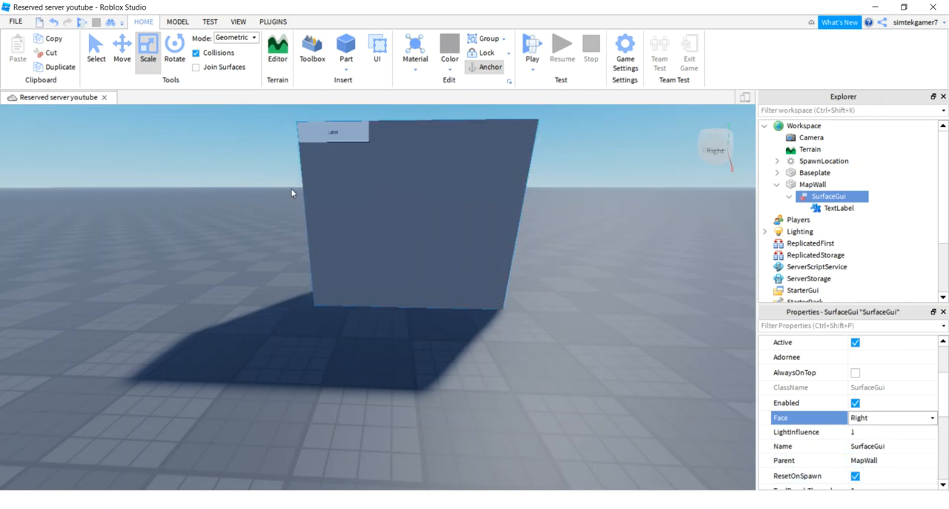
{"action": "left_click", "coordinate": [839, 208]}
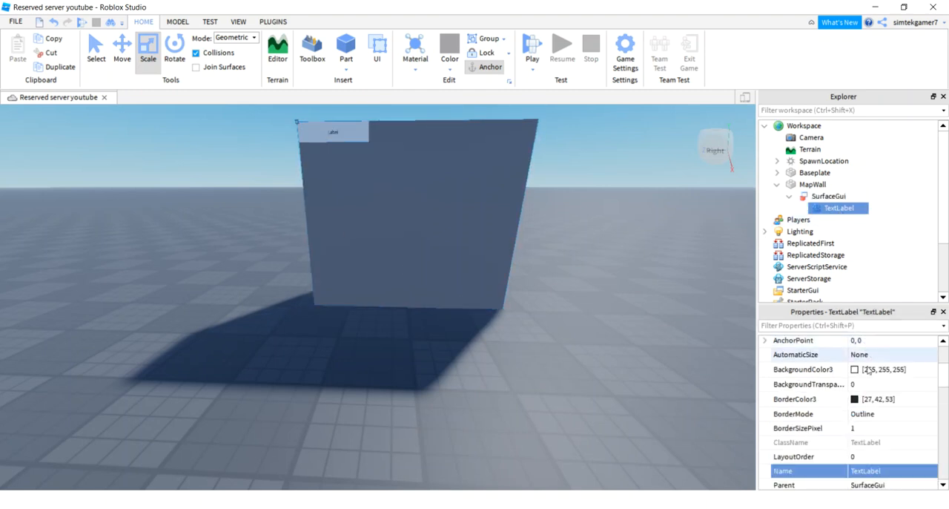
- Give the TextLabel Size {1,0},{0.2,0}, Bangers font, text 'Click Button to Join Queue', and TextScaled
{"action": "scroll", "scroll_direction": "down", "scroll_amount": 3}
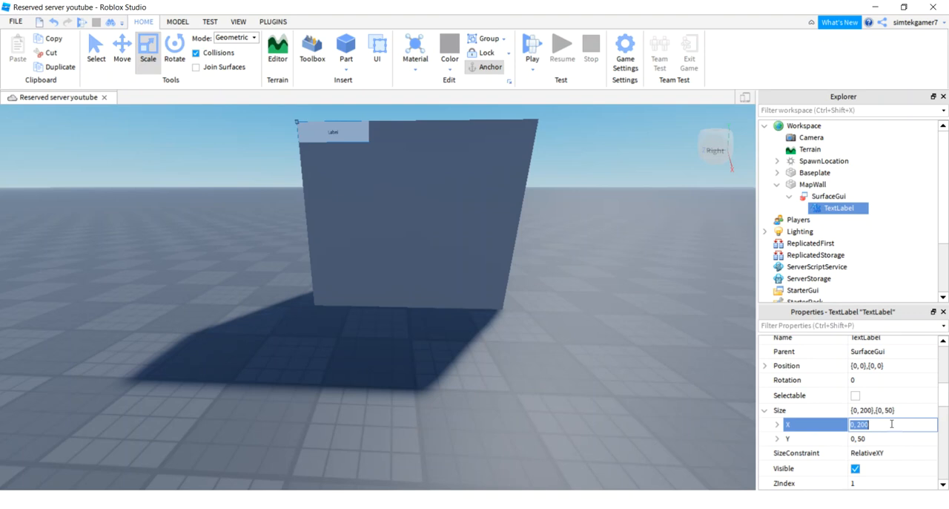
{"action": "type", "text": "1,"}
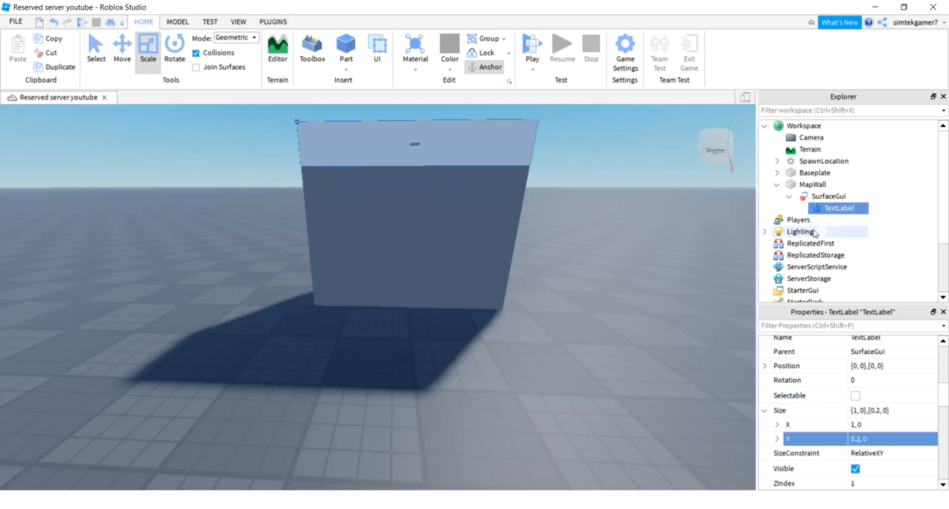
{"action": "scroll", "scroll_direction": "down", "scroll_amount": 3}
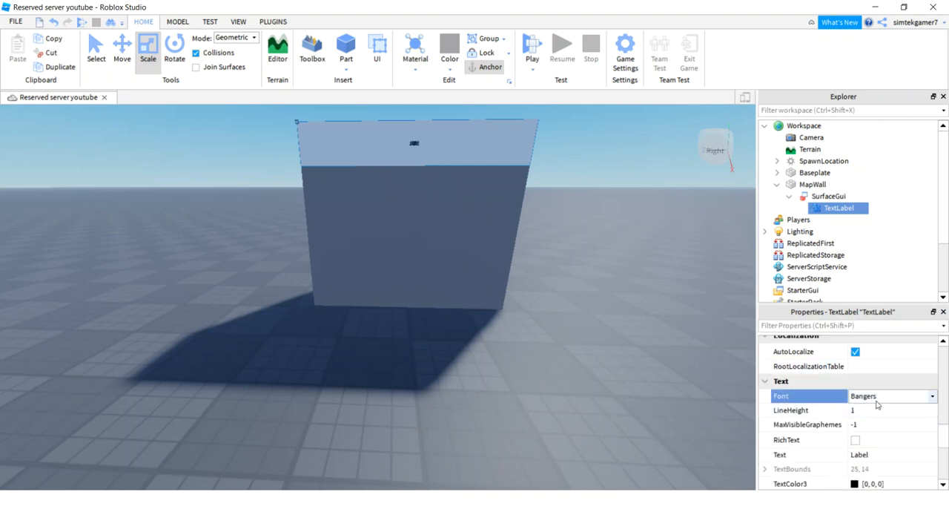
{"action": "scroll", "scroll_direction": "down", "scroll_amount": 3}
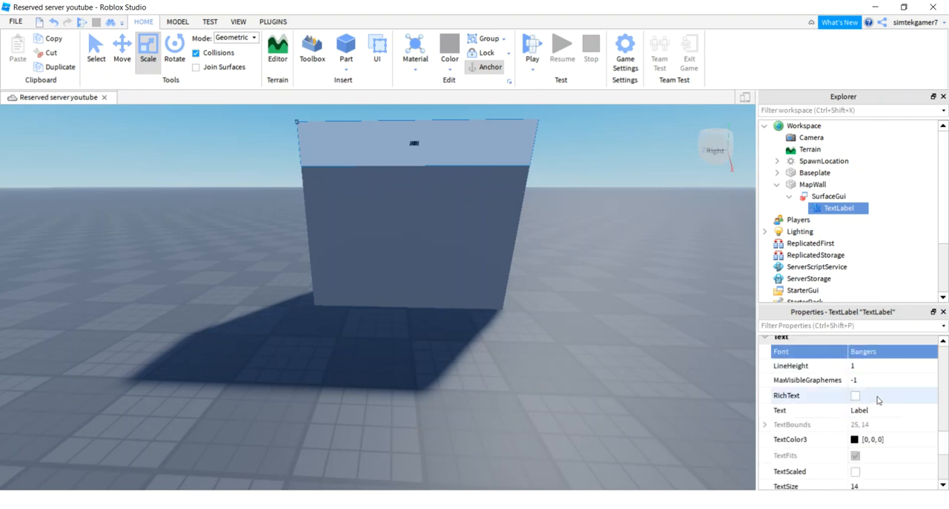
{"action": "left_click", "coordinate": [890, 410]}
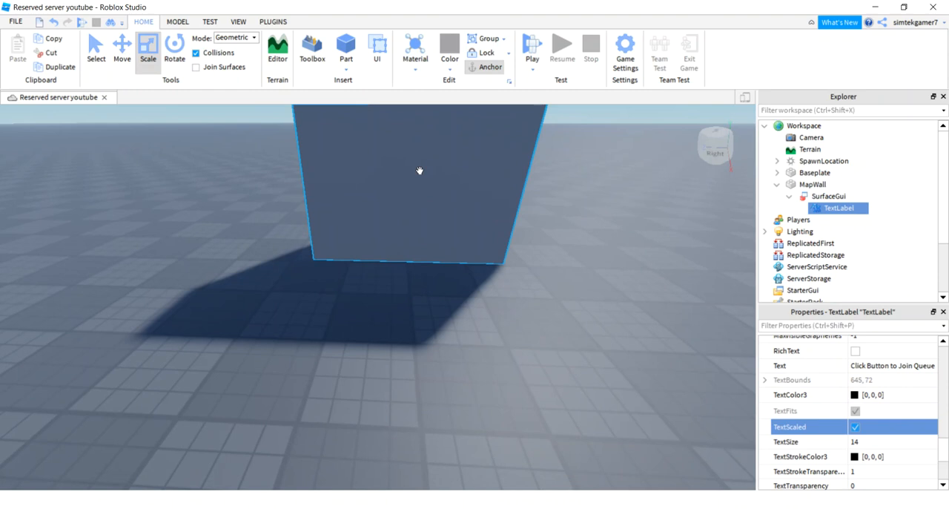
- Add a green 2,2,2 cylinder part named Button on MapWall's front
{"action": "left_click", "coordinate": [345, 47]}
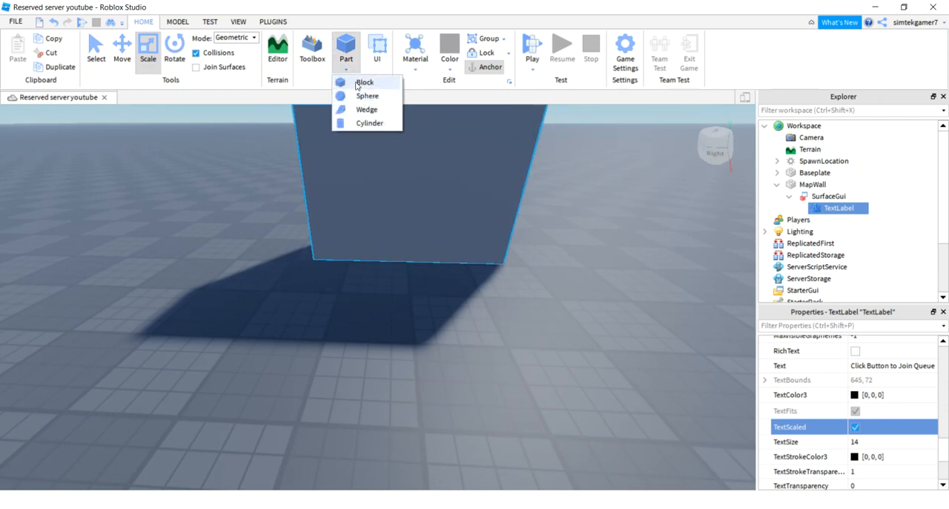
{"action": "left_click", "coordinate": [364, 82]}
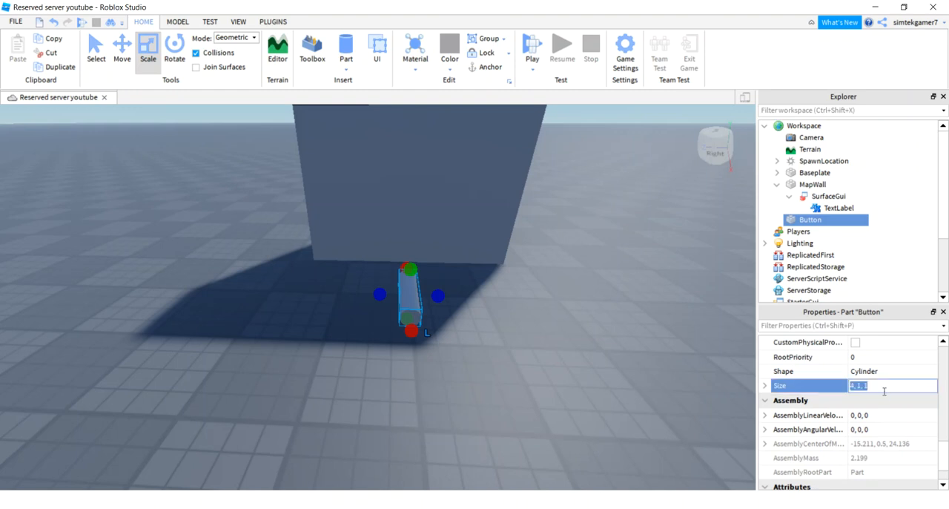
{"action": "type", "text": "2, 2, 2"}
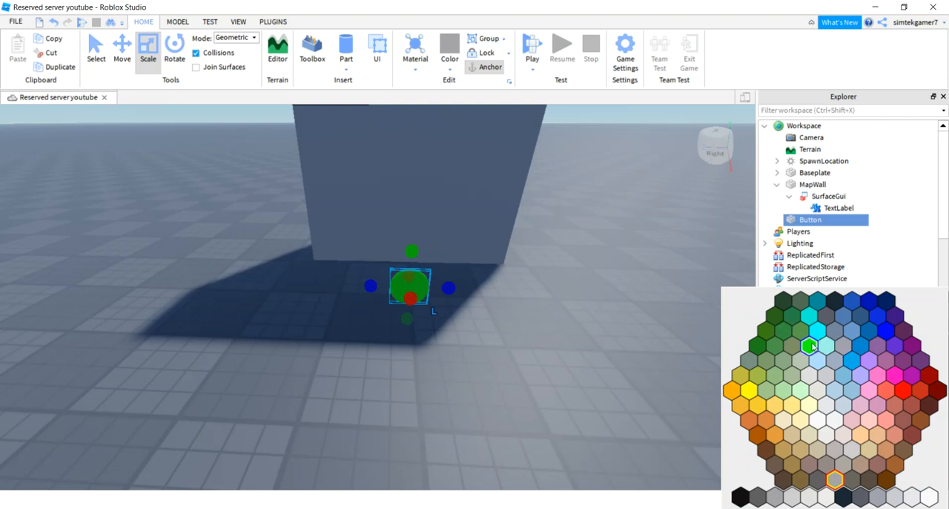
{"action": "left_click", "coordinate": [809, 347]}
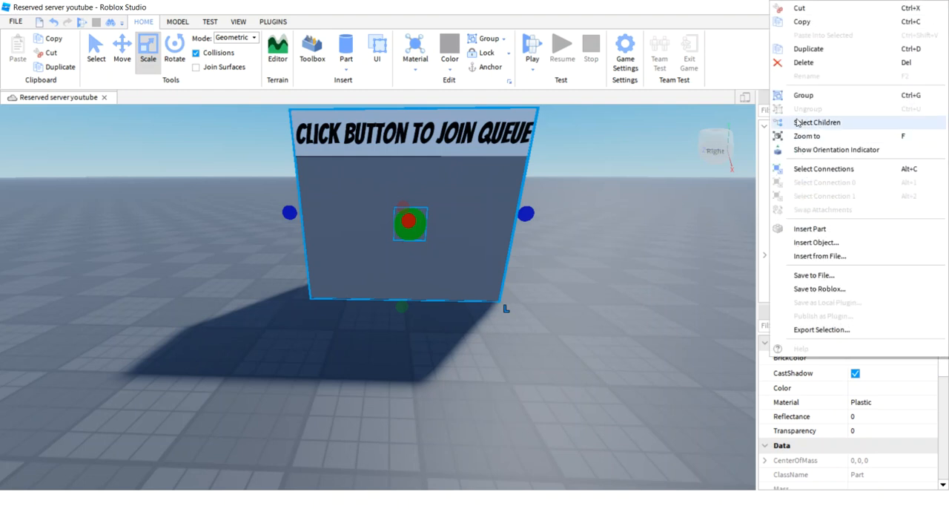
- Rename the model MapSelector, expand it, and insert a Script inside it
{"action": "left_click", "coordinate": [817, 121]}
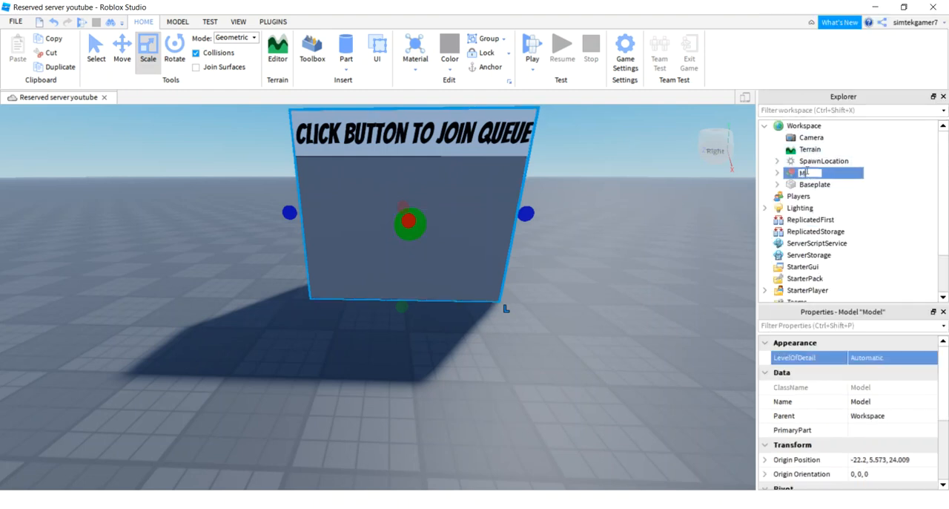
{"action": "type", "text": "MapSelector"}
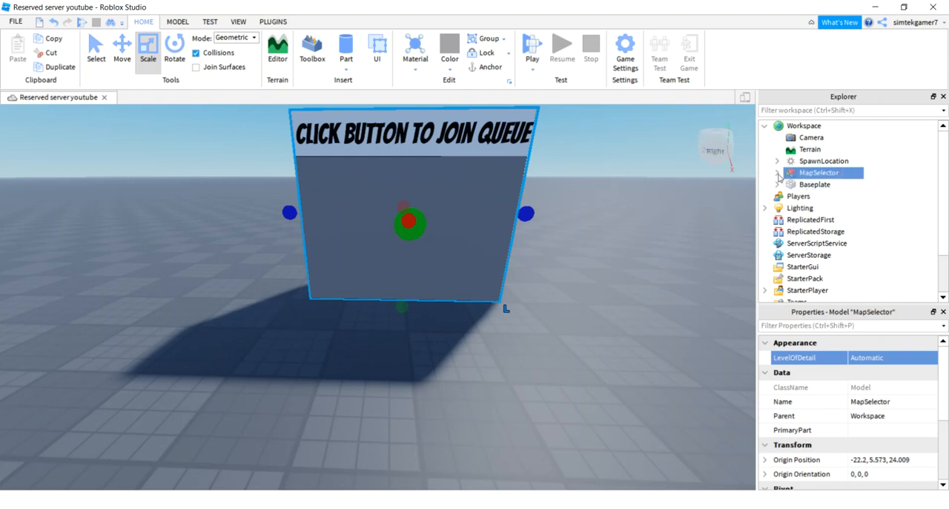
{"action": "left_click", "coordinate": [777, 172]}
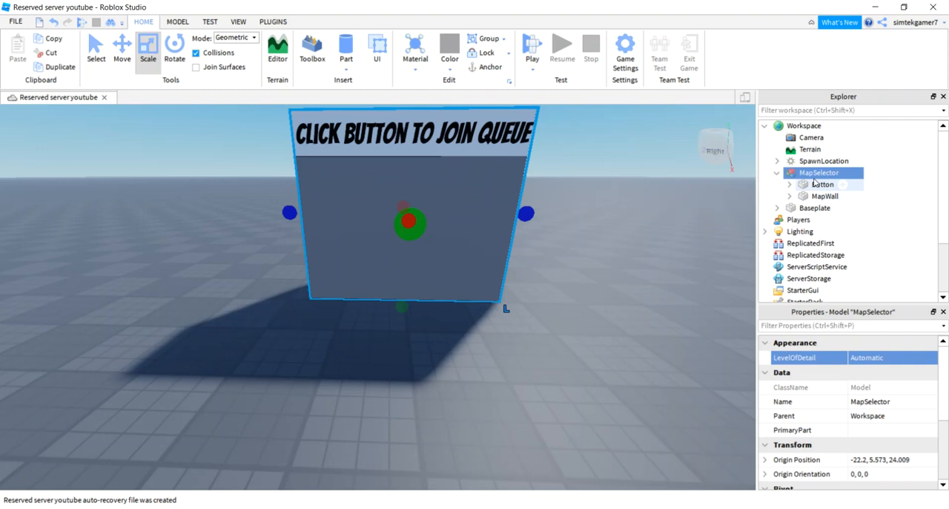
{"action": "left_click", "coordinate": [846, 173]}
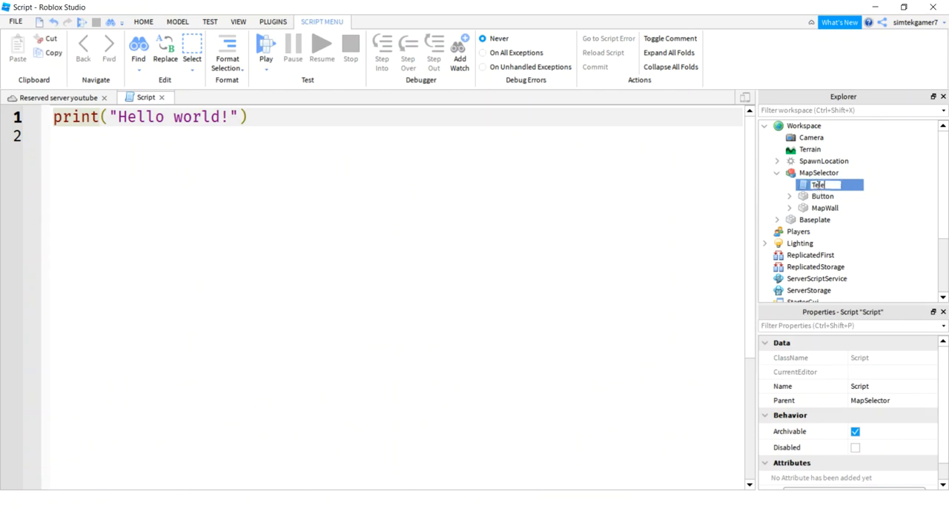
- Rename the script Teleport and declare clicker as Button's ClickDetector
{"action": "type", "text": "Teleport"}
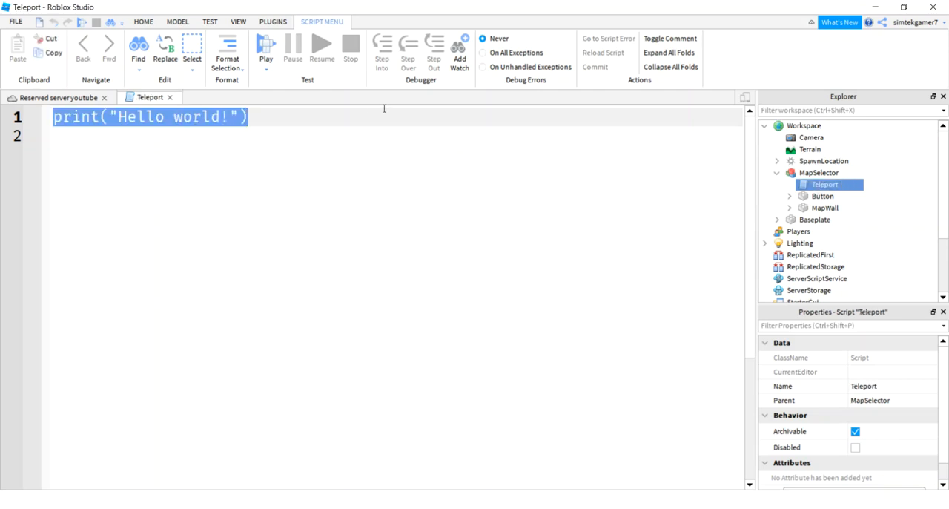
{"action": "type", "text": "local"}
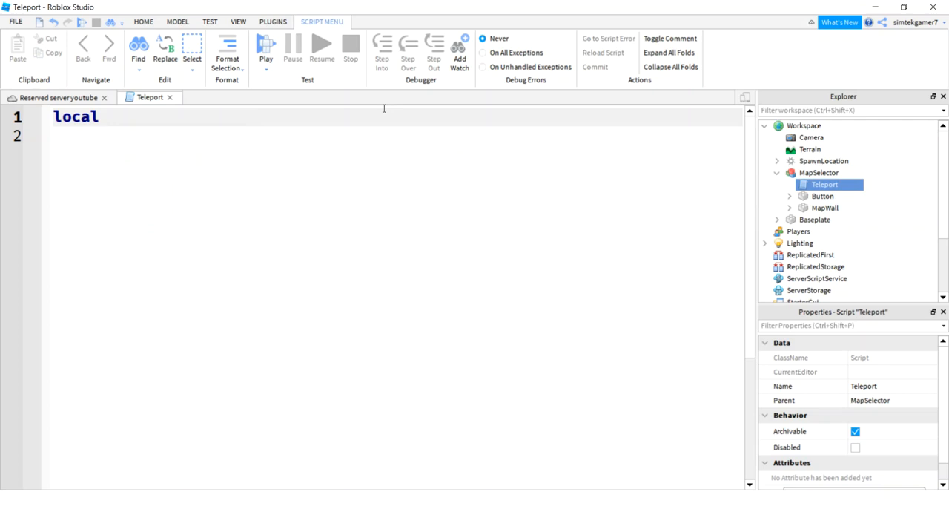
{"action": "type", "text": "clicker = script"}
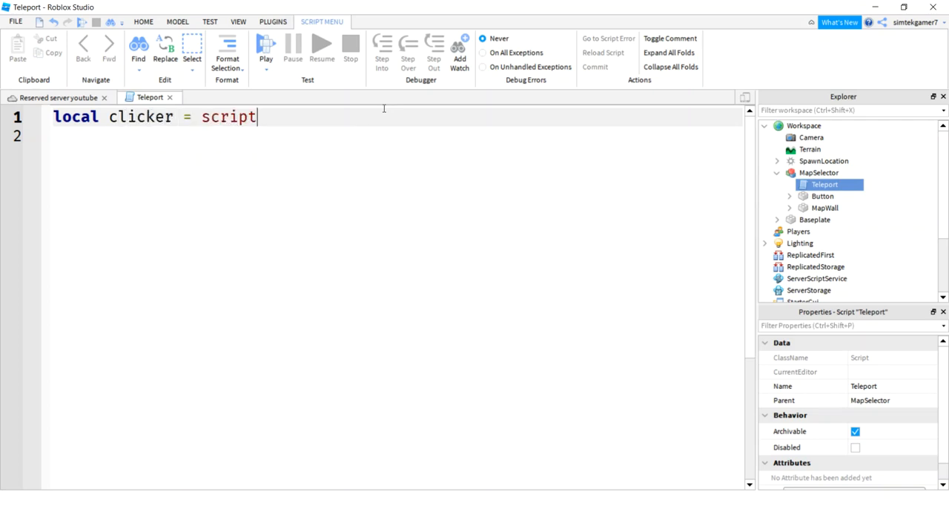
{"action": "type", "text": ".Parent."}
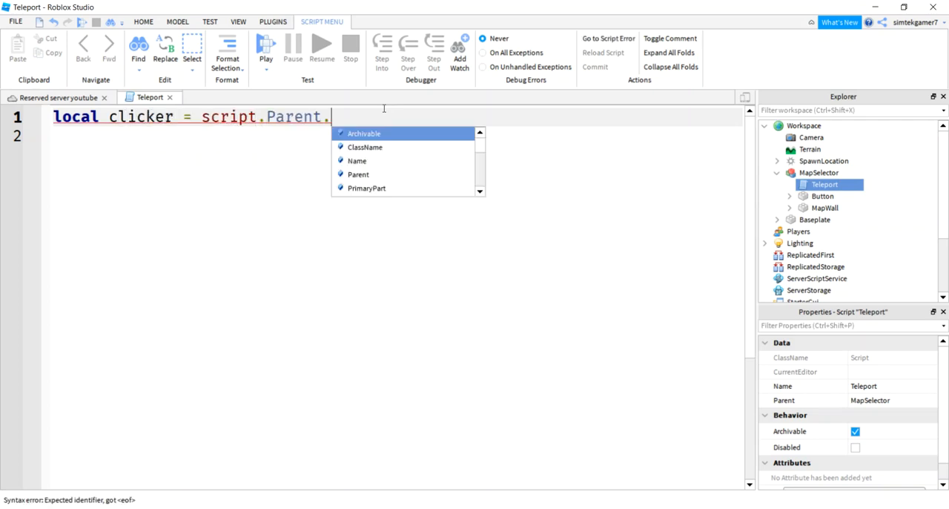
{"action": "type", "text": "Button.ClickDetector"}
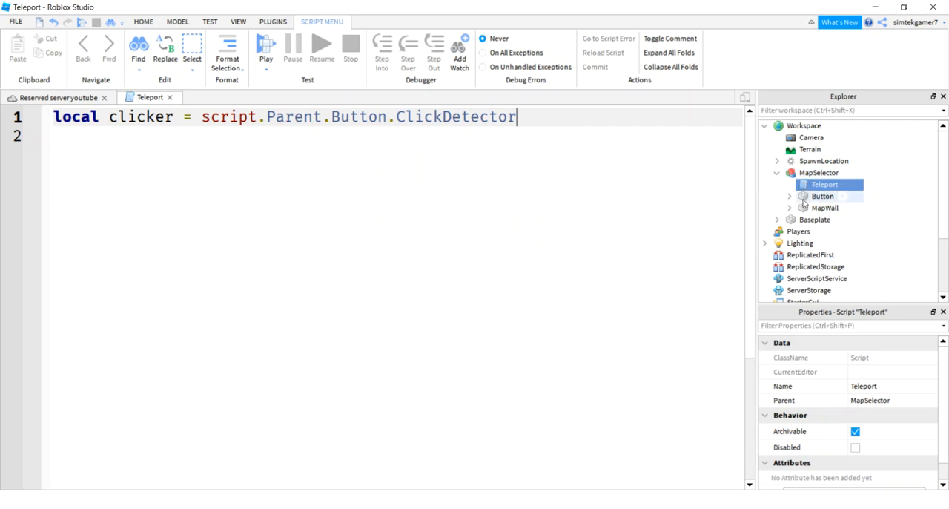
{"action": "left_click", "coordinate": [789, 196]}
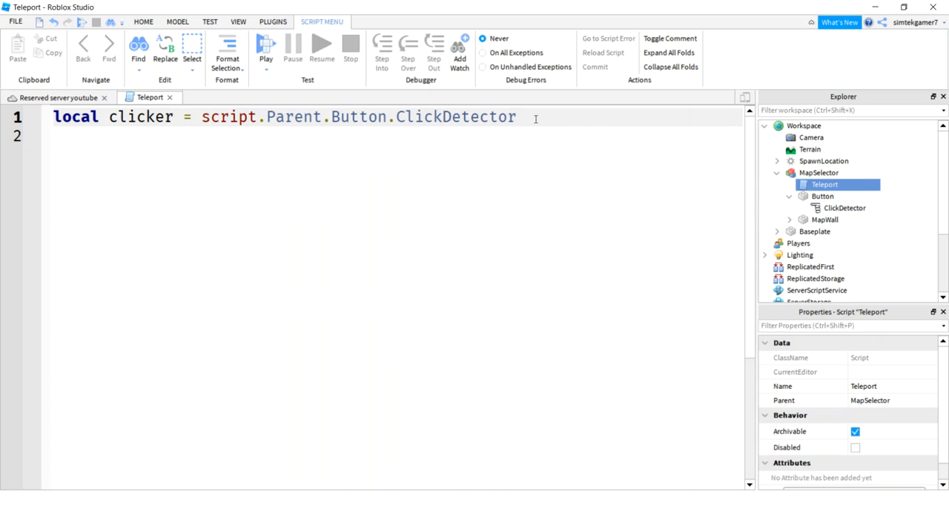
- Declare numOfPlayers = 0 and requiredPlayers = 1
{"action": "type", "text": "local n"}
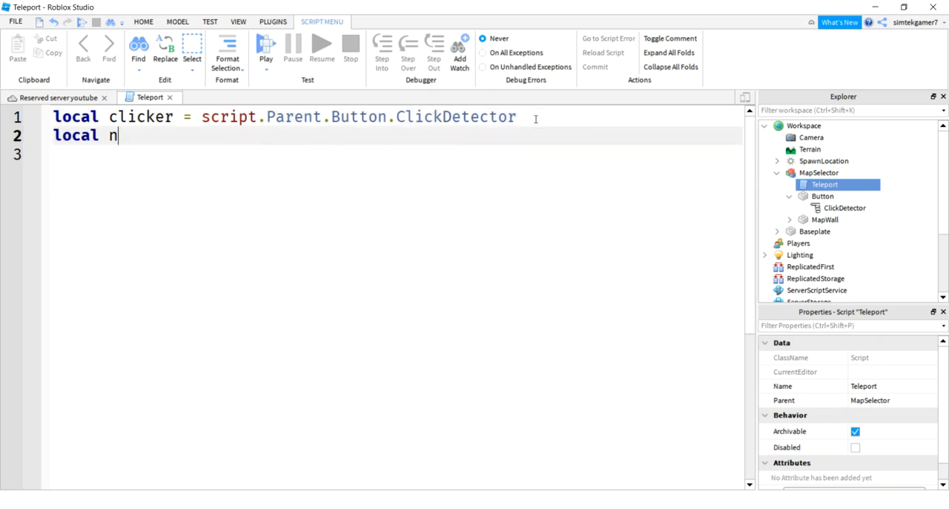
{"action": "type", "text": "um"}
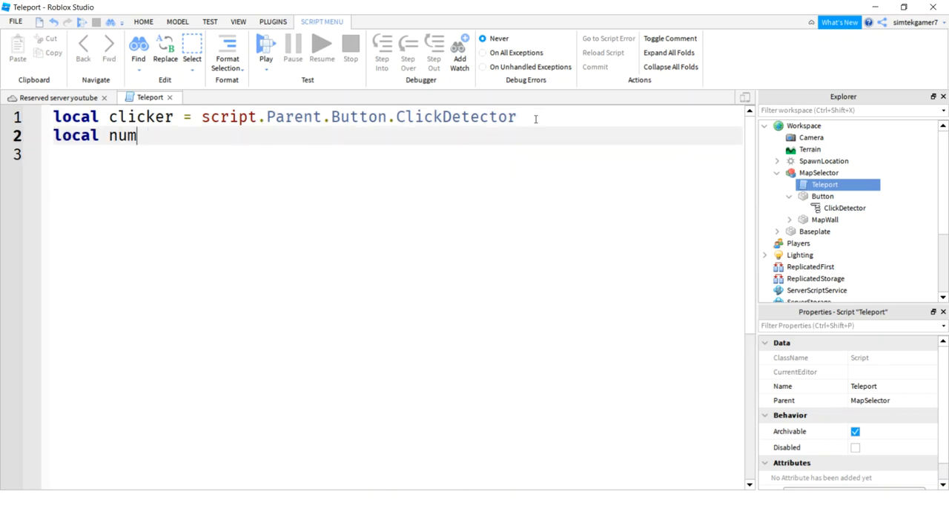
{"action": "type", "text": "Of"}
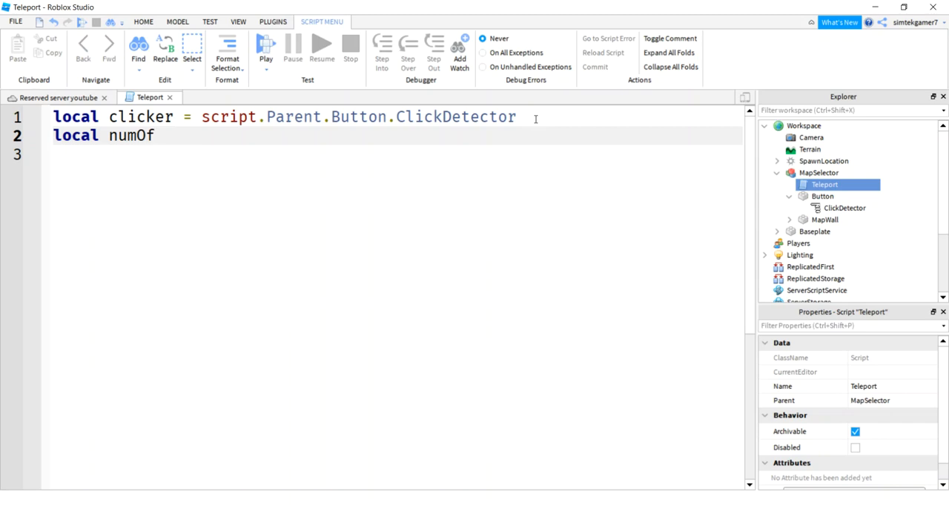
{"action": "type", "text": "Players = 0"}
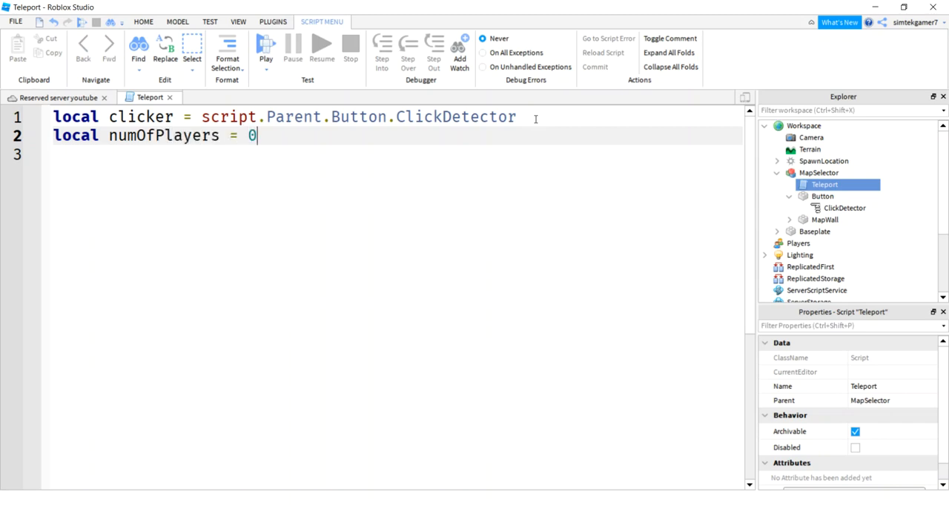
{"action": "type", "text": "local"}
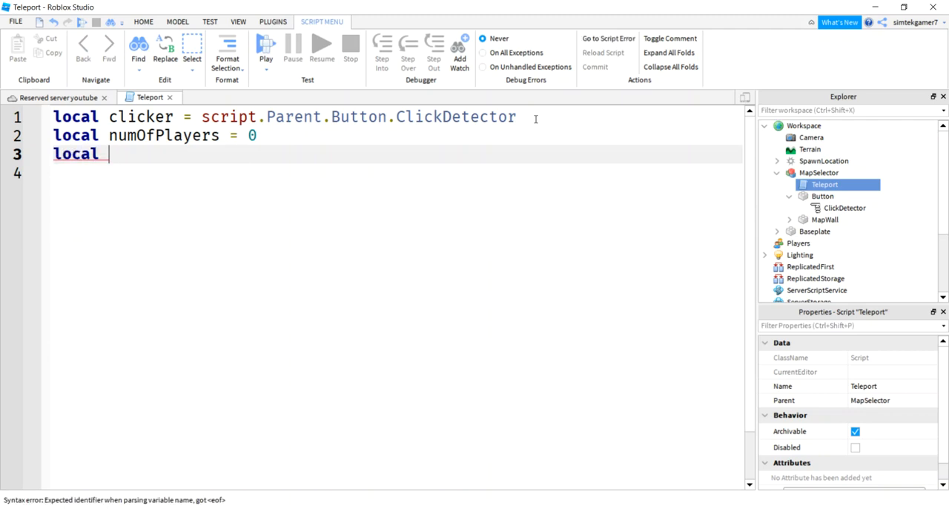
{"action": "type", "text": "required"}
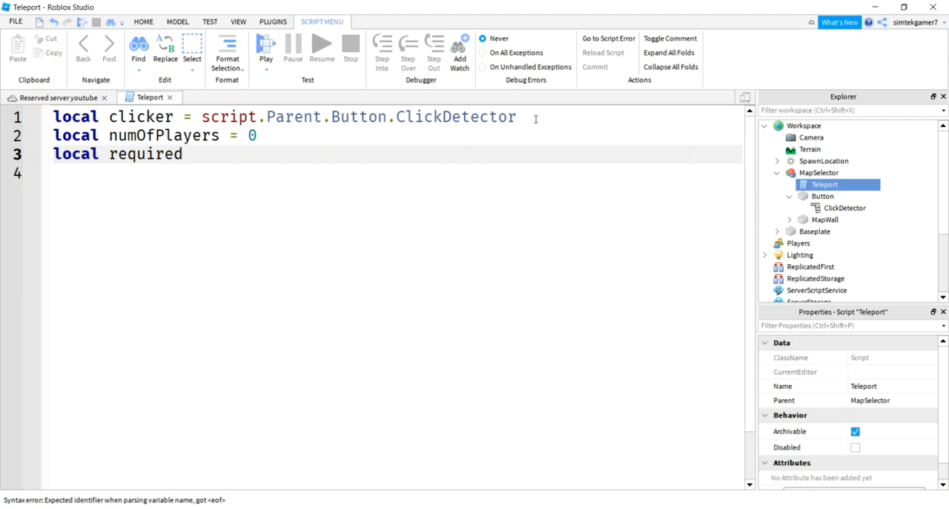
{"action": "type", "text": "Players ="}
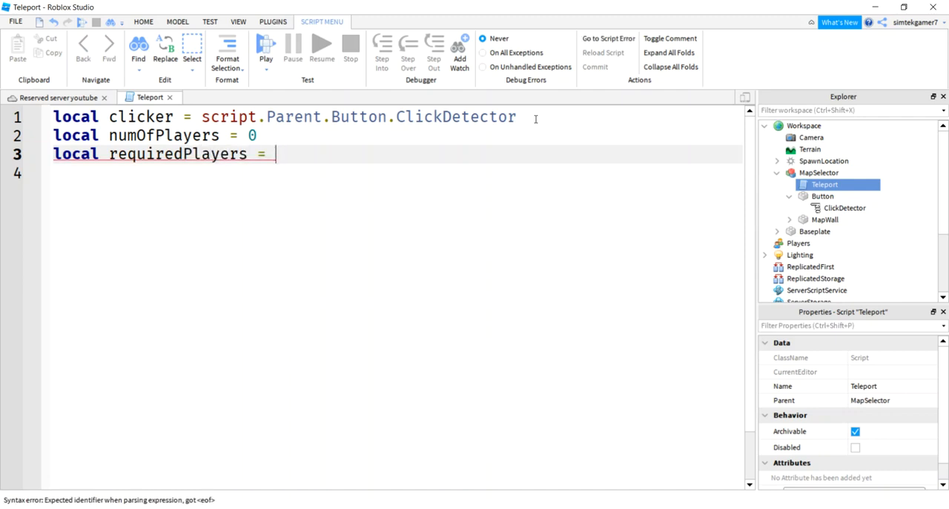
{"action": "type", "text": "1"}
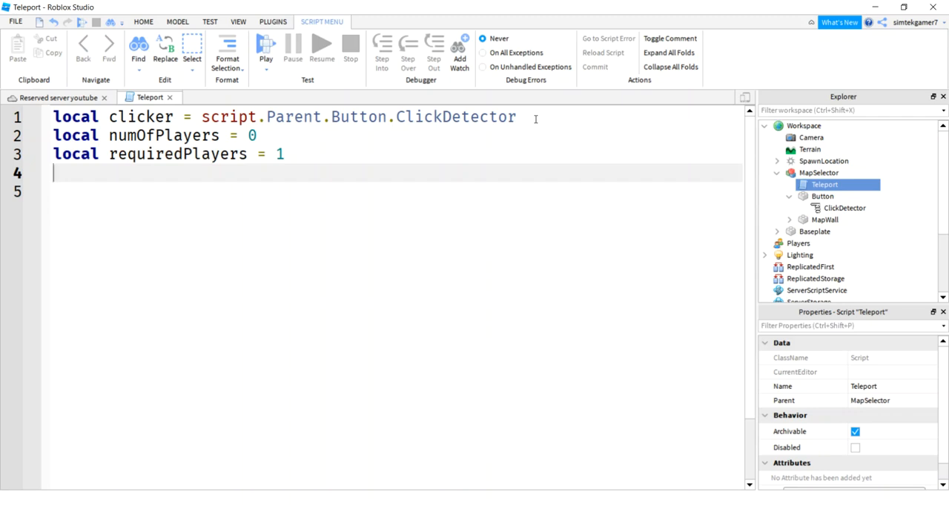
- Declare an empty playerQueue table and ts as TeleportService
{"action": "type", "text": "local"}
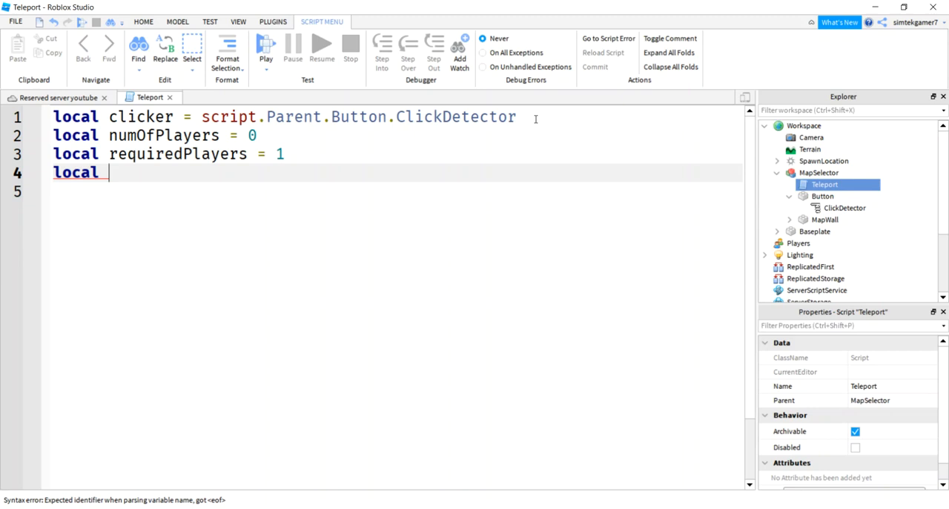
{"action": "type", "text": "playerQueue ="}
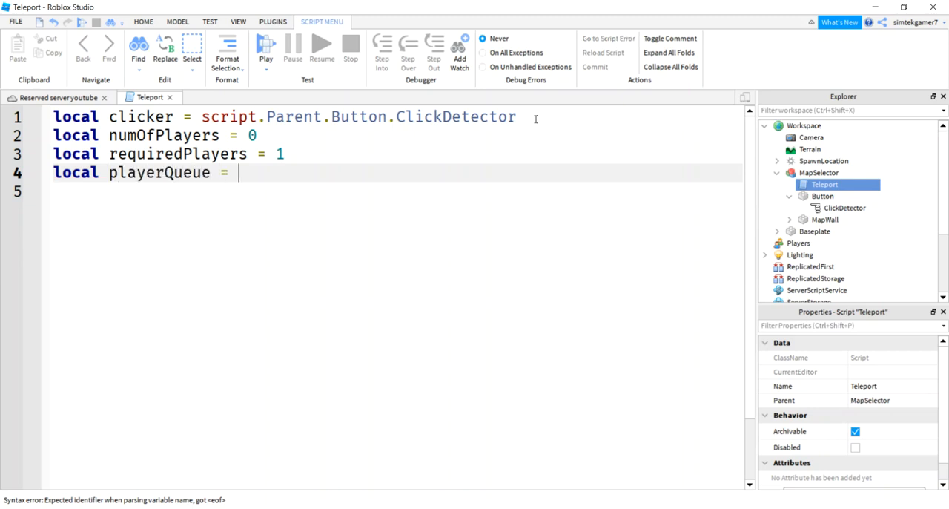
{"action": "type", "text": "{}"}
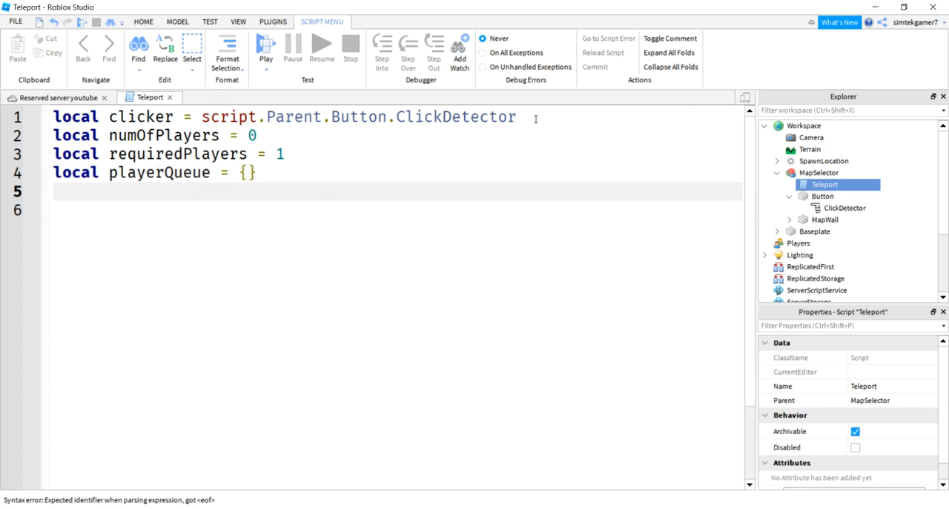
{"action": "type", "text": "locla ts"}
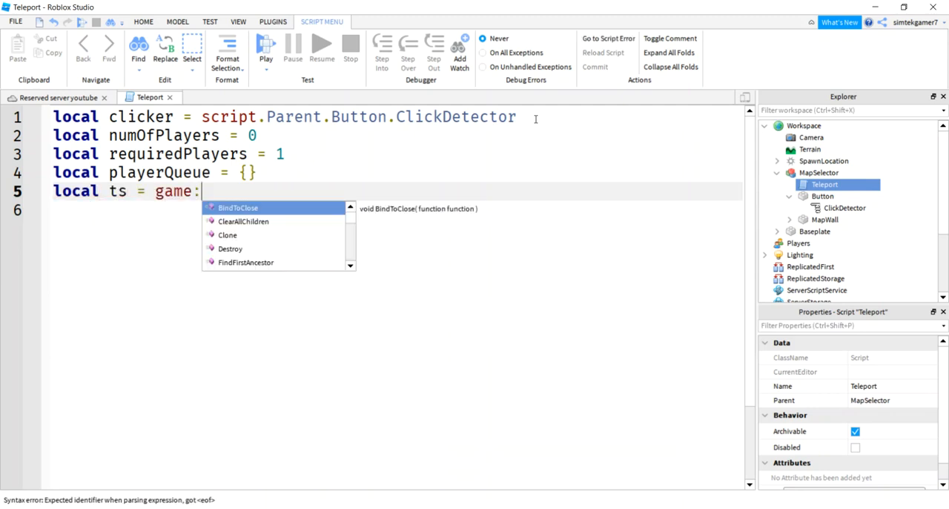
{"action": "type", "text": "GetService()"}
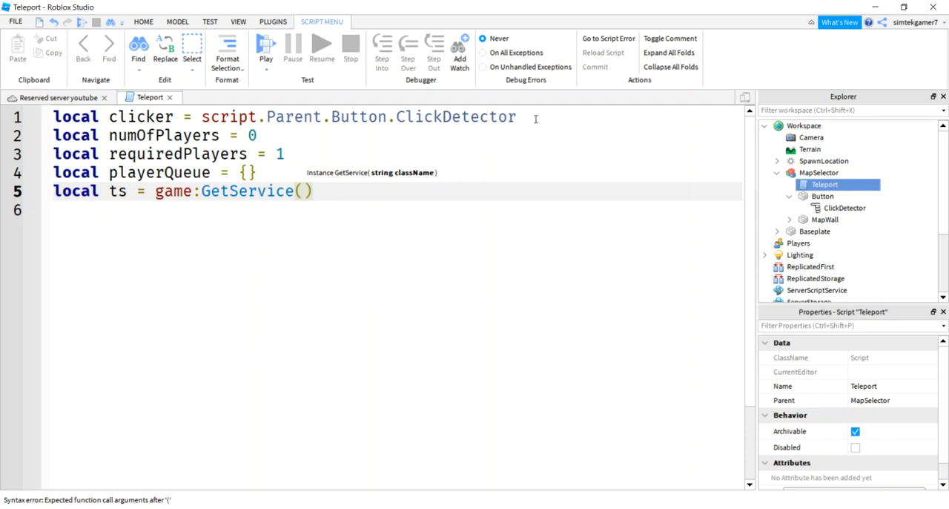
{"action": "type", "text": "\"TeleportService\""}
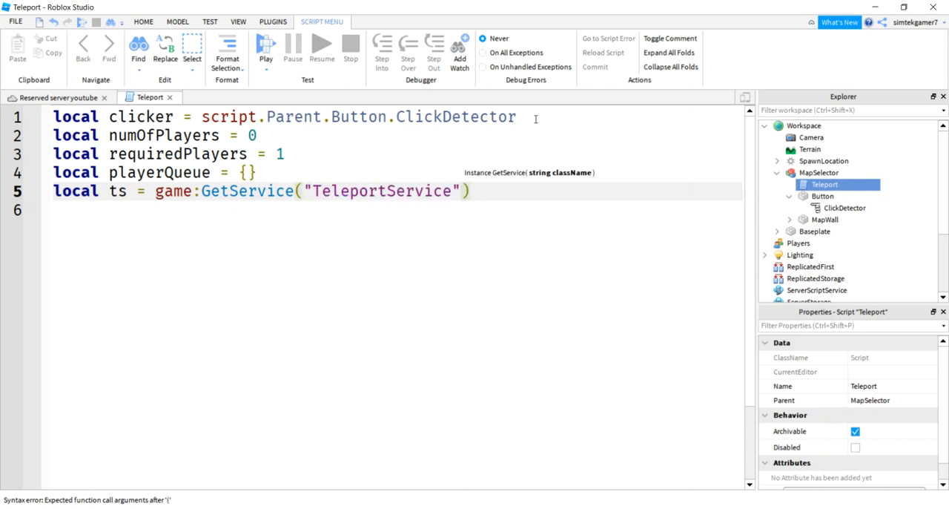
{"action": "key", "text": "enter"}
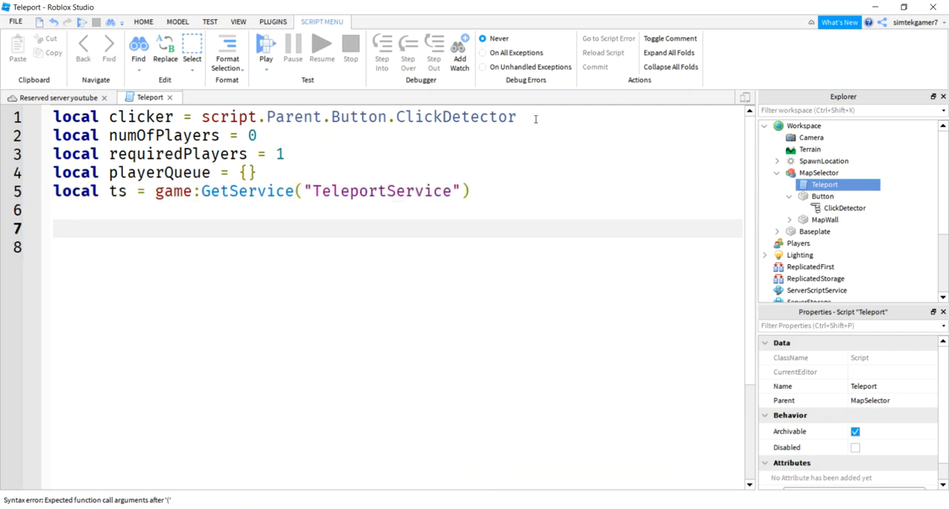
- Write a local function joinQueue(player)
{"action": "type", "text": "local func"}
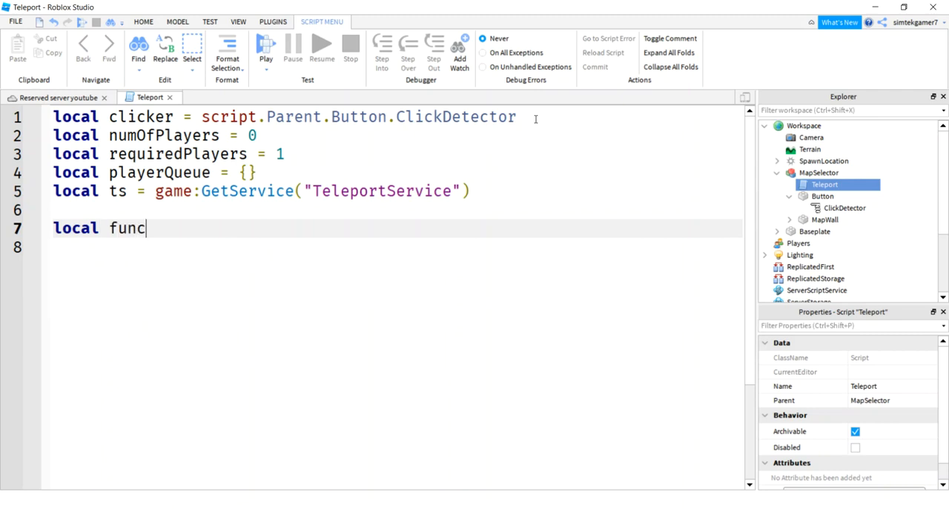
{"action": "type", "text": "tion j"}
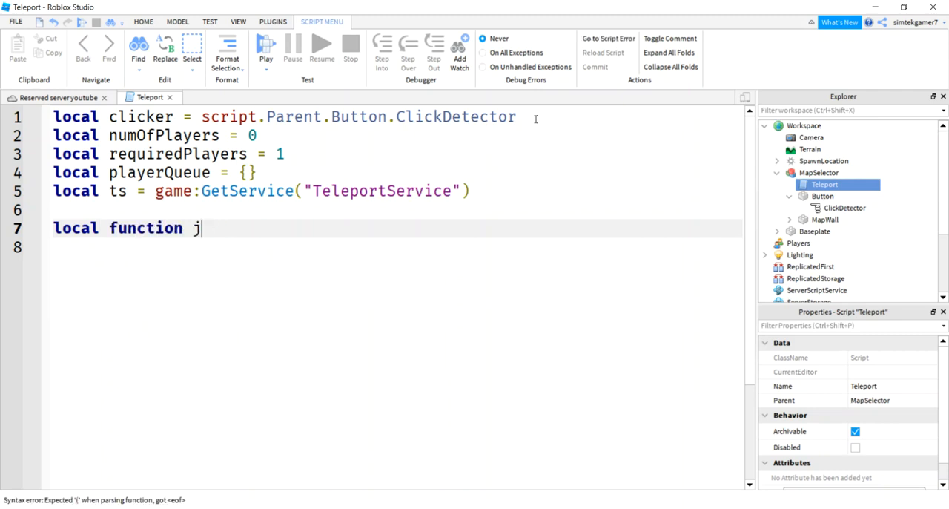
{"action": "type", "text": "oinQueu"}
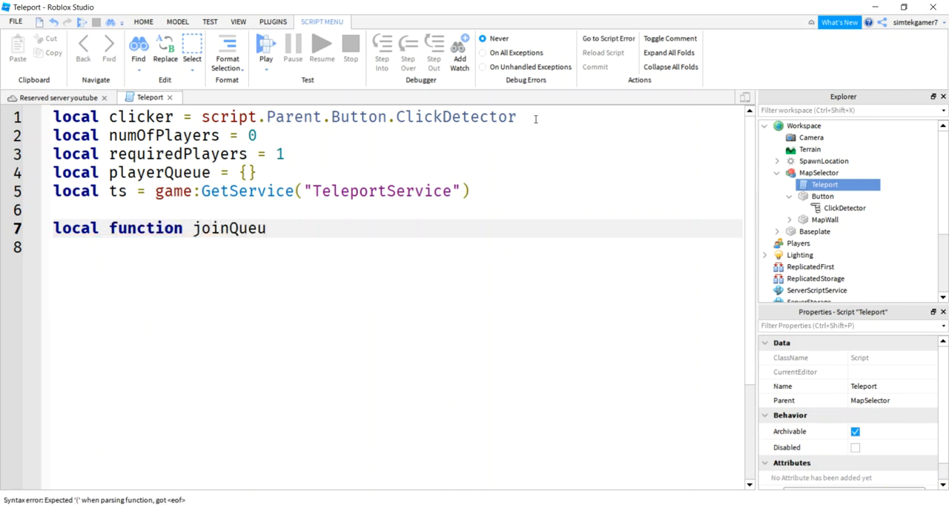
{"action": "type", "text": "(p"}
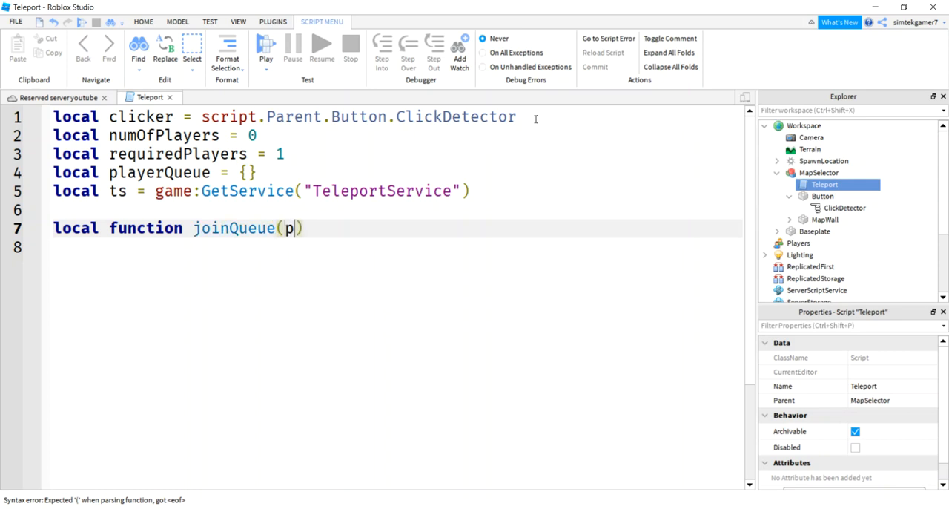
{"action": "type", "text": "layer"}
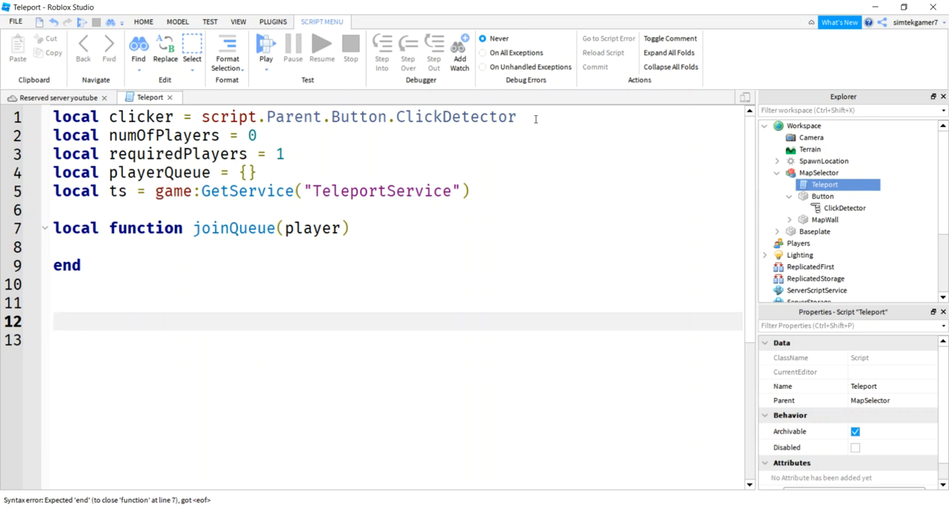
- Connect clicker.MouseClick to the joinQueue function
{"action": "type", "text": "clicker."}
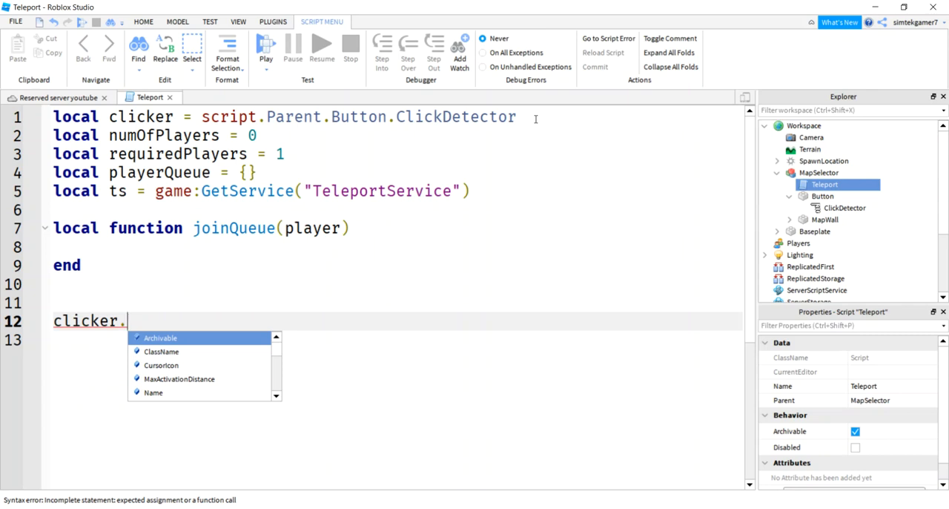
{"action": "type", "text": "MouseClick:Connect()"}
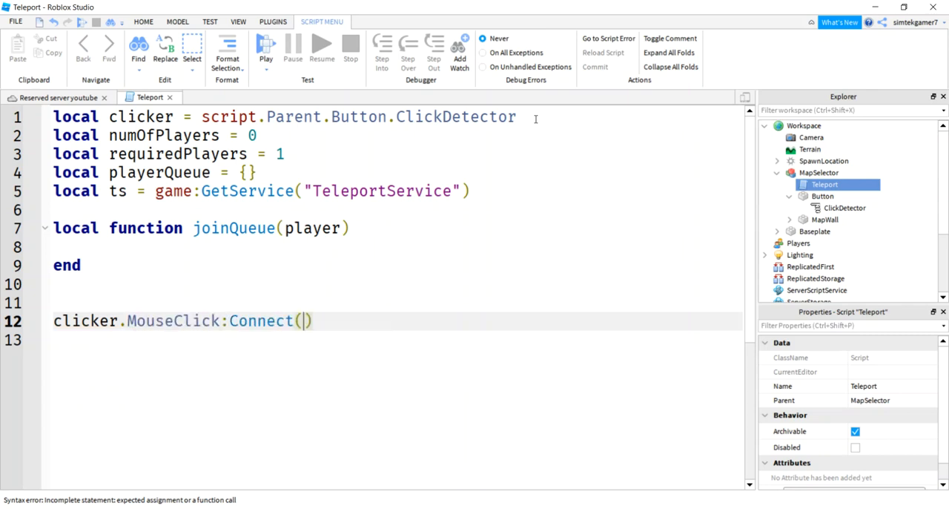
{"action": "type", "text": "joinQueue()"}
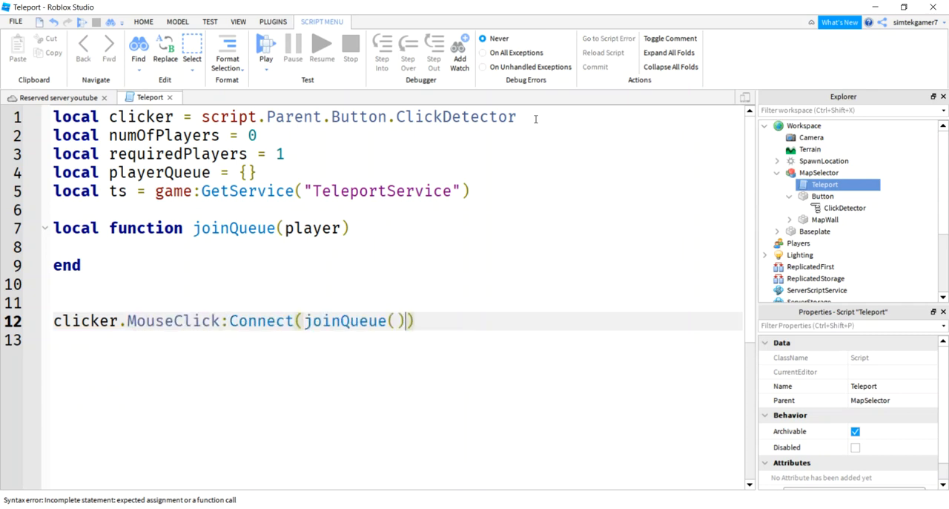
{"action": "key", "text": "BackSpace"}
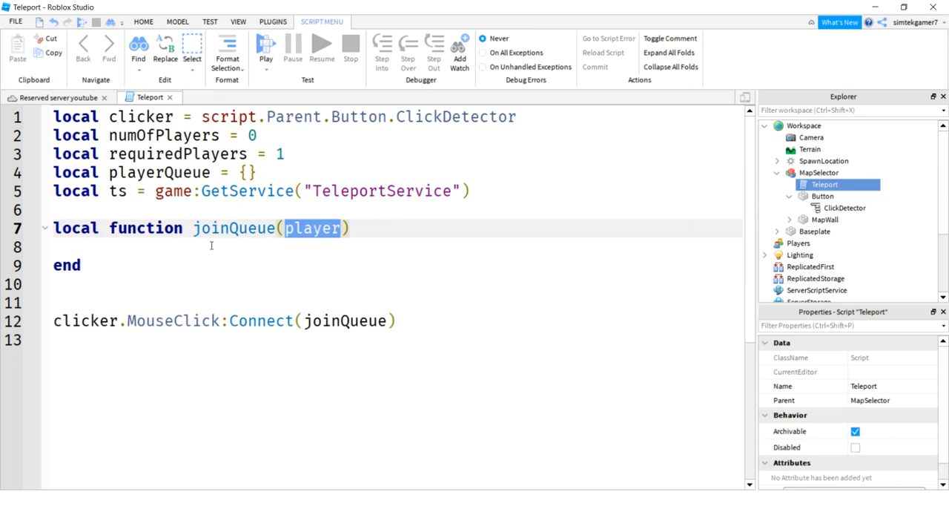
- In joinQueue, add numOfPlayers += 1 and playerQueue[numOfPlayers] = player
{"action": "type", "text": "n"}
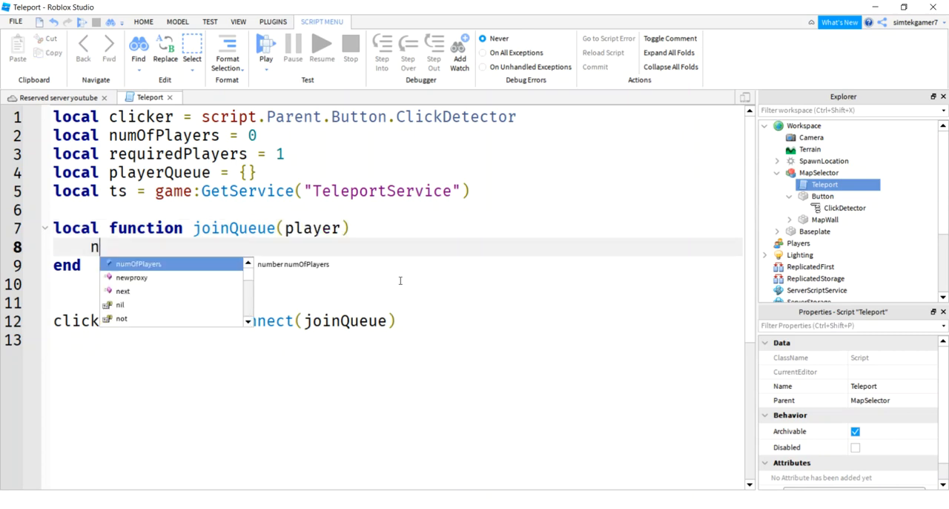
{"action": "type", "text": "umOfPlayers"}
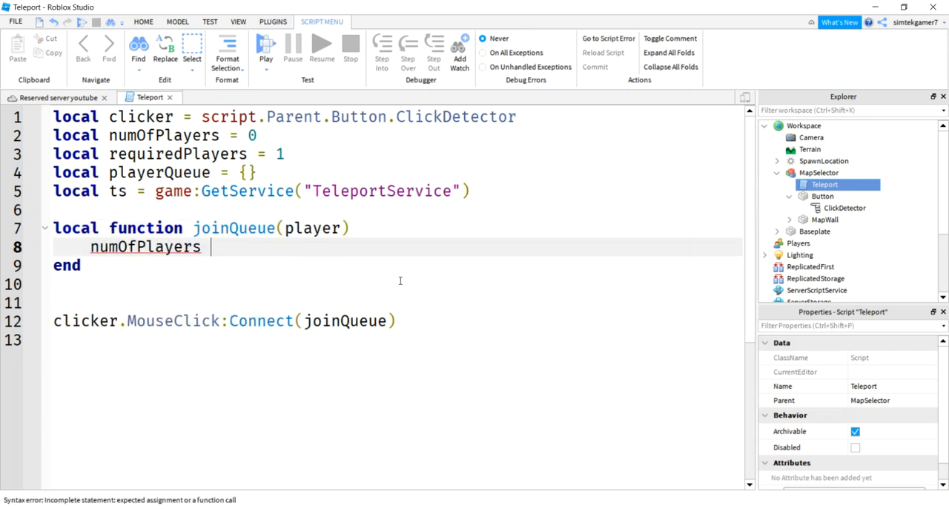
{"action": "type", "text": "+= 1"}
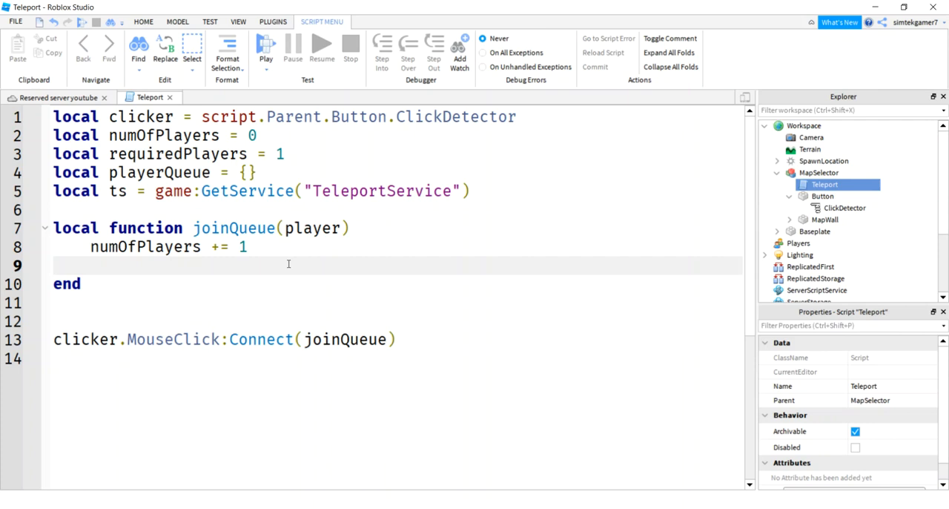
{"action": "type", "text": "playerQueue"}
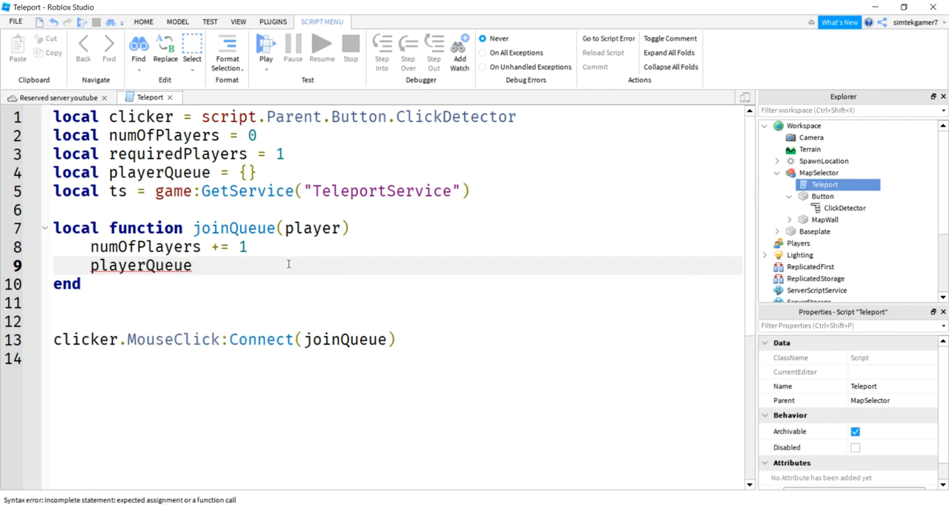
{"action": "type", "text": "[numOfPlayers]"}
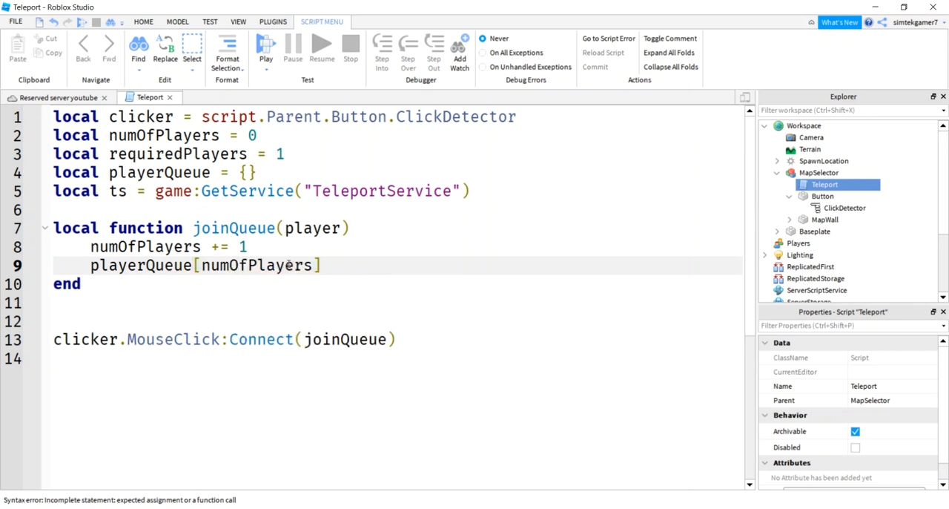
{"action": "type", "text": "= player"}
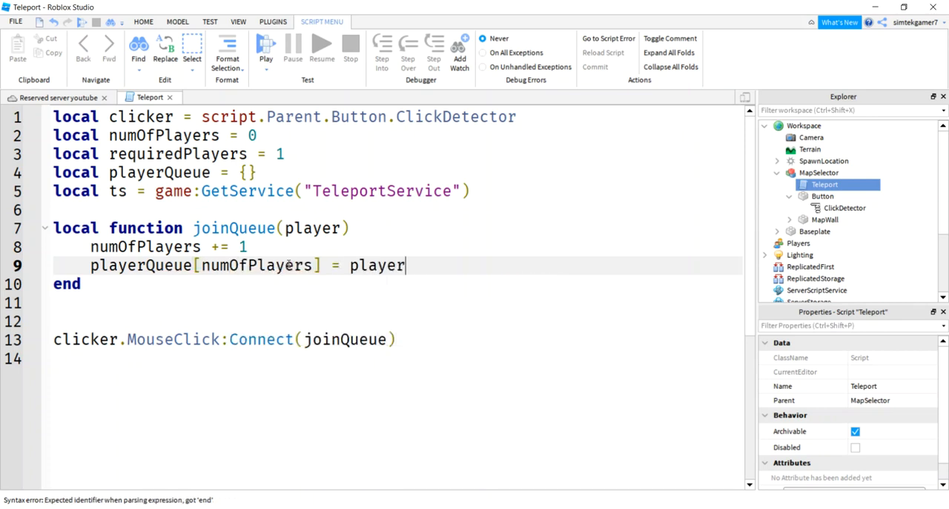
{"action": "key", "text": "Enter"}
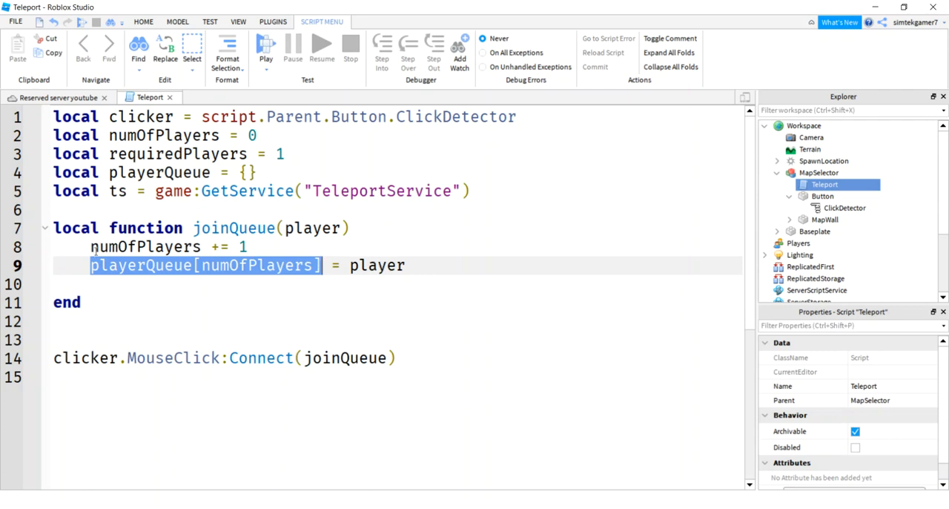
{"action": "left_click", "coordinate": [170, 246]}
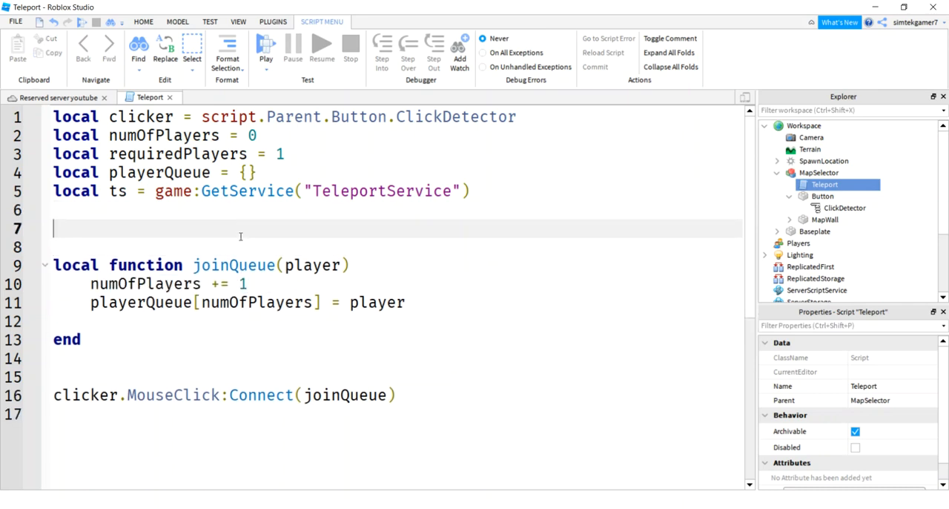
- Declare local function hasPlayer(tab, ply) containing a for i, v in pairs loop
{"action": "type", "text": "l"}
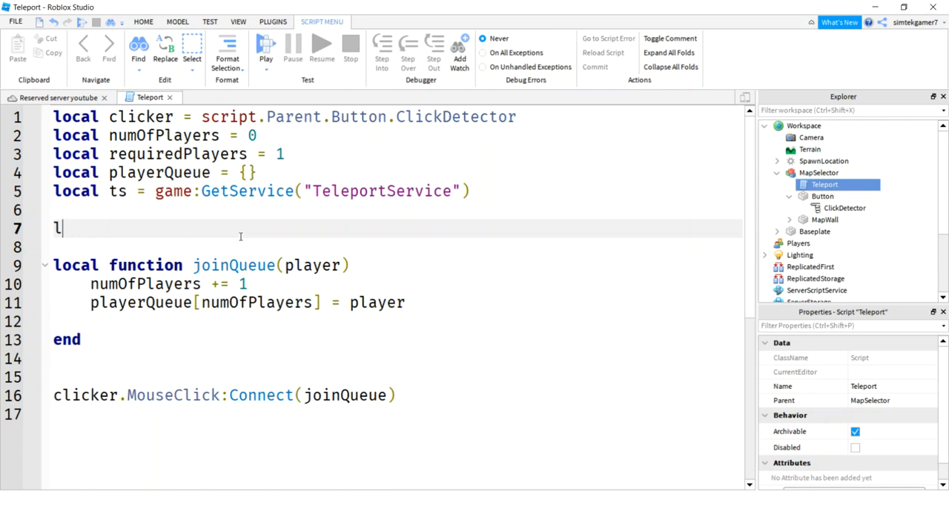
{"action": "type", "text": "ocal function"}
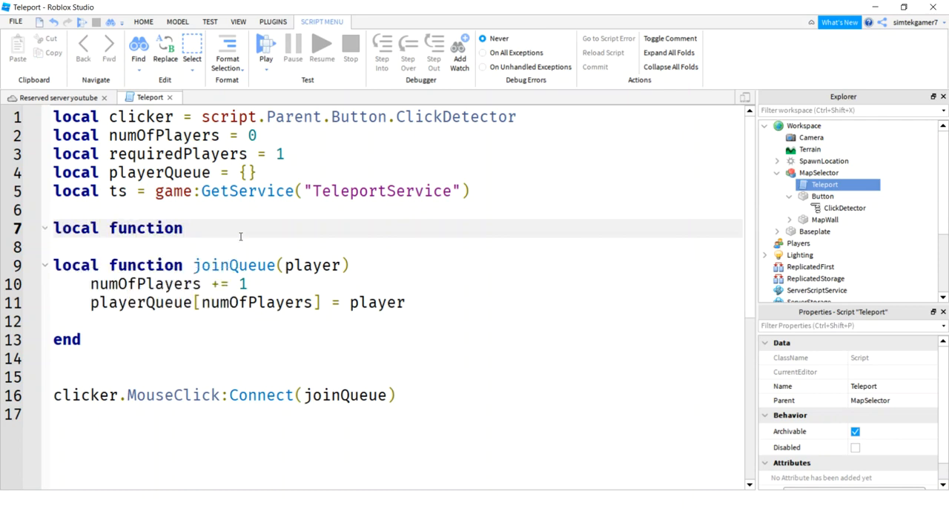
{"action": "type", "text": "hasPlayer"}
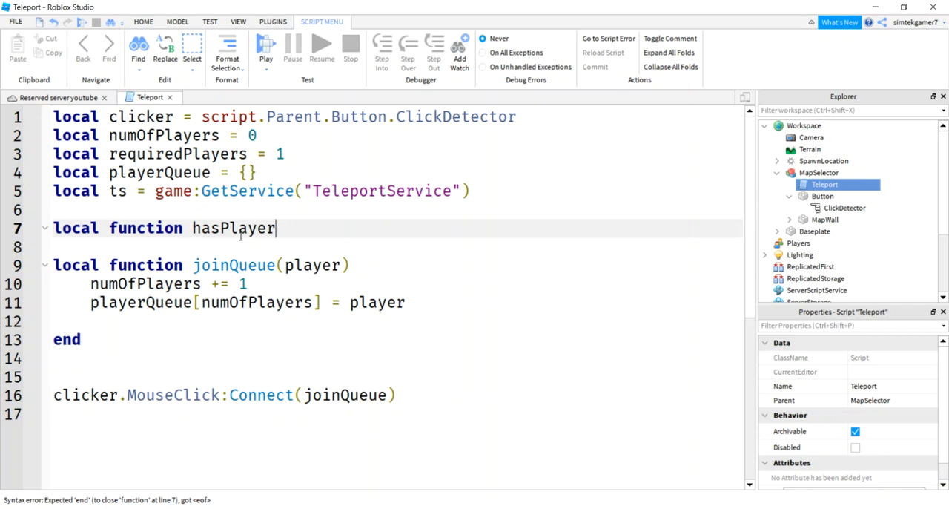
{"action": "type", "text": "(tab,"}
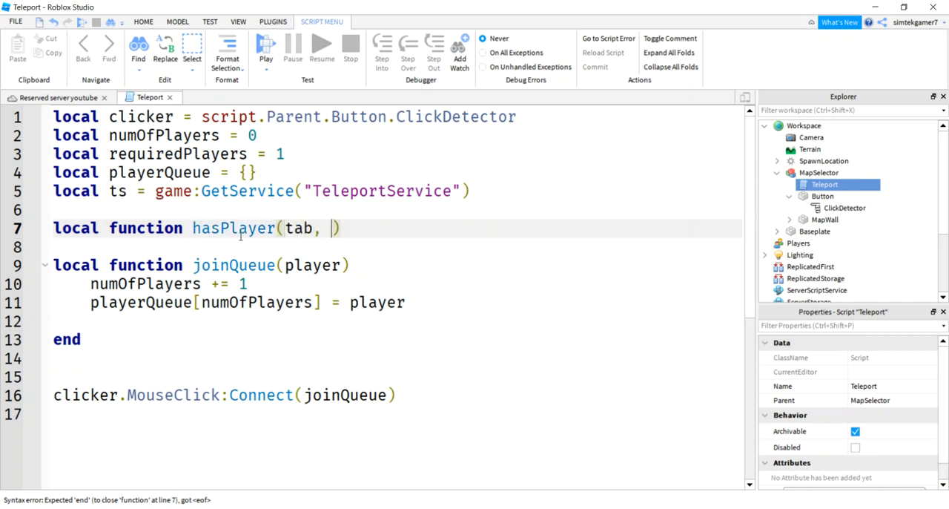
{"action": "type", "text": "ply"}
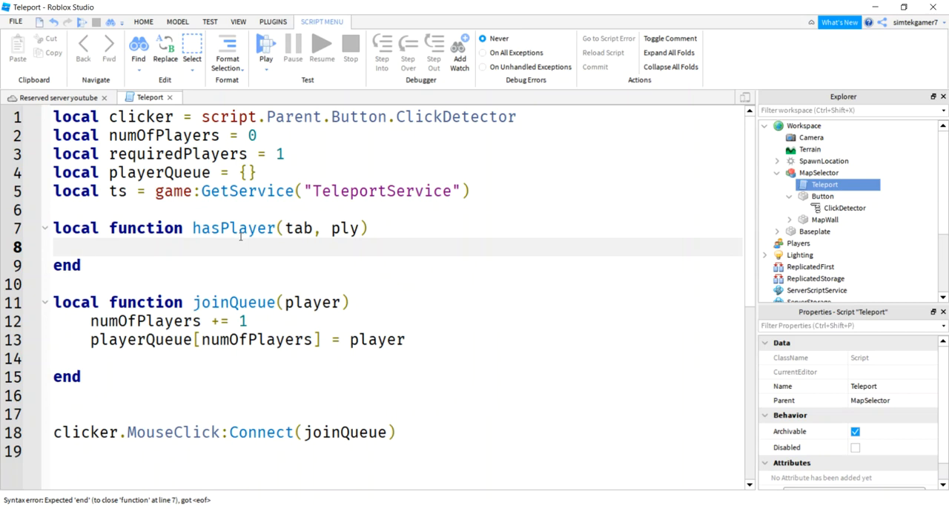
{"action": "left_click", "coordinate": [90, 247]}
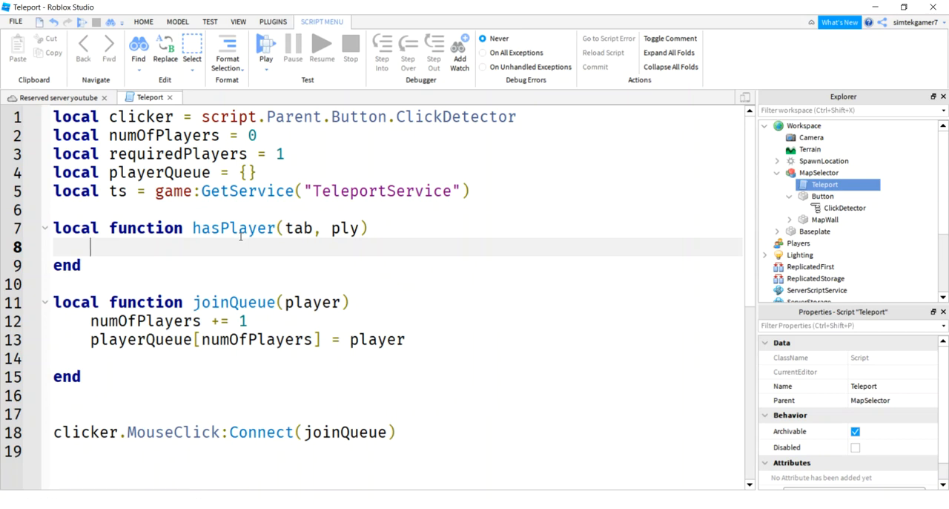
{"action": "type", "text": "for i"}
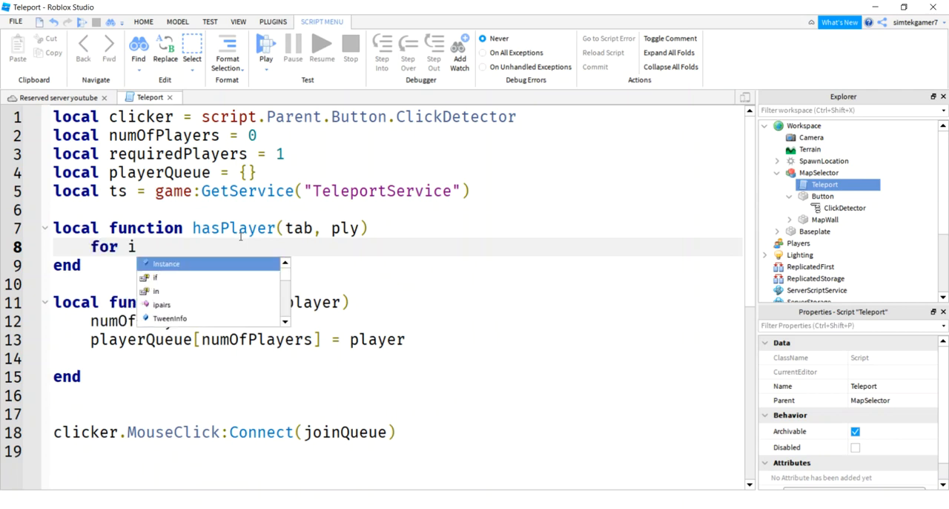
{"action": "type", "text": ", v in"}
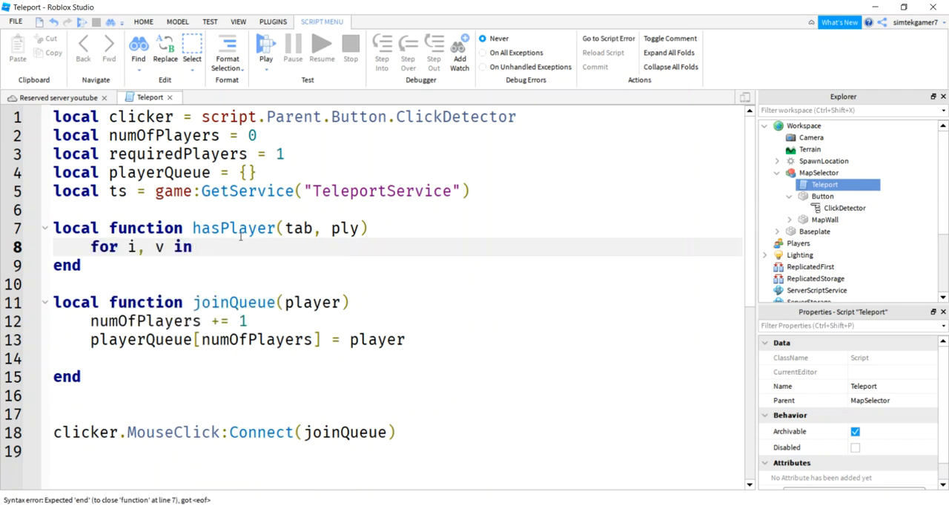
{"action": "type", "text": "pairs(tab"}
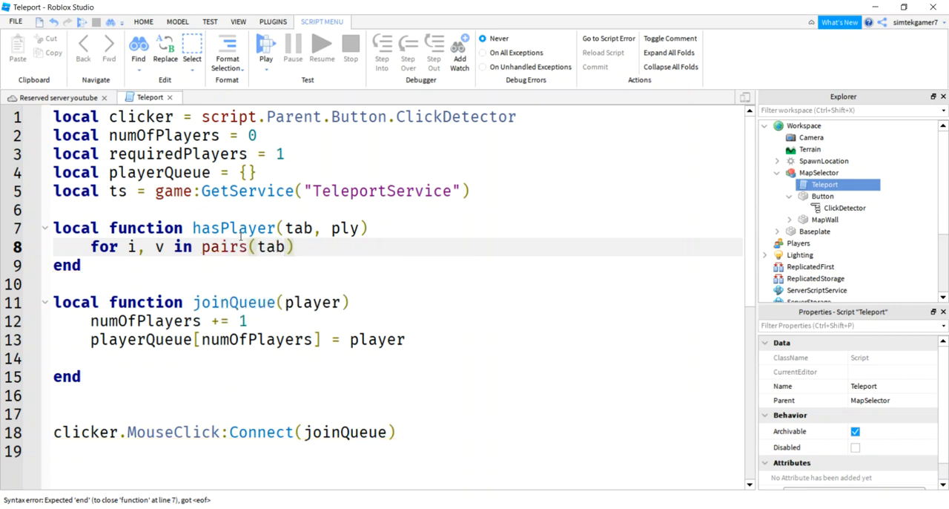
{"action": "type", "text": "do"}
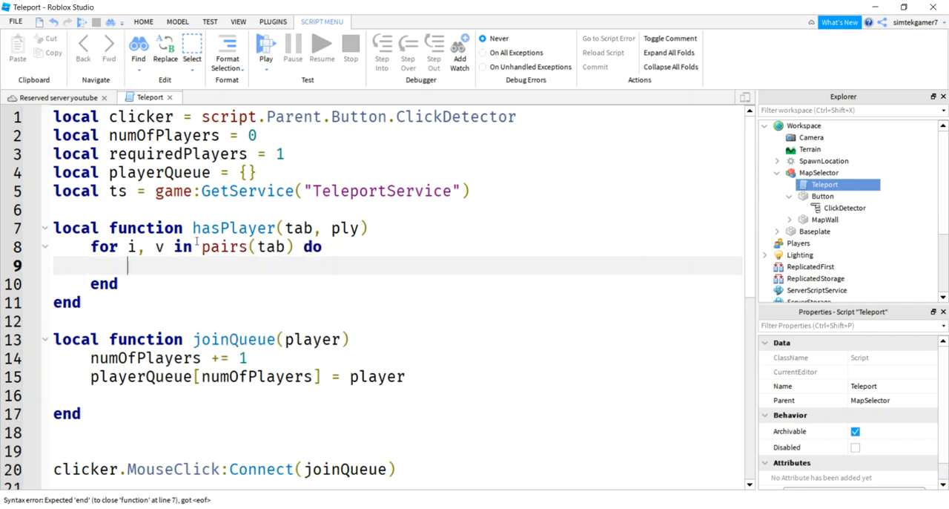
- Inside the loop return true if v == ply, and return false after it
{"action": "double_click", "coordinate": [131, 246]}
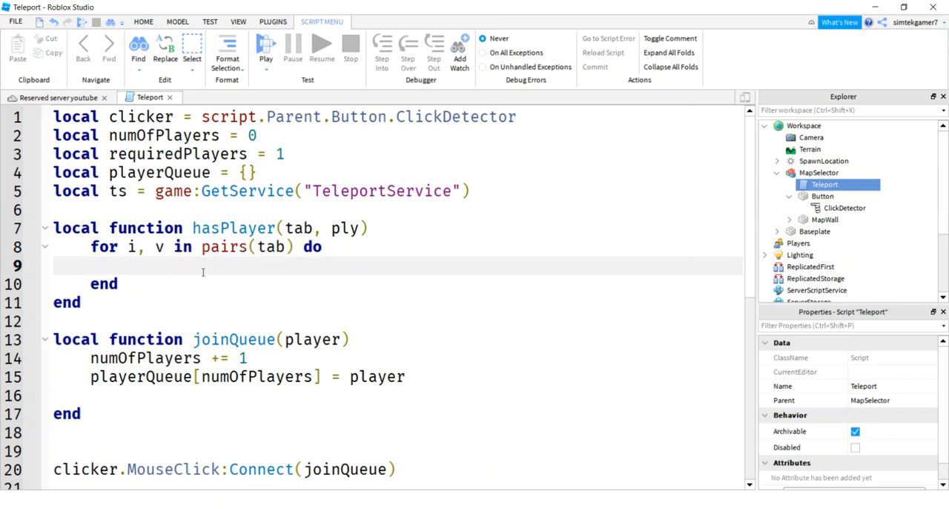
{"action": "type", "text": "return"}
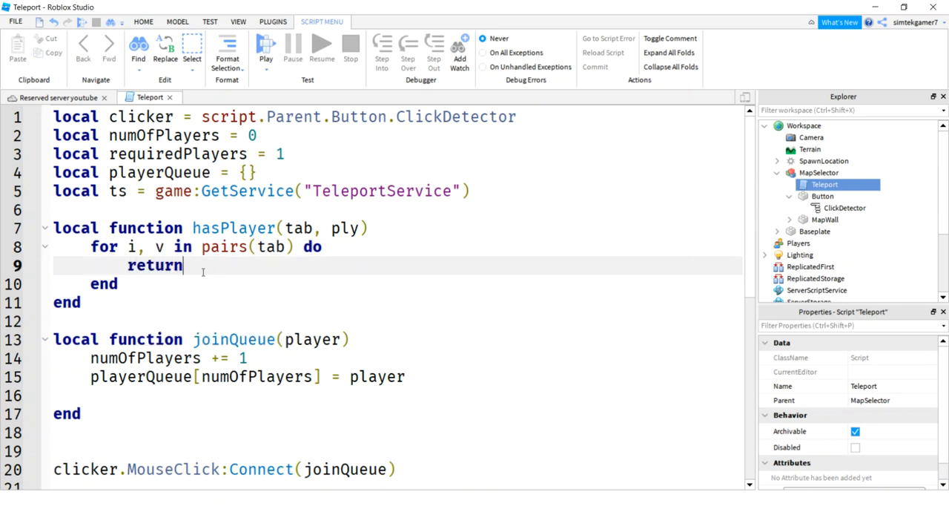
{"action": "type", "text": "true"}
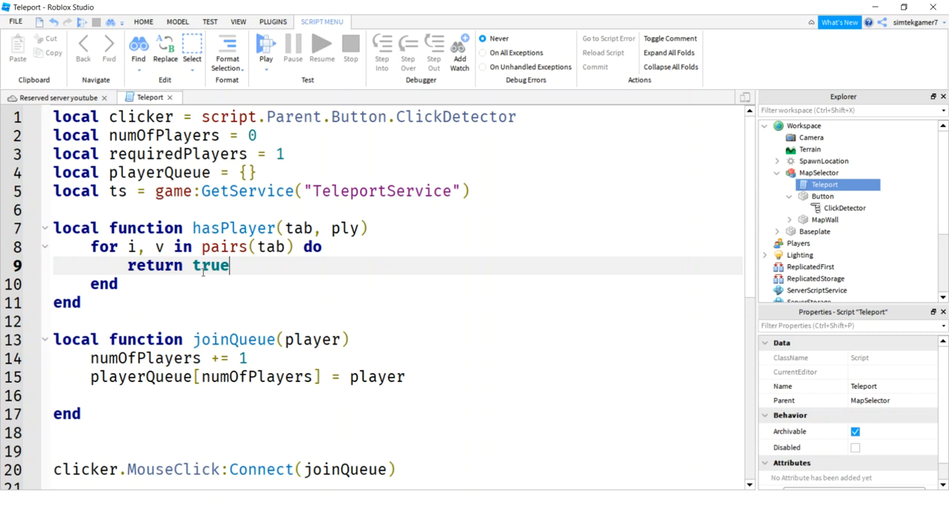
{"action": "mouse_move", "coordinate": [345, 247]}
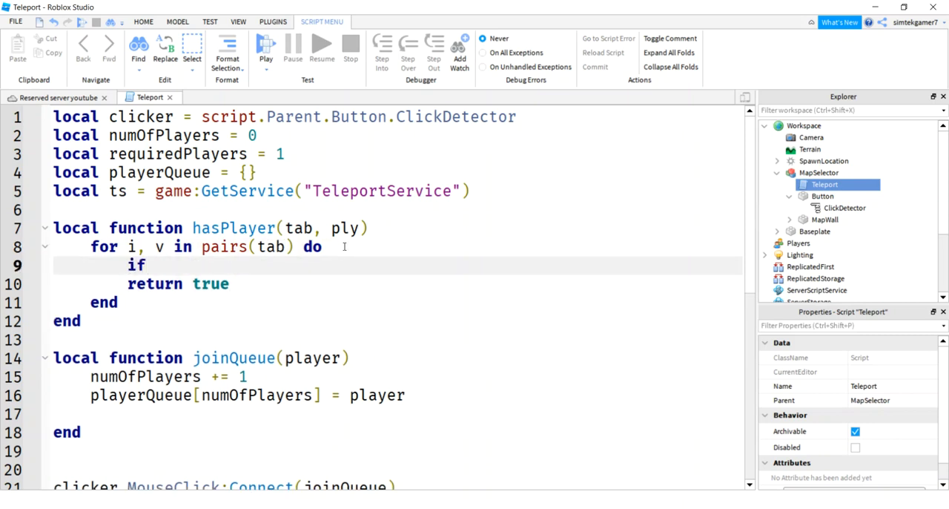
{"action": "type", "text": "v == p"}
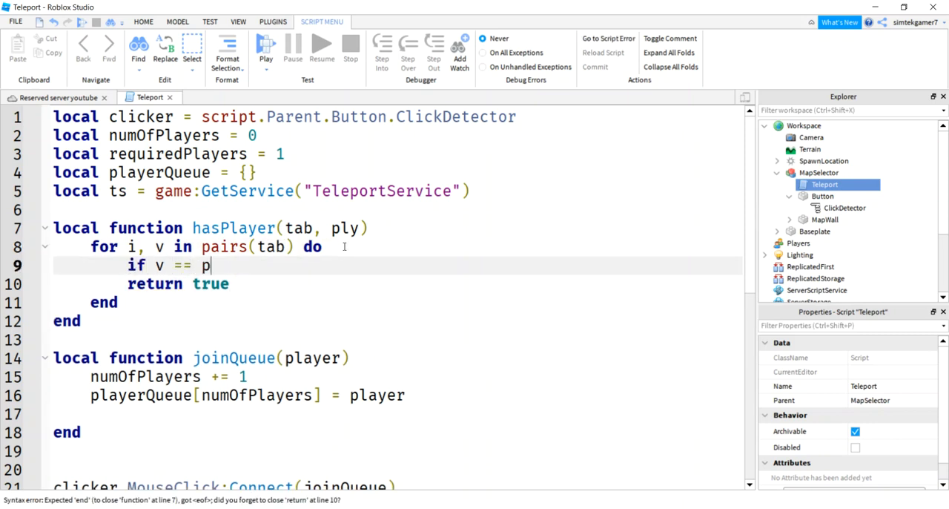
{"action": "type", "text": "ly then"}
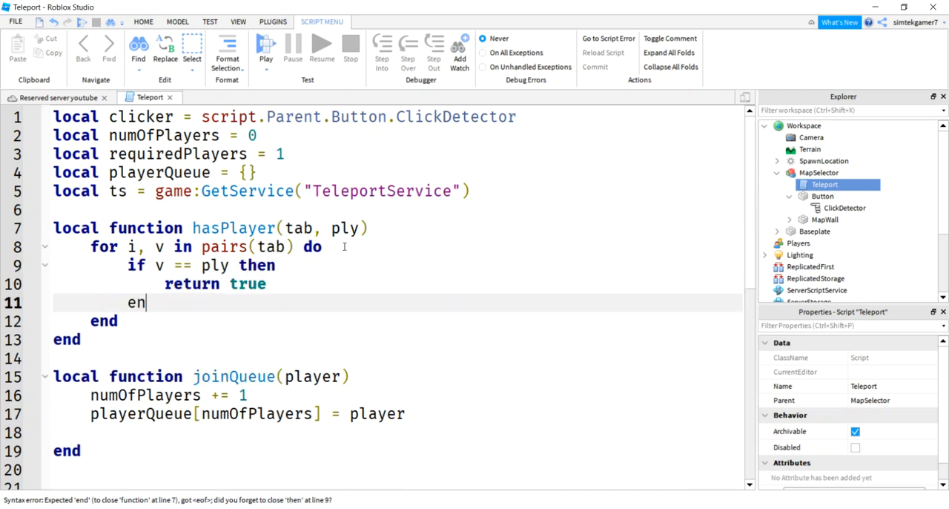
{"action": "type", "text": "d"}
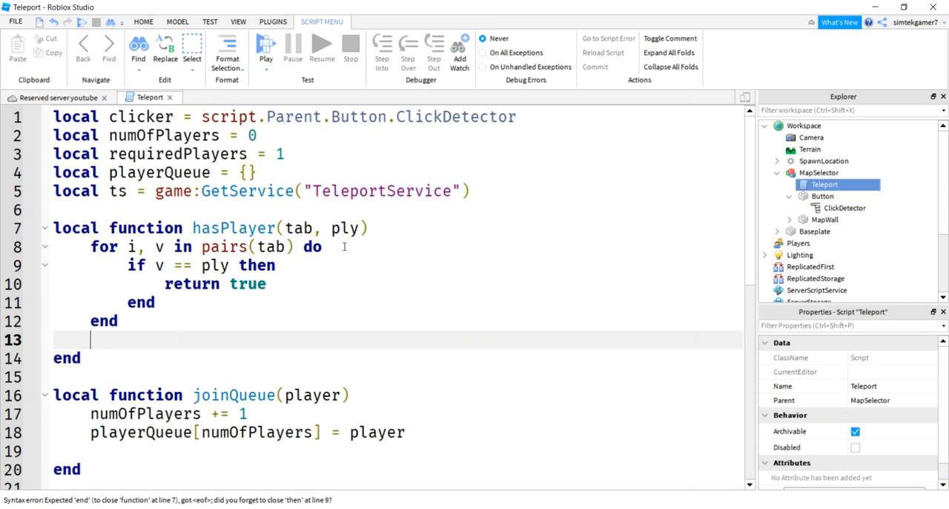
{"action": "type", "text": "return"}
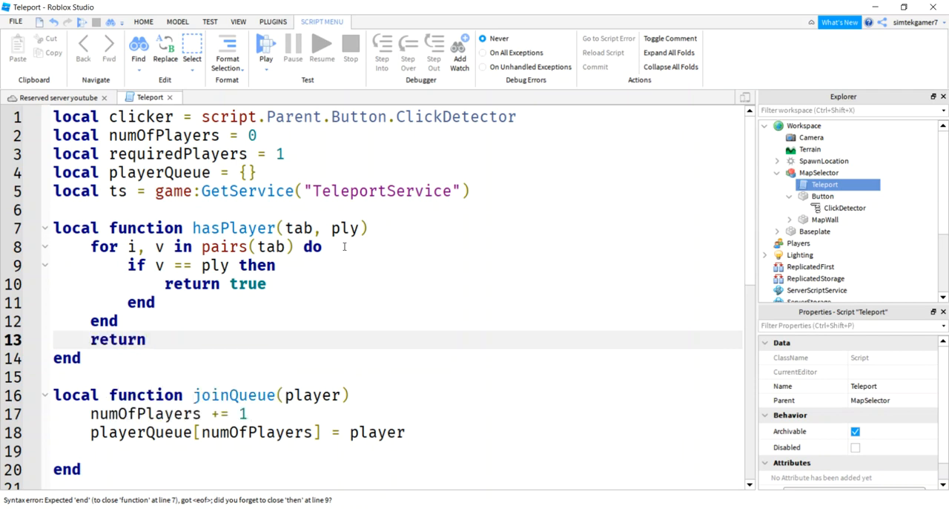
{"action": "type", "text": "false"}
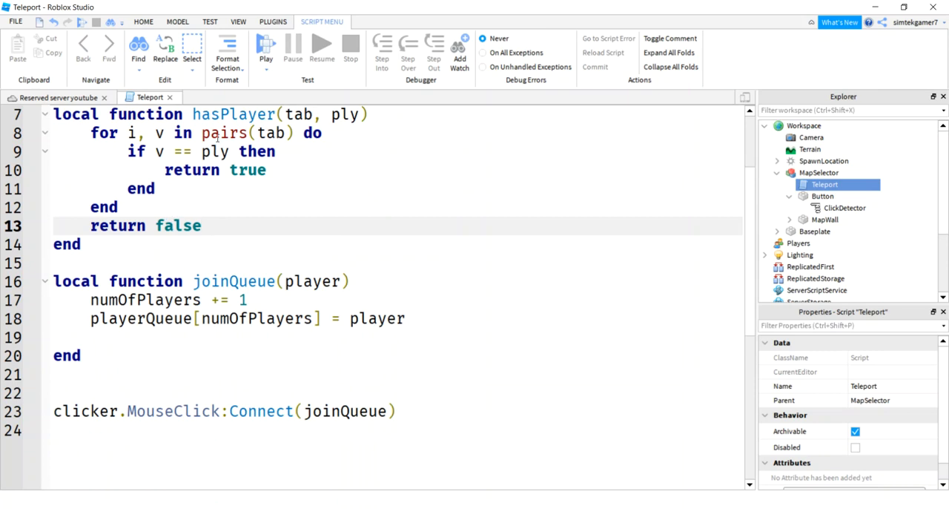
{"action": "double_click", "coordinate": [233, 113]}
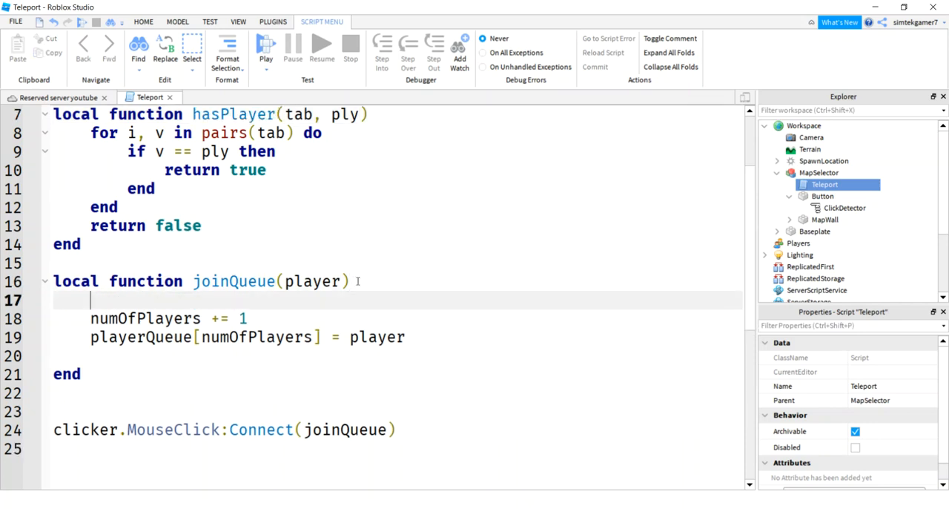
- Guard joinQueue with if not hasPlayer(playerQueue, player) and print 'player has joined the queue'
{"action": "type", "text": "if"}
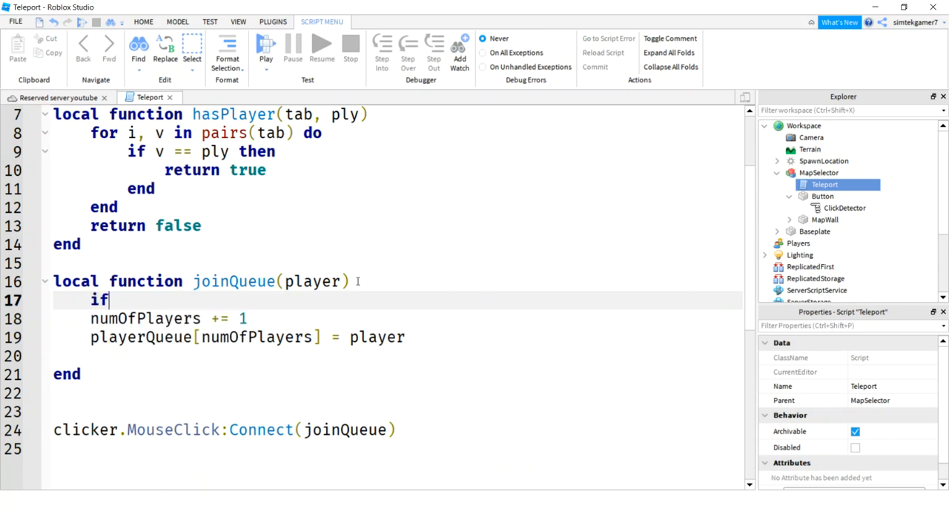
{"action": "type", "text": "not hasPlayer(pl"}
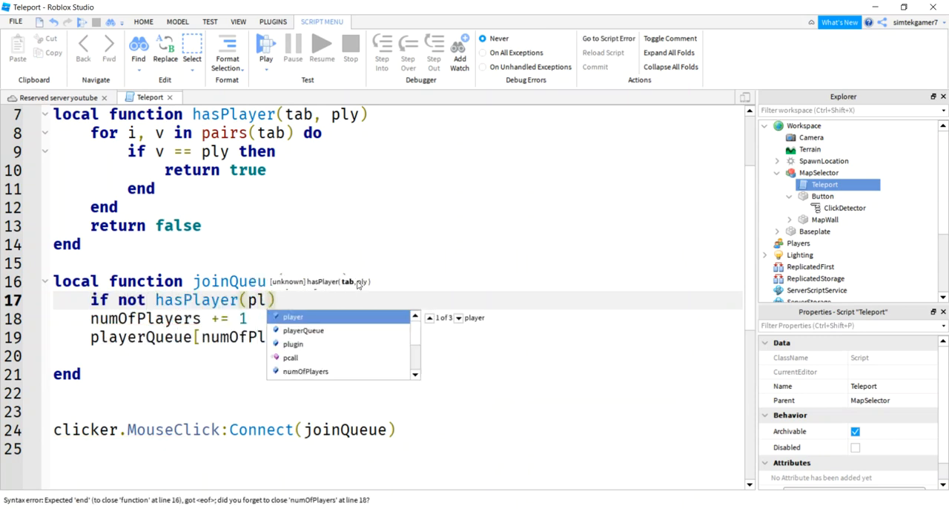
{"action": "type", "text": "playerQueue,"}
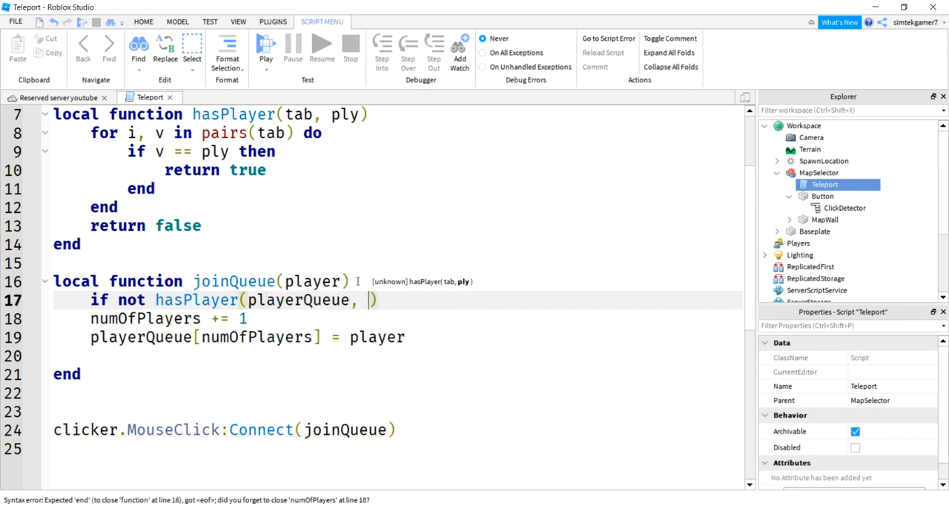
{"action": "type", "text": "player"}
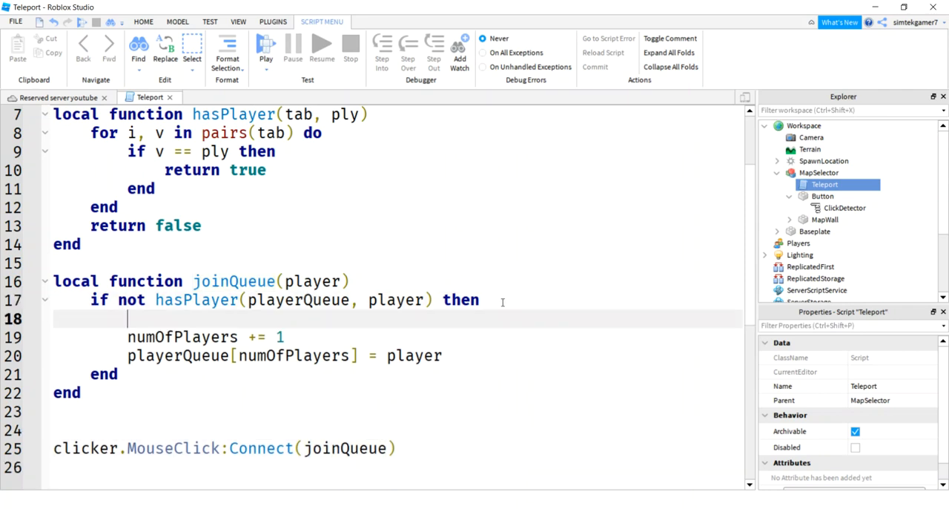
{"action": "type", "text": "print(\"player hads \")"}
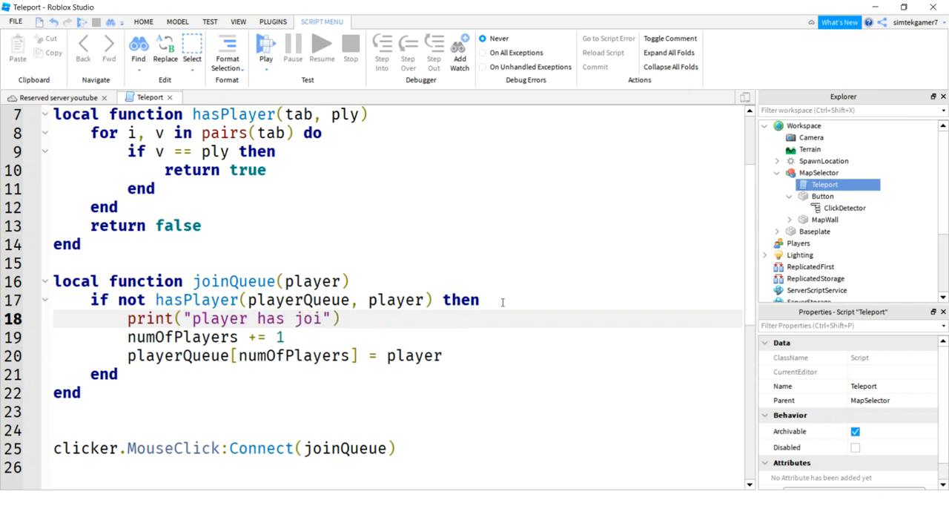
{"action": "type", "text": "ned the queue"}
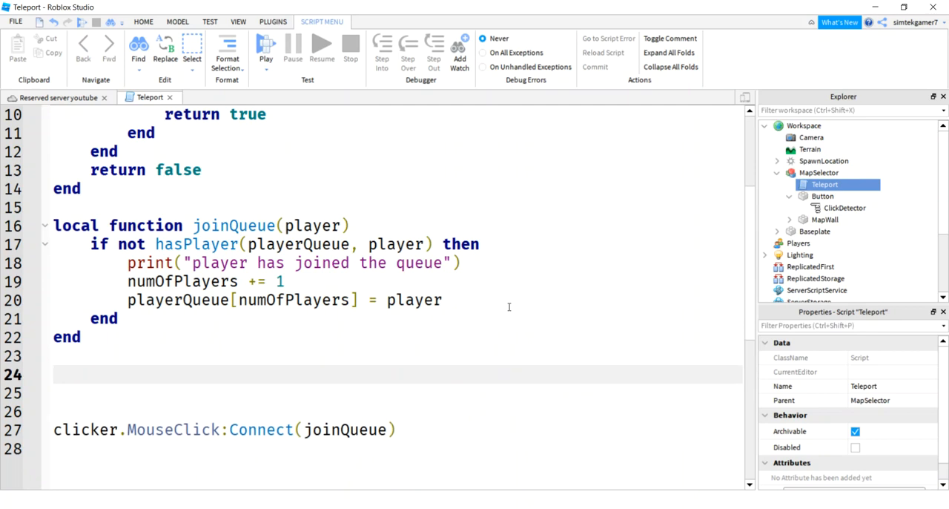
- Declare local function queueLoop() containing a while wait(1) do loop
{"action": "type", "text": "local function"}
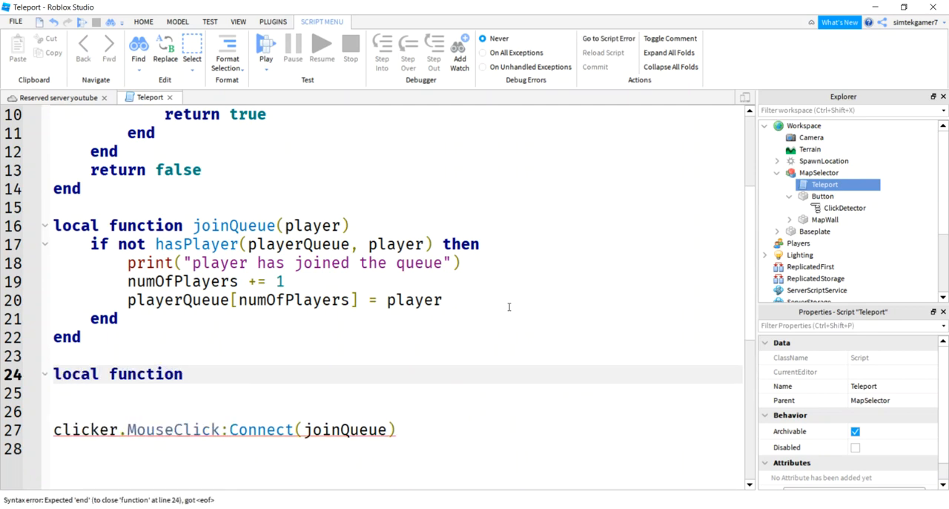
{"action": "scroll", "scroll_direction": "down", "scroll_amount": 3}
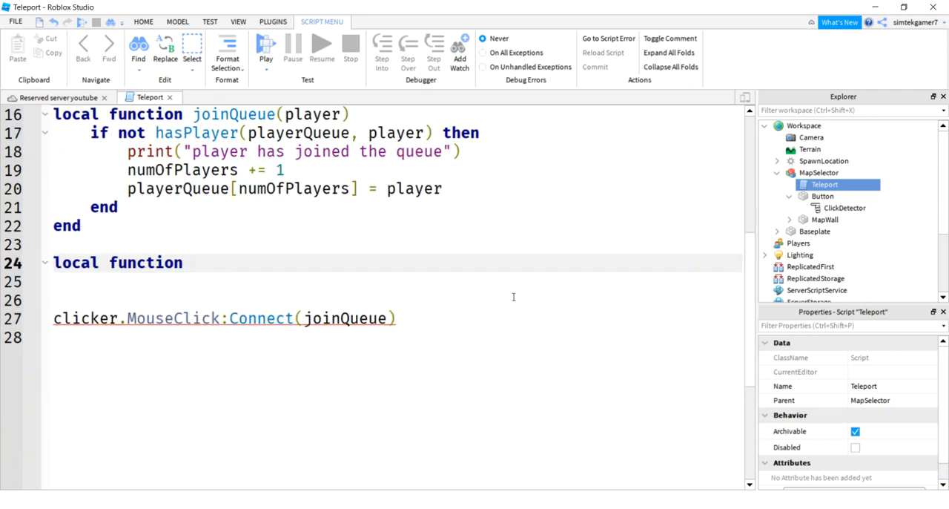
{"action": "type", "text": "queu"}
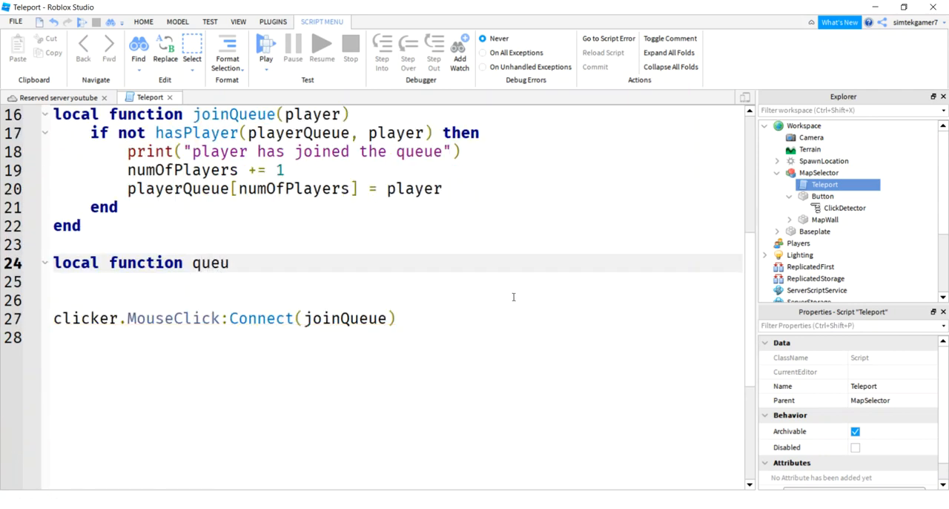
{"action": "type", "text": "eLoo"}
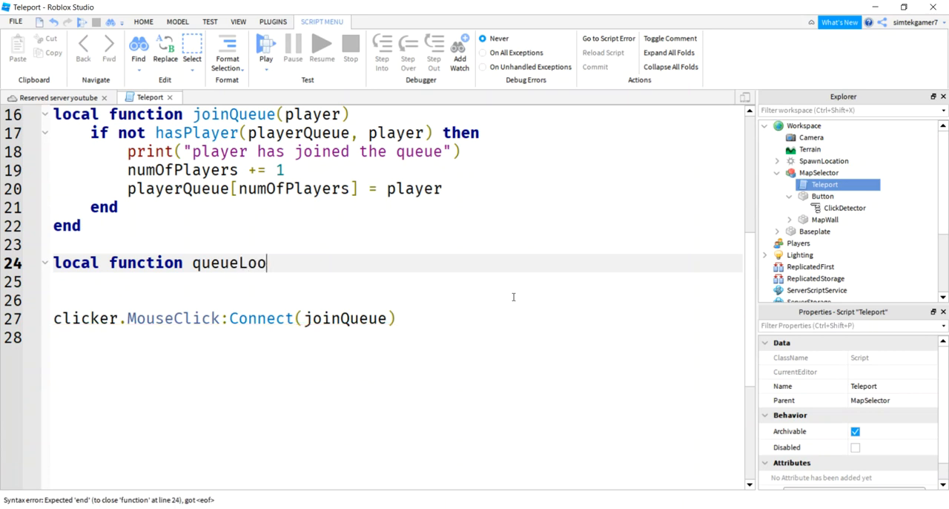
{"action": "type", "text": "p()"}
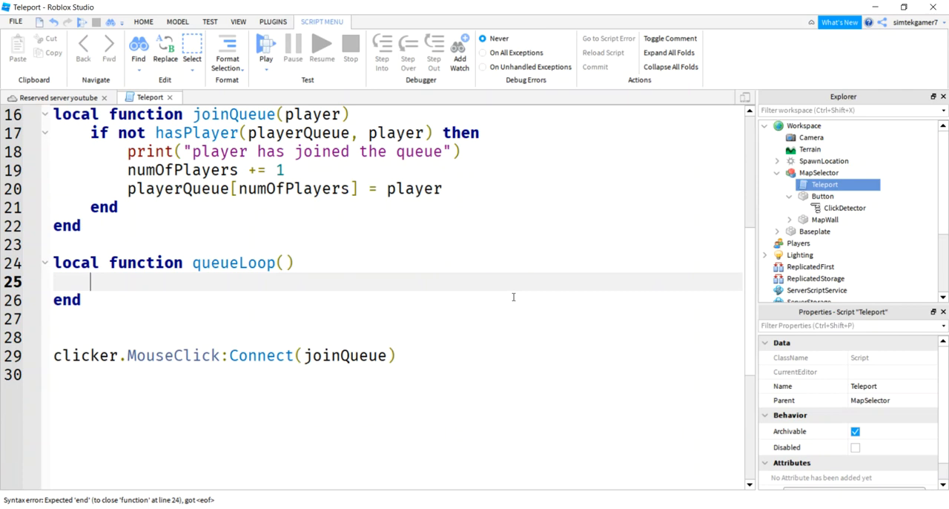
{"action": "type", "text": "while wait"}
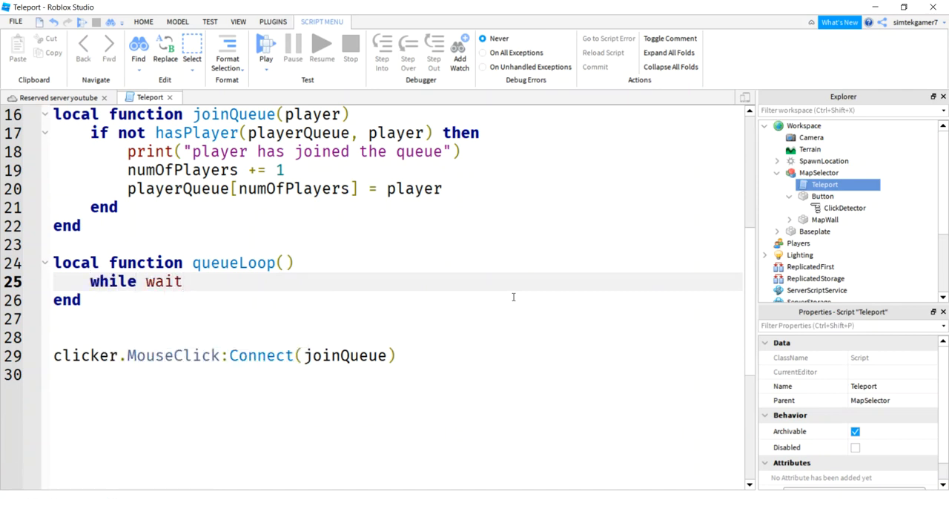
{"action": "type", "text": "(1)"}
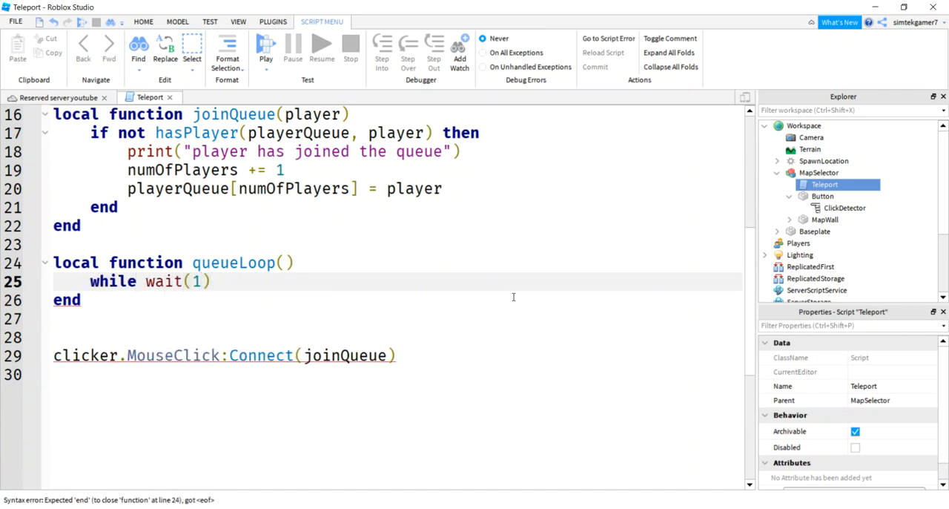
{"action": "type", "text": "do"}
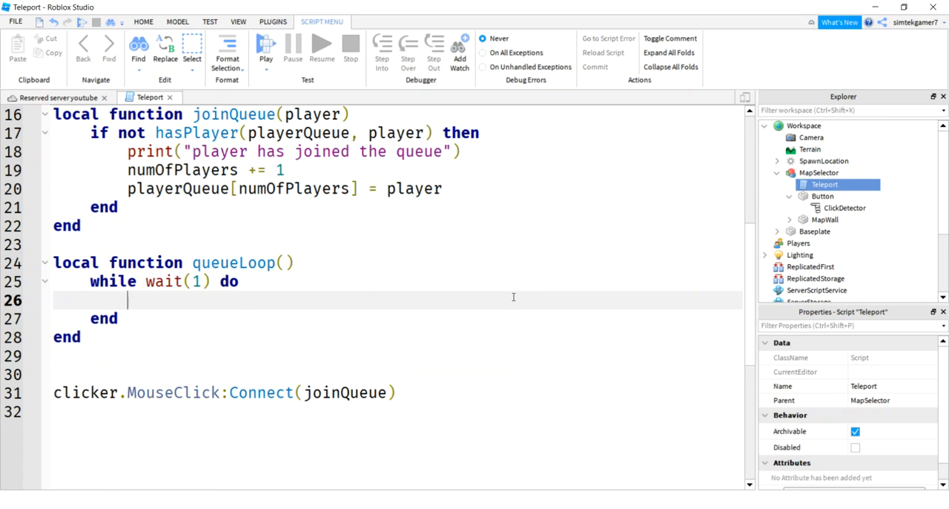
- Inside the loop, check numOfPlayers >= requiredPlayers and print 'prepare to teleport'
{"action": "type", "text": "if numOfPlayers >="}
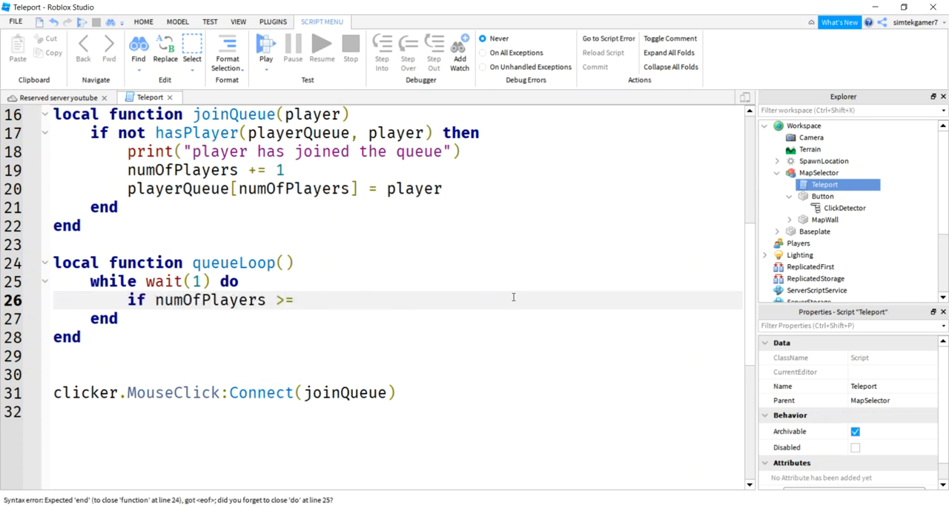
{"action": "type", "text": "requiredPlayers"}
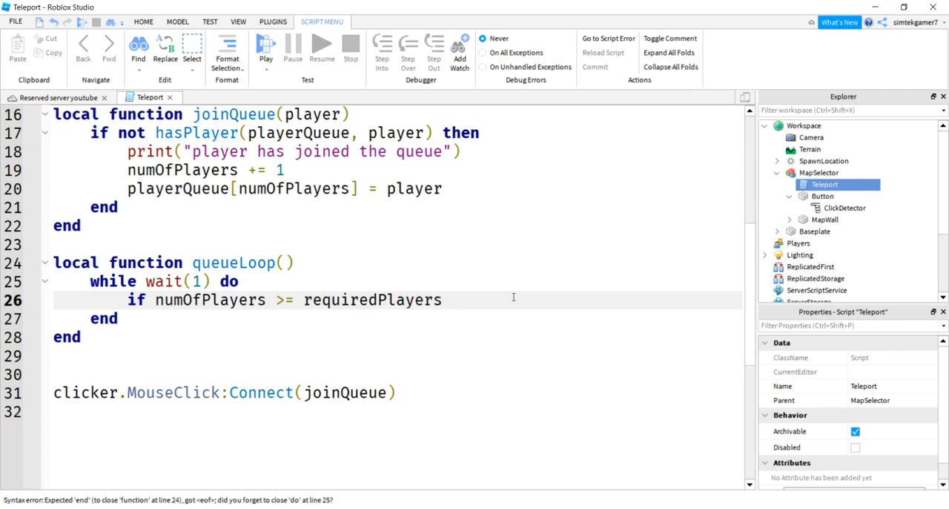
{"action": "type", "text": "then"}
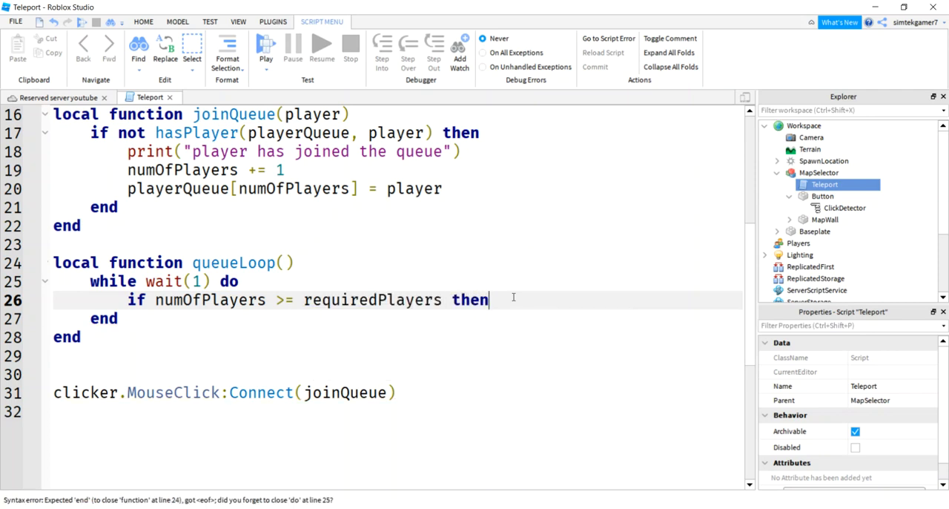
{"action": "type", "text": "print("}
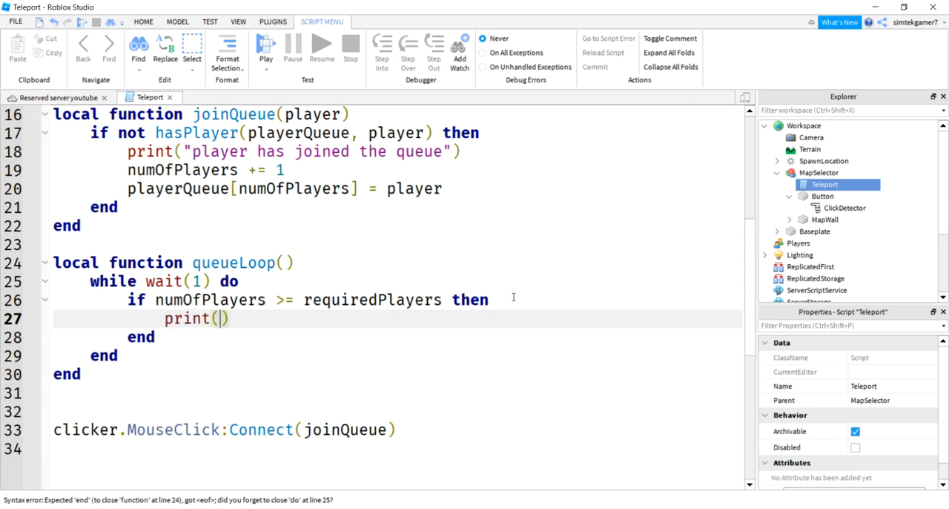
{"action": "type", "text": "\"\""}
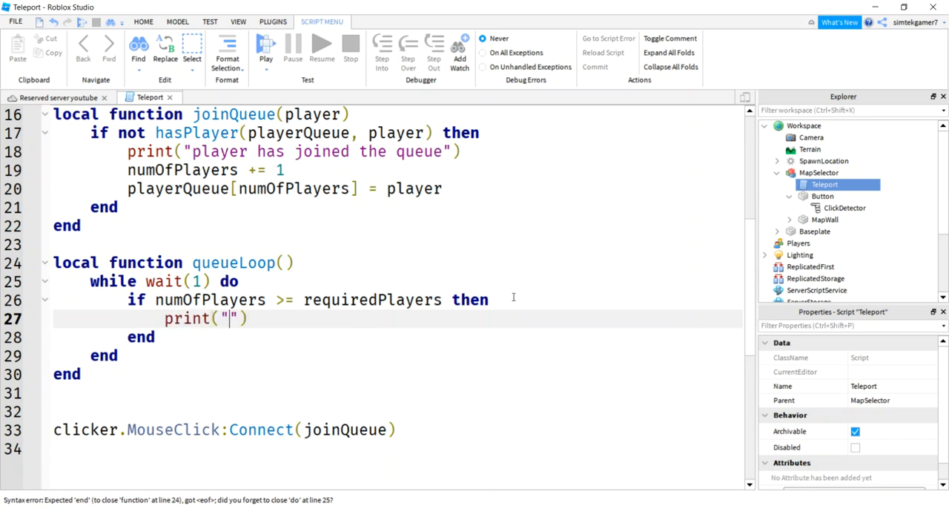
{"action": "type", "text": "prepare"}
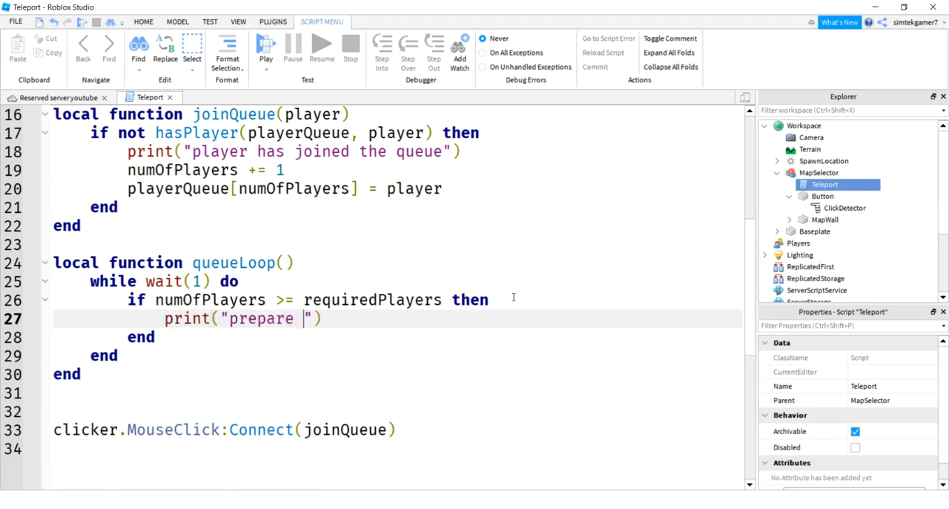
{"action": "type", "text": "to teleport"}
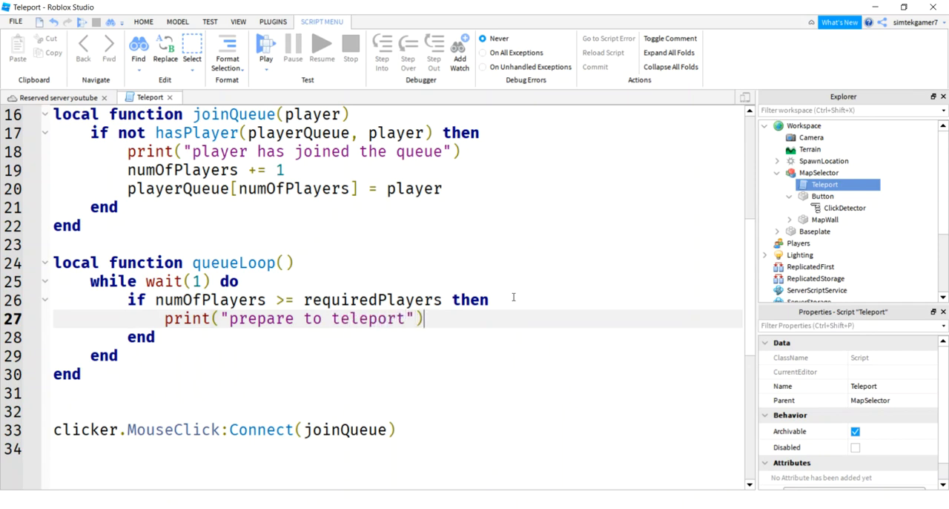
{"action": "key", "text": "Enter"}
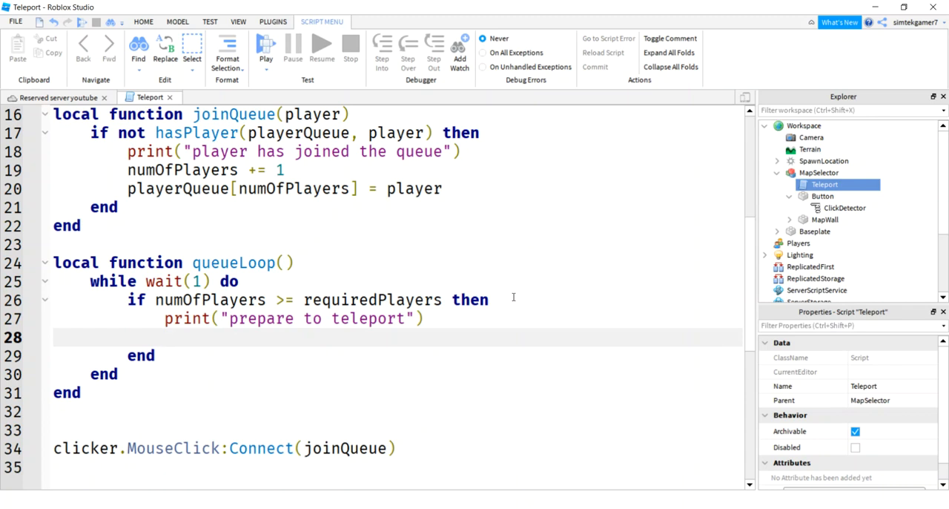
- Store ts:ReserveServer() in a local code variable inside the player-count check
{"action": "type", "text": "local"}
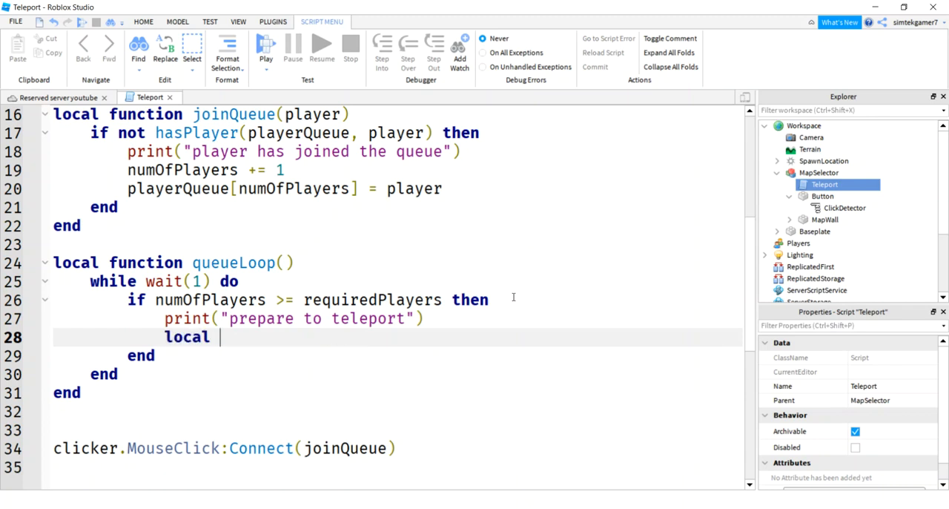
{"action": "type", "text": "code ="}
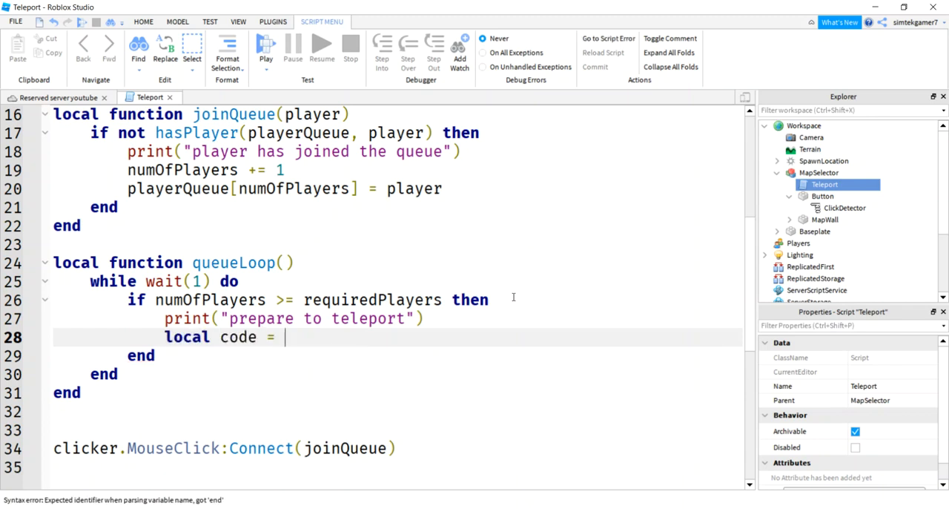
{"action": "type", "text": "ts:"}
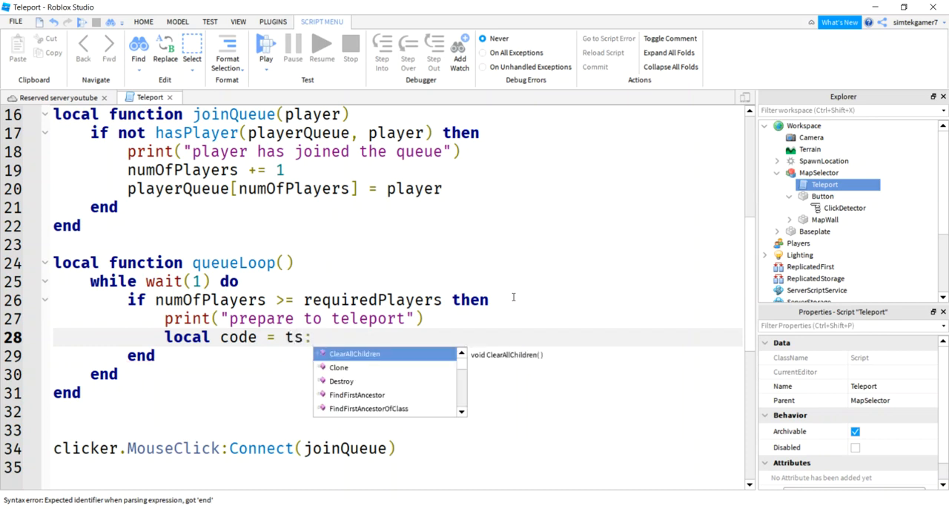
{"action": "type", "text": "ReserveServer("}
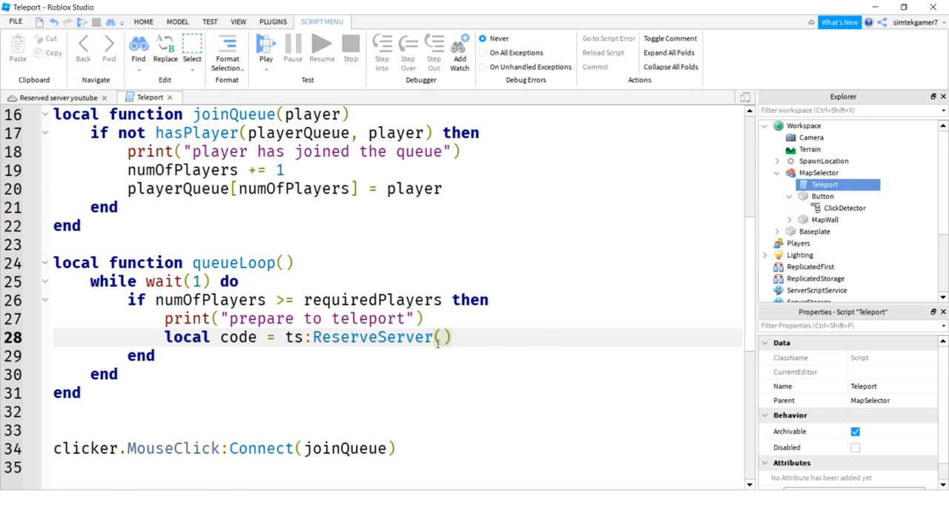
{"action": "left_click", "coordinate": [58, 97]}
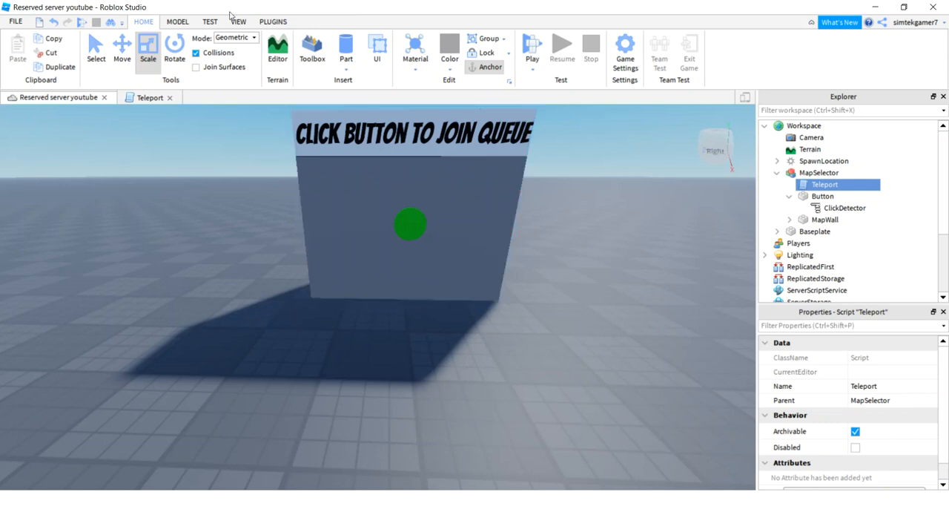
{"action": "left_click", "coordinate": [239, 20]}
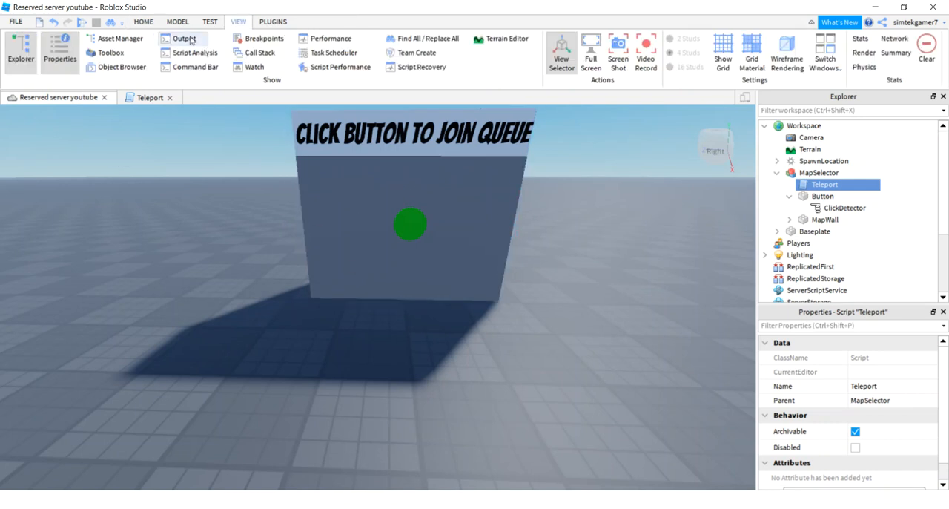
{"action": "left_click", "coordinate": [119, 38]}
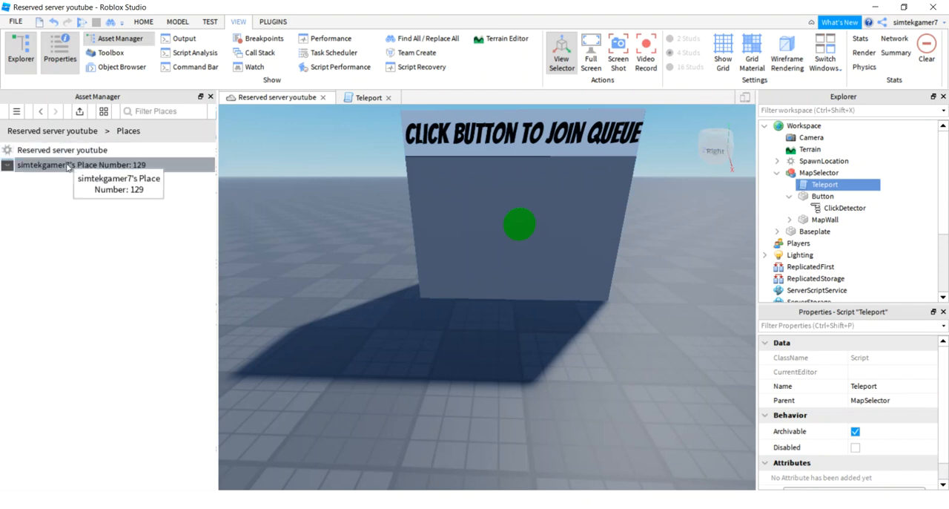
{"action": "mouse_move", "coordinate": [52, 172]}
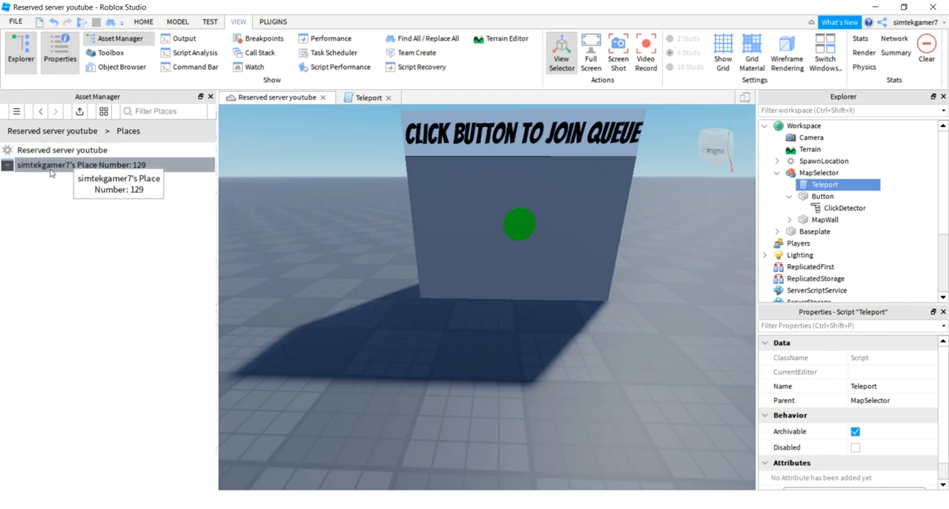
{"action": "left_click", "coordinate": [81, 165]}
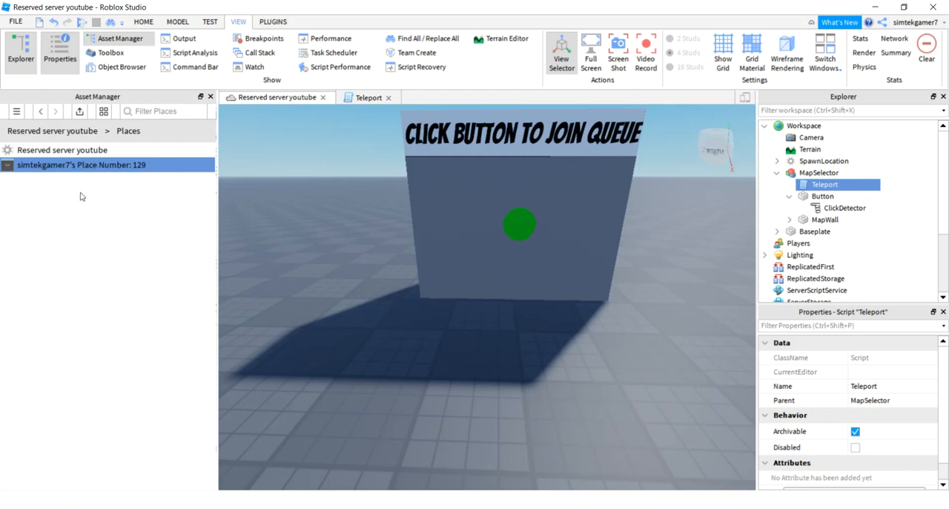
{"action": "left_click", "coordinate": [368, 97]}
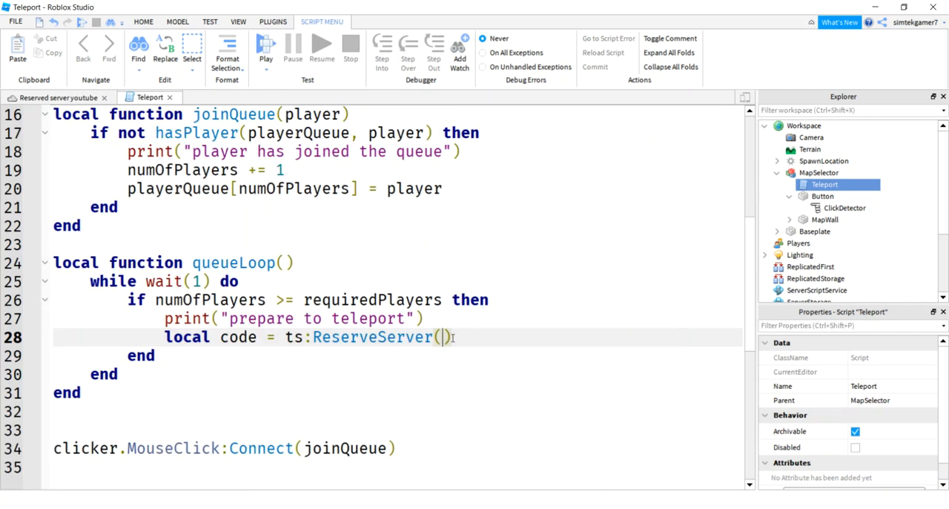
{"action": "type", "text": "v"}
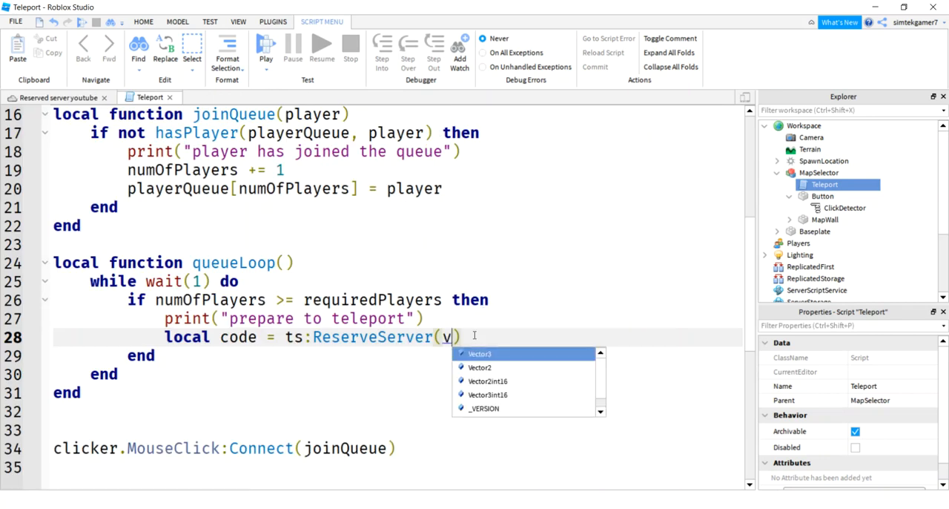
{"action": "type", "text": "7153143683"}
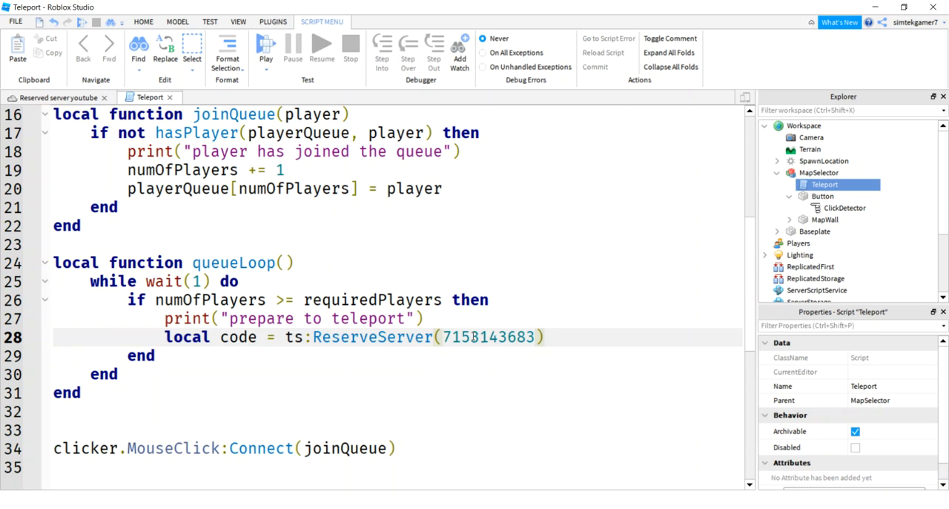
{"action": "double_click", "coordinate": [488, 337]}
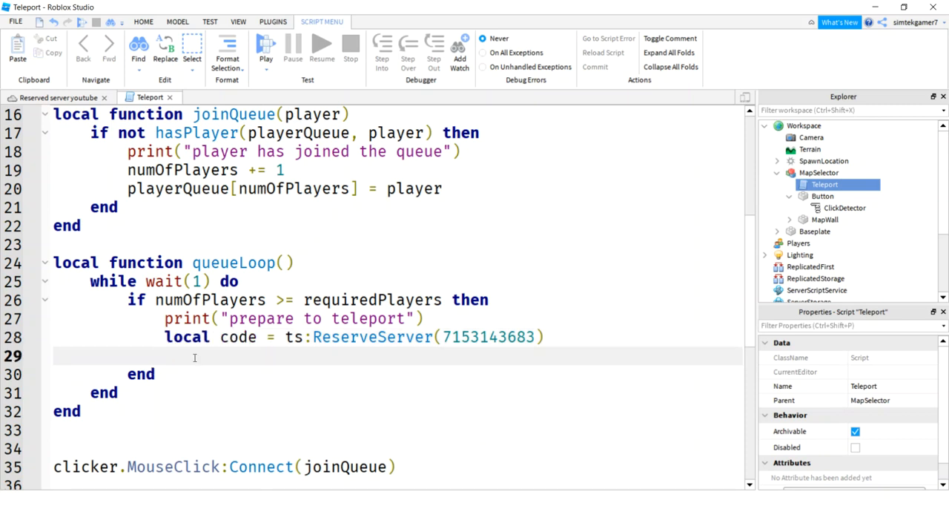
{"action": "type", "text": "ts:"}
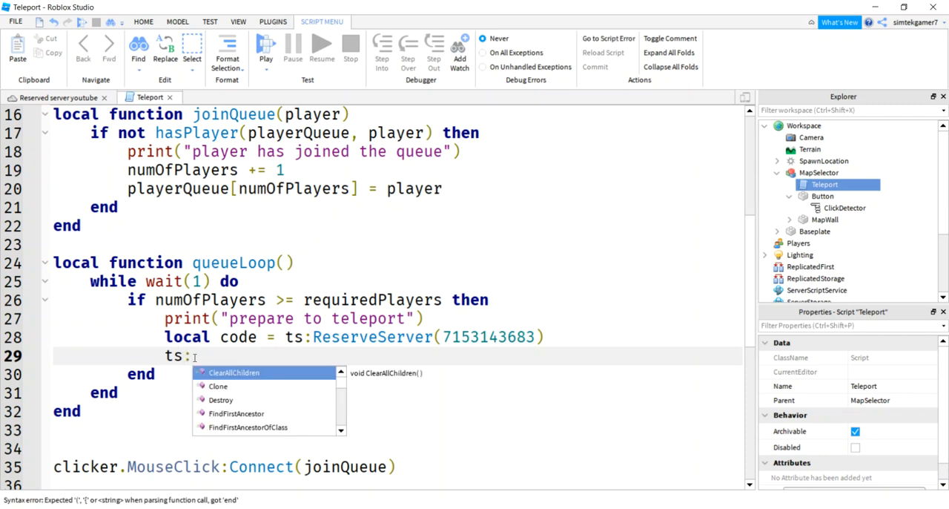
{"action": "type", "text": "TeleportToPrivateServer()"}
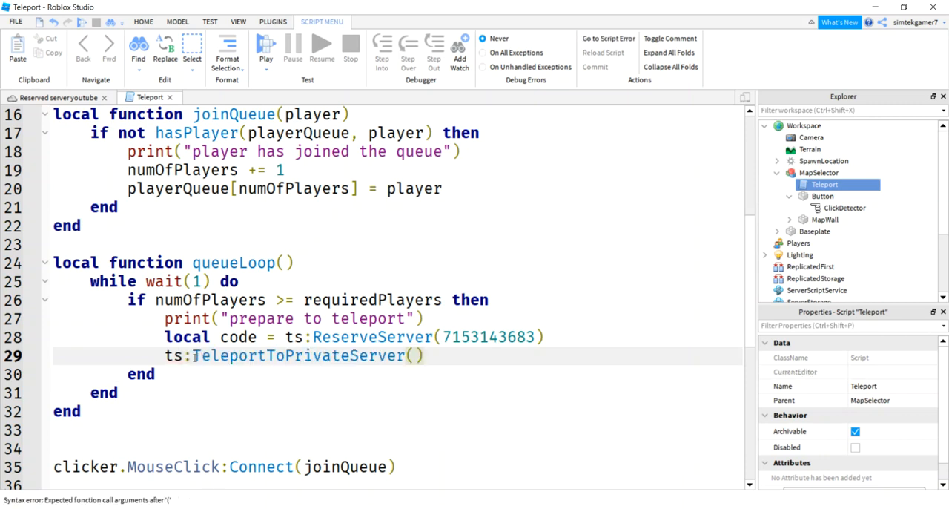
{"action": "type", "text": "7153143683"}
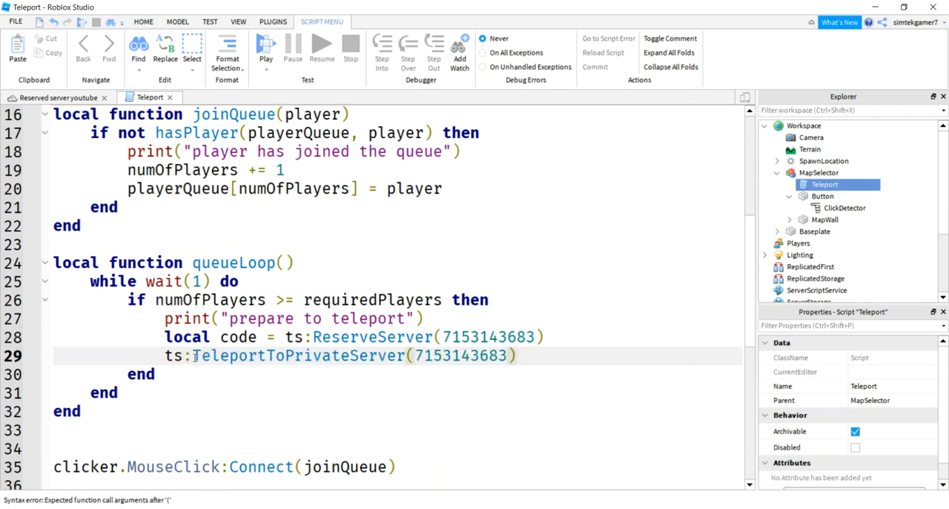
{"action": "type", "text": ", code"}
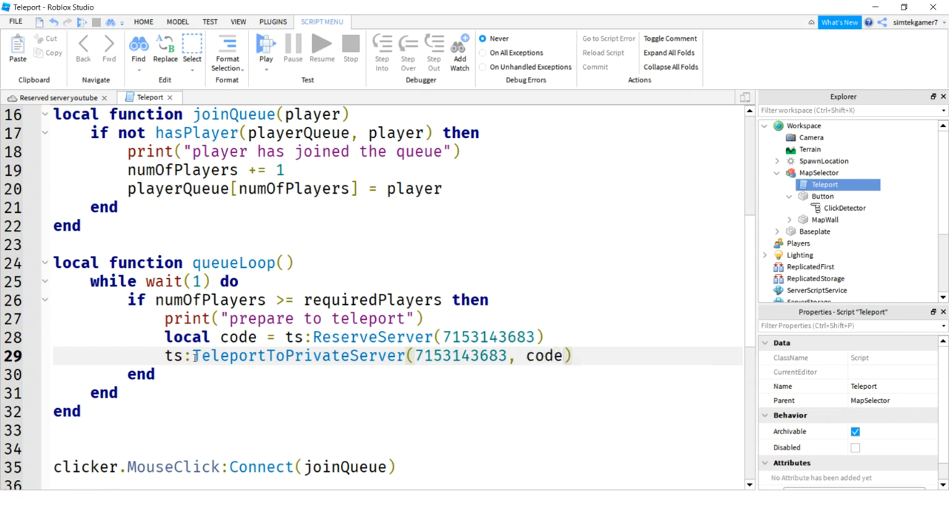
{"action": "type", "text": ", playerQueue"}
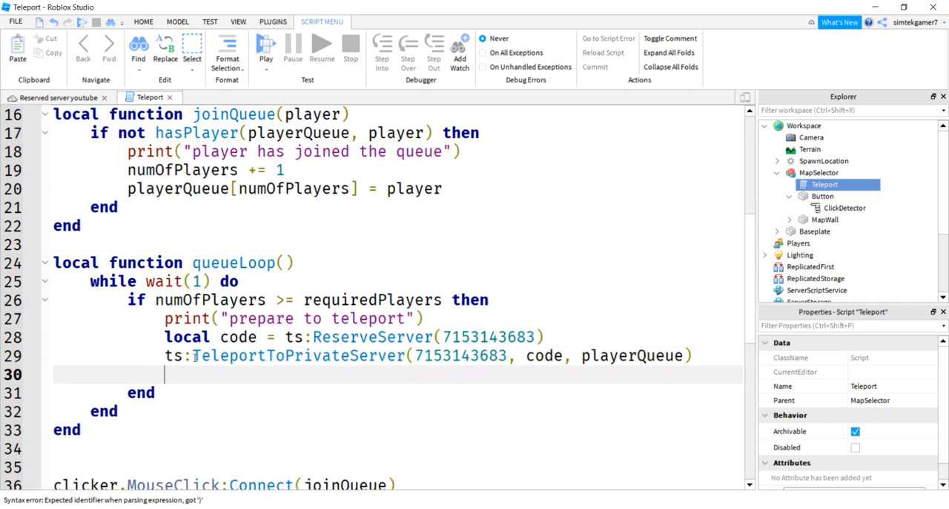
- Reset numOfPlayers to 0 and playerQueue to {} after the teleport
{"action": "type", "text": "num"}
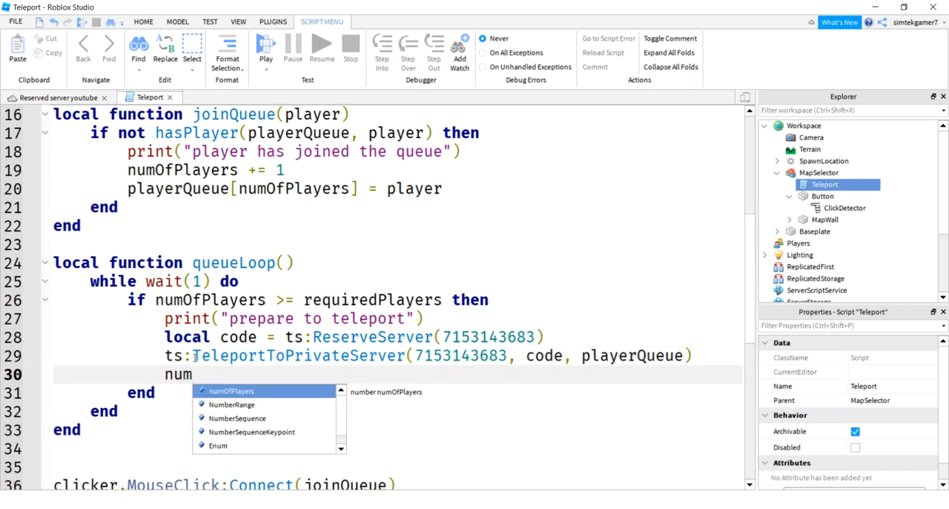
{"action": "type", "text": "OfPlayers = 0"}
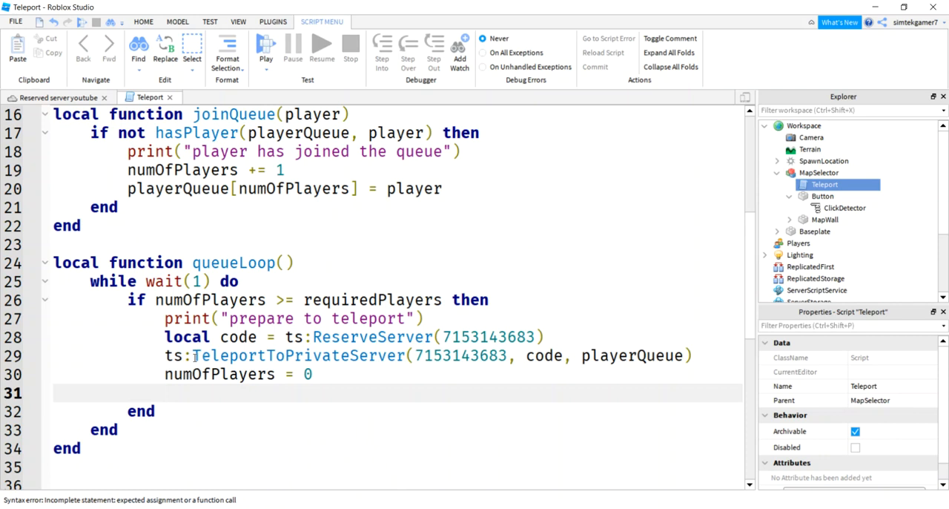
{"action": "type", "text": "p"}
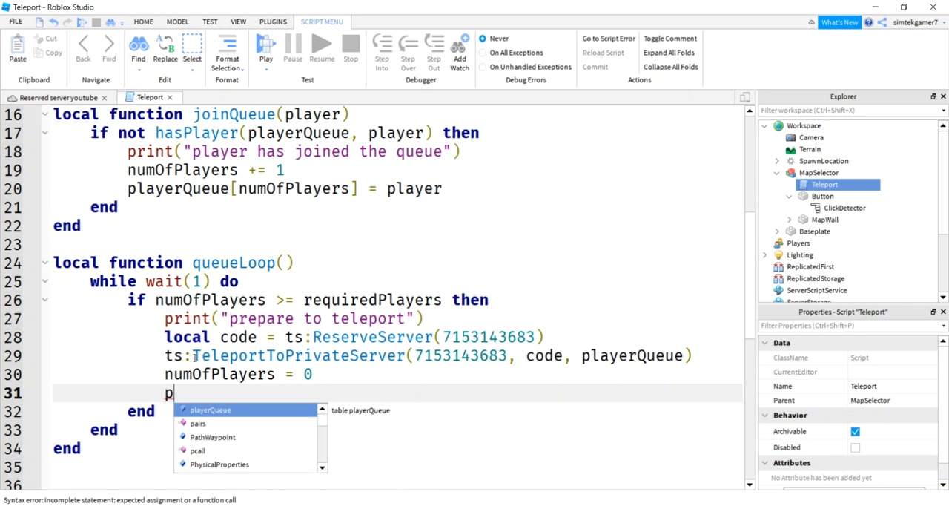
{"action": "type", "text": "layerQueue="}
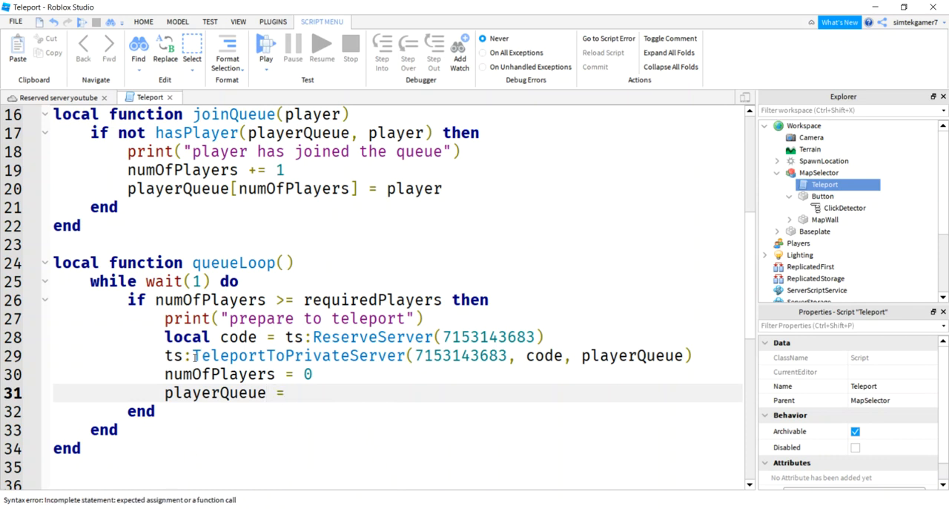
{"action": "type", "text": "{}"}
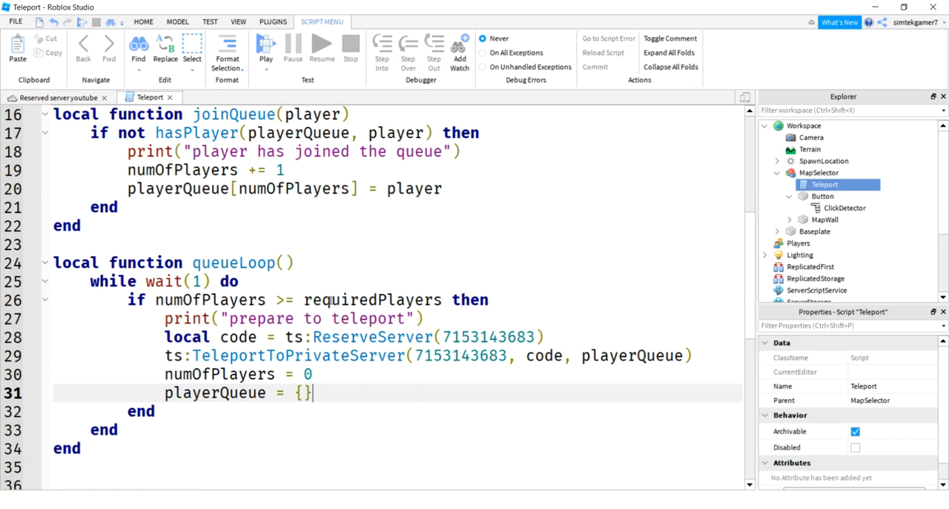
{"action": "mouse_move", "coordinate": [357, 232]}
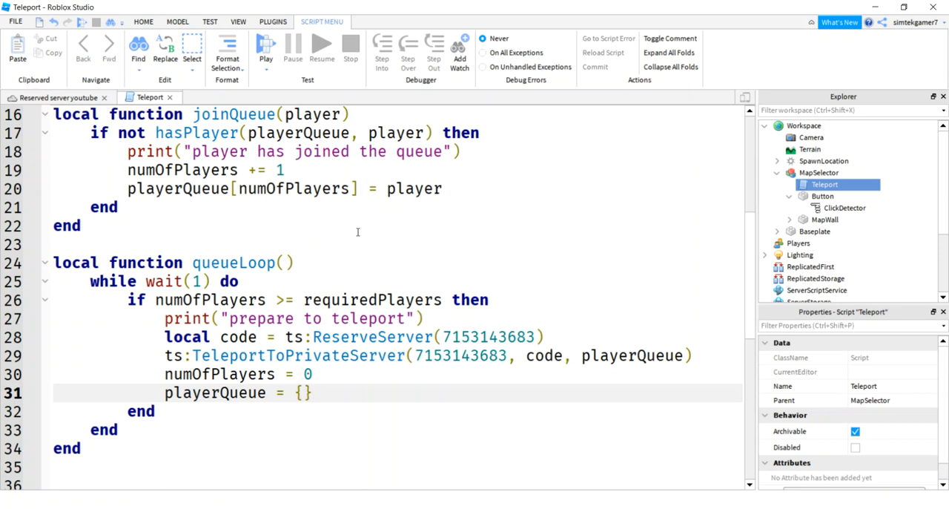
{"action": "scroll", "scroll_direction": "down", "scroll_amount": 3}
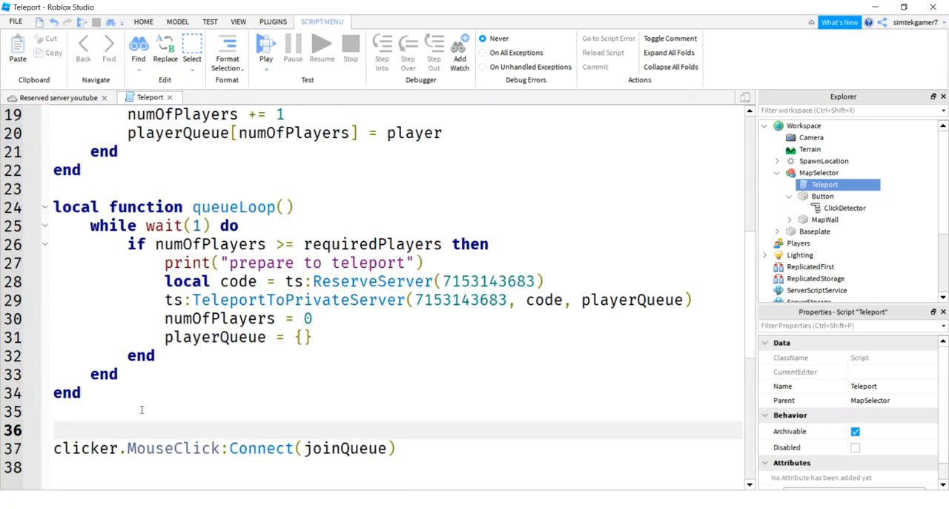
{"action": "type", "text": "spawn"}
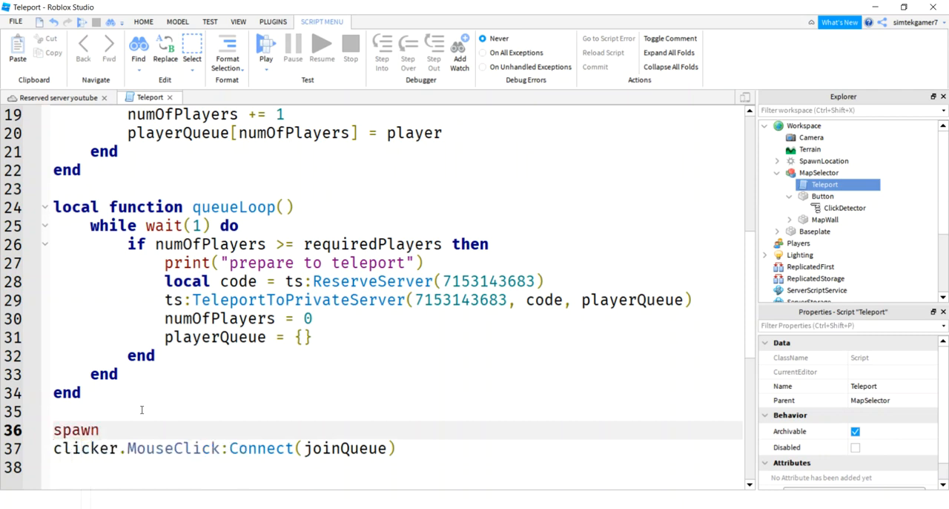
{"action": "type", "text": "(queueLoop)"}
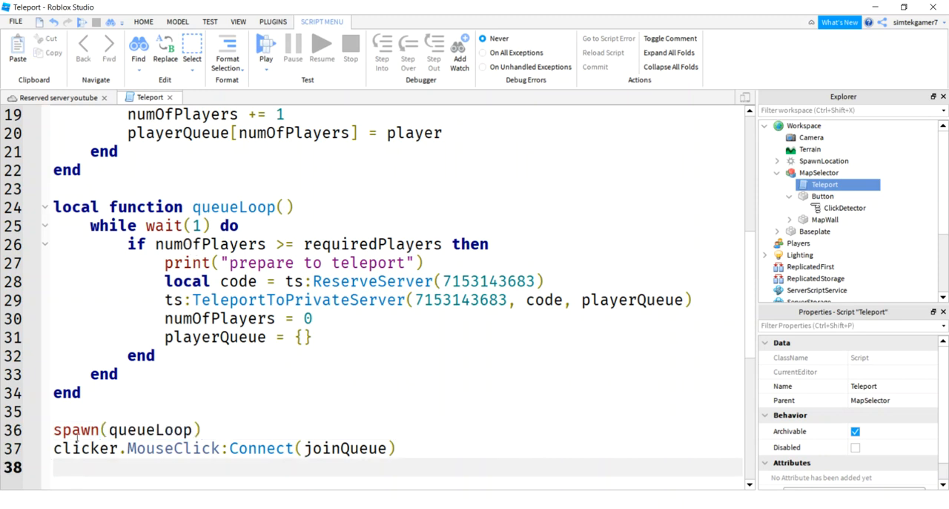
{"action": "triple_click", "coordinate": [126, 429]}
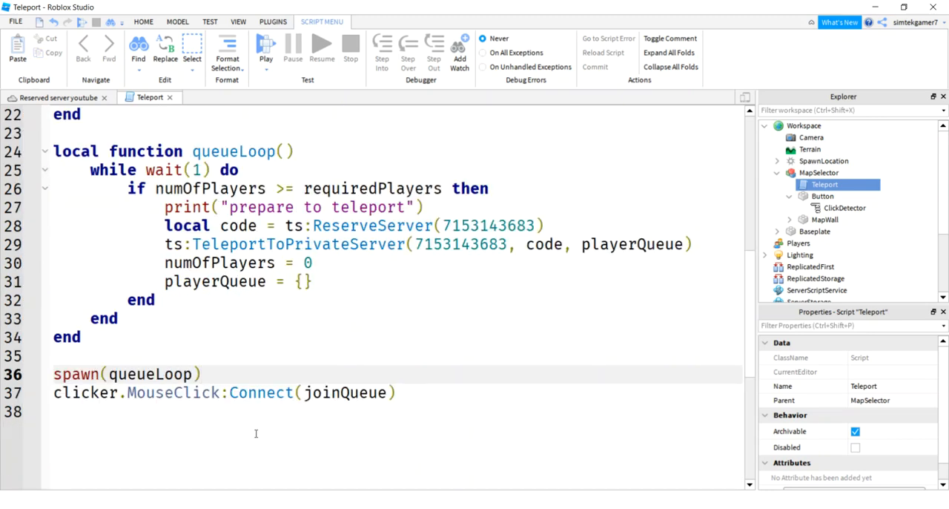
{"action": "scroll", "scroll_direction": "up", "scroll_amount": 3}
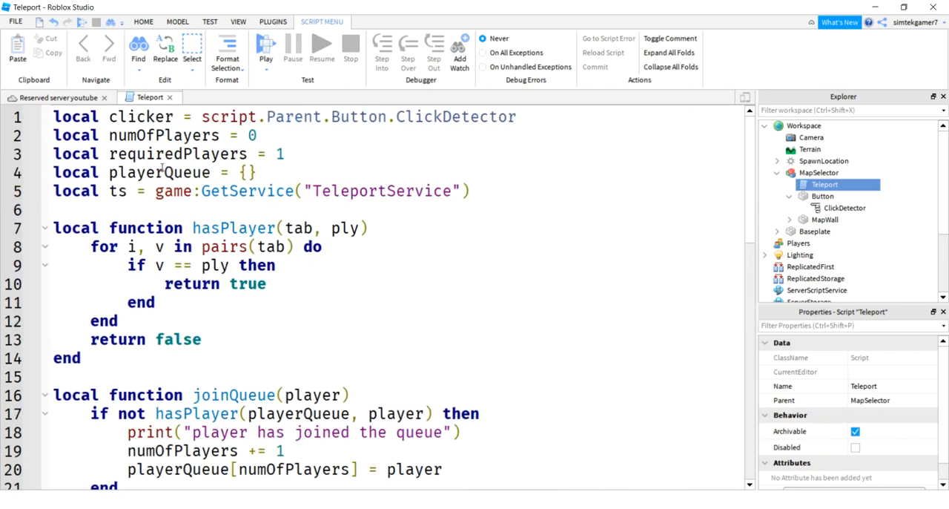
{"action": "left_click", "coordinate": [15, 21]}
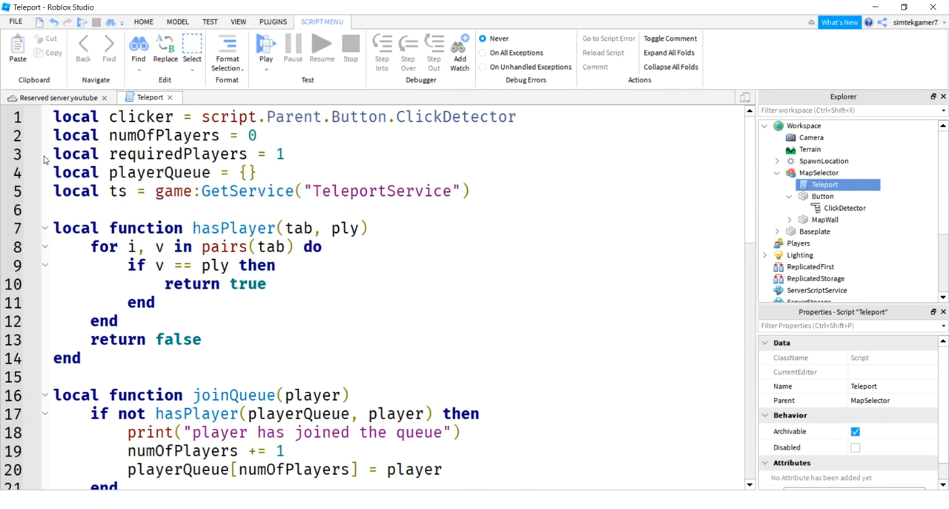
{"action": "left_click", "coordinate": [290, 153]}
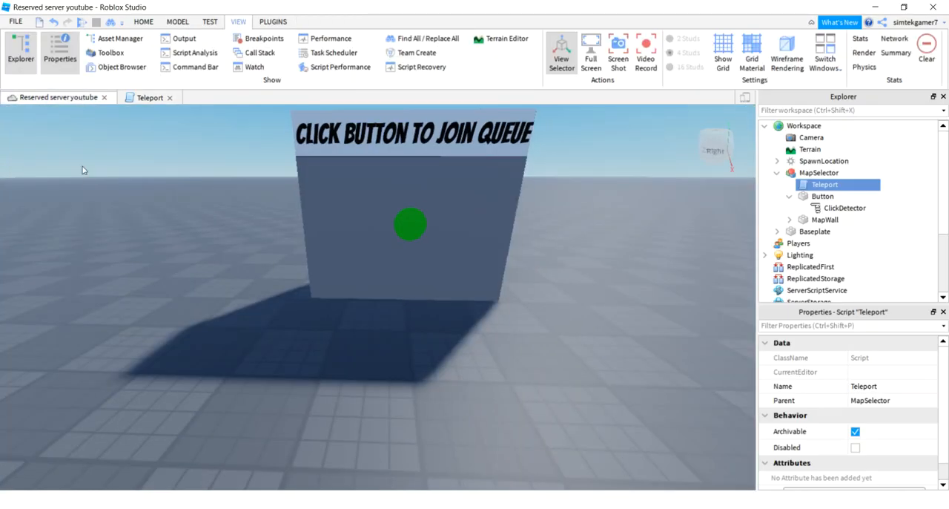
- Open the Asset Manager's Places folder to reach 'simtekgamer7's Place Number: 129'
{"action": "left_click", "coordinate": [120, 52]}
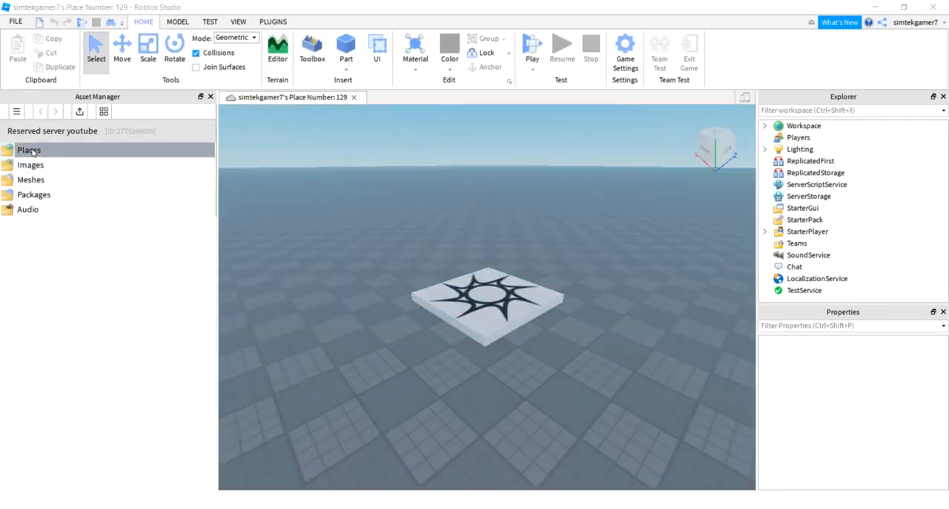
{"action": "double_click", "coordinate": [29, 150]}
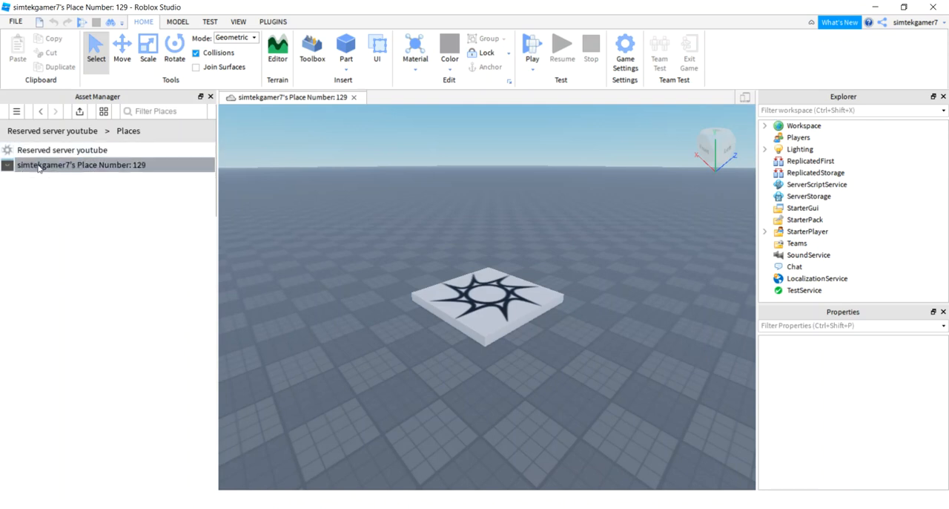
{"action": "mouse_move", "coordinate": [126, 165]}
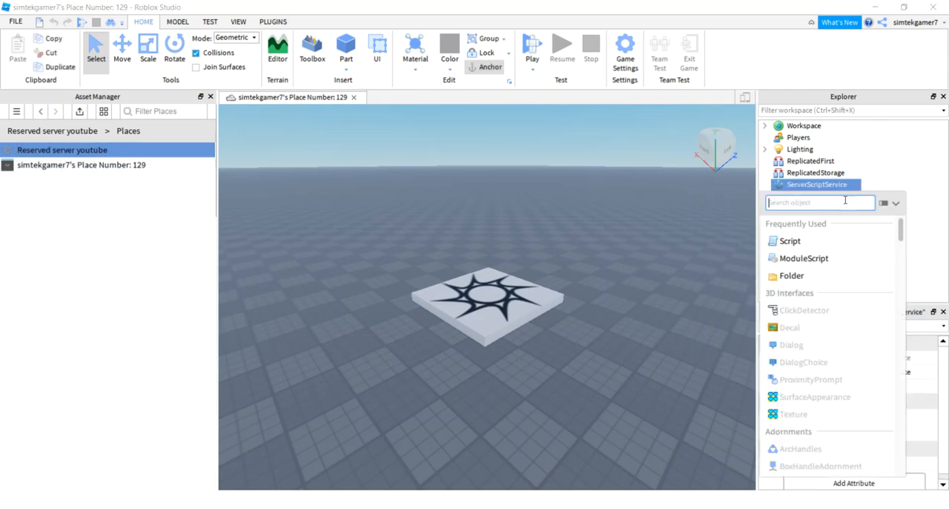
- Insert a Script into ServerScriptService and rename it ReturnToLobby
{"action": "left_click", "coordinate": [789, 240]}
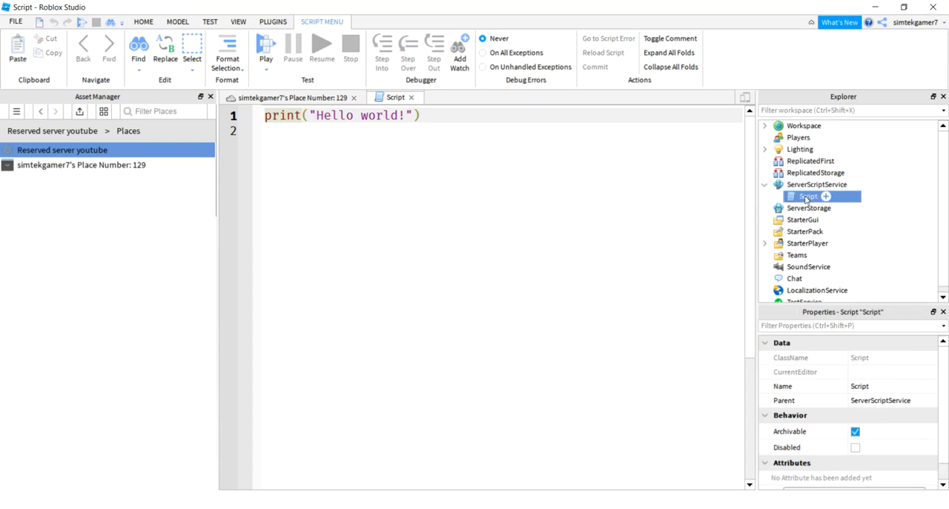
{"action": "double_click", "coordinate": [809, 196]}
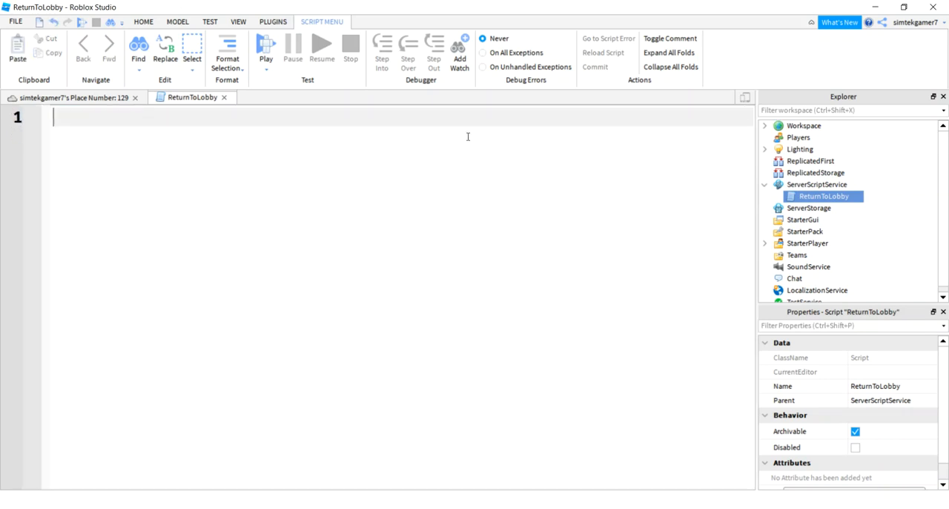
- Add local ts = game:GetService("TeleportService") at the top of ReturnToLobby
{"action": "type", "text": "local ts ="}
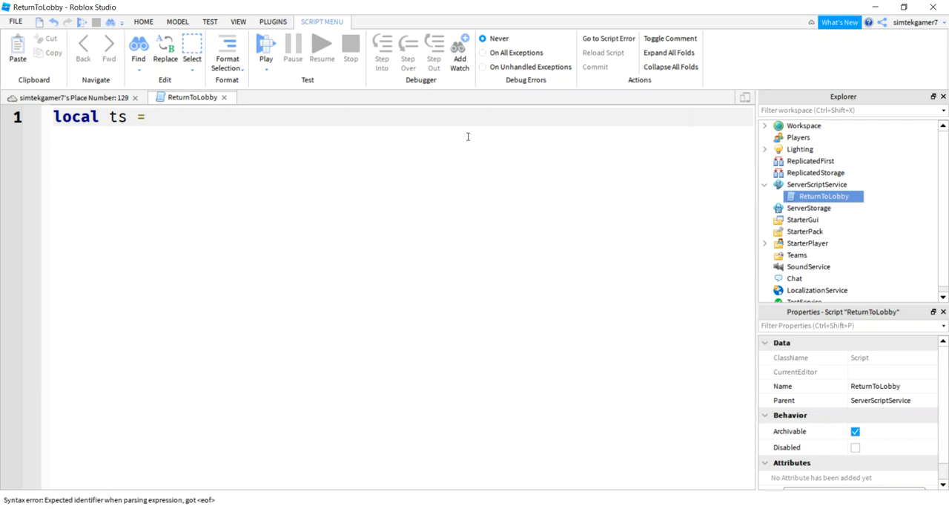
{"action": "type", "text": "game:GetService()"}
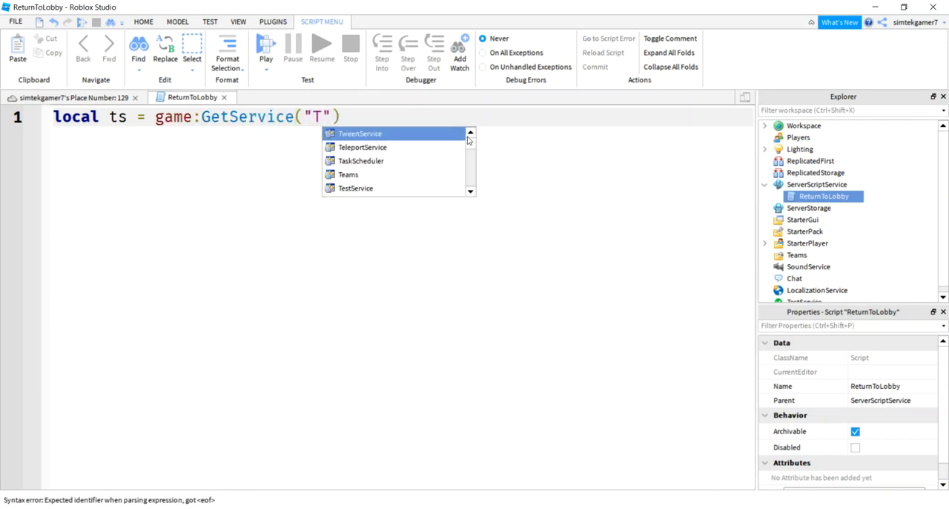
{"action": "left_click", "coordinate": [362, 147]}
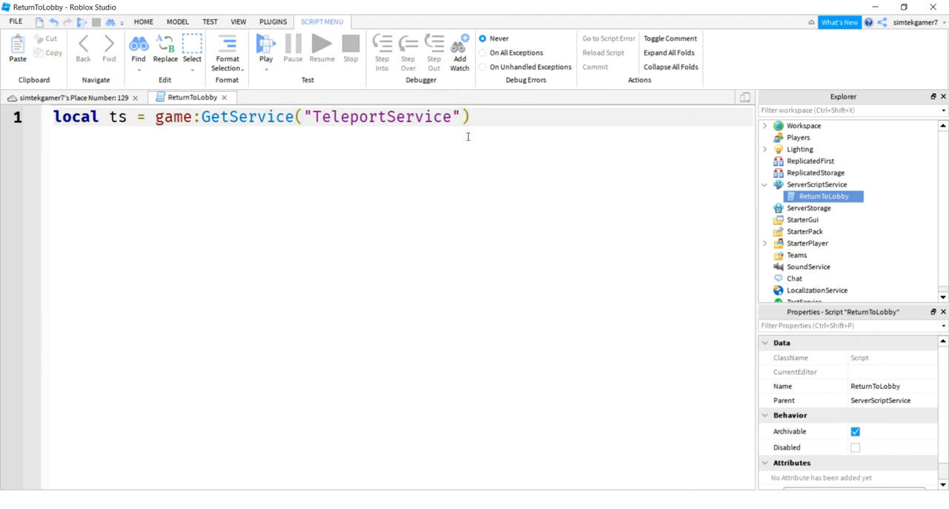
{"action": "key", "text": "Enter"}
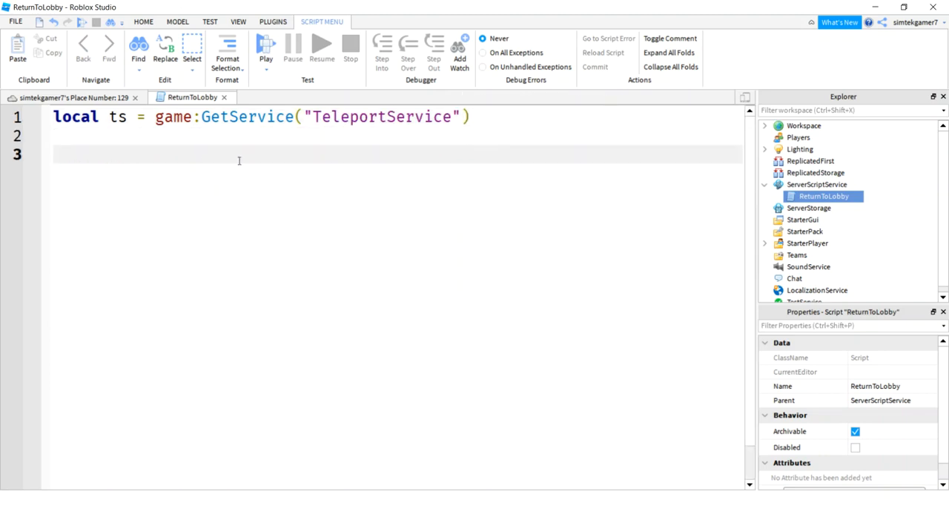
- Create local function addPlayerToGame(player) and connect it to game.Players.PlayerAdded
{"action": "type", "text": "lo"}
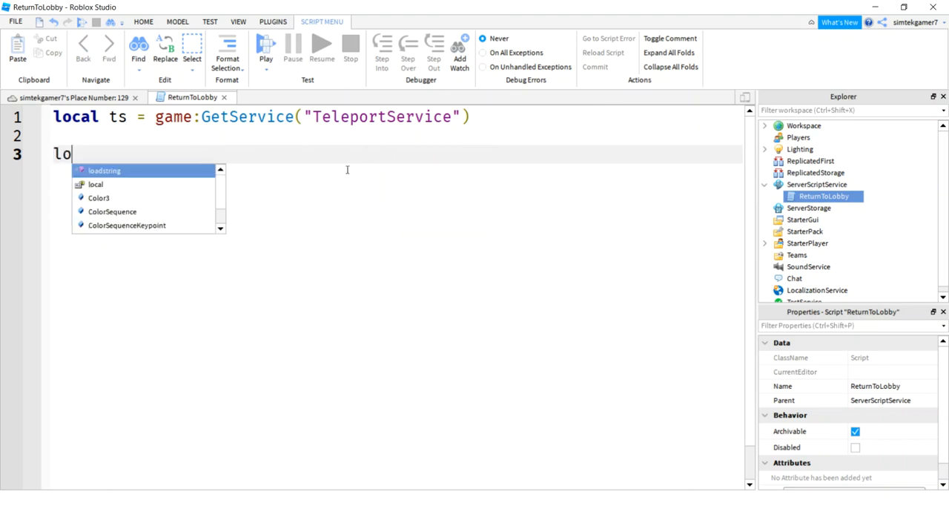
{"action": "type", "text": "cal function ad"}
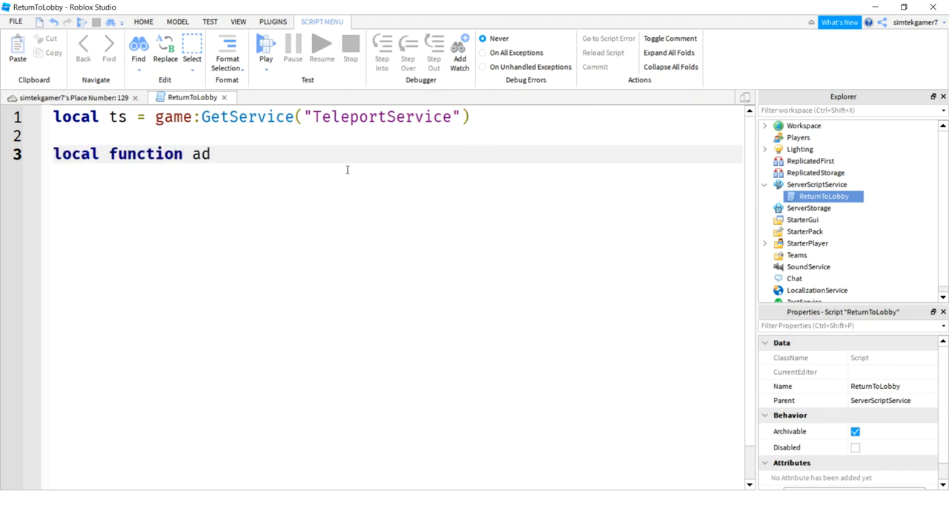
{"action": "type", "text": "dPlayerToG"}
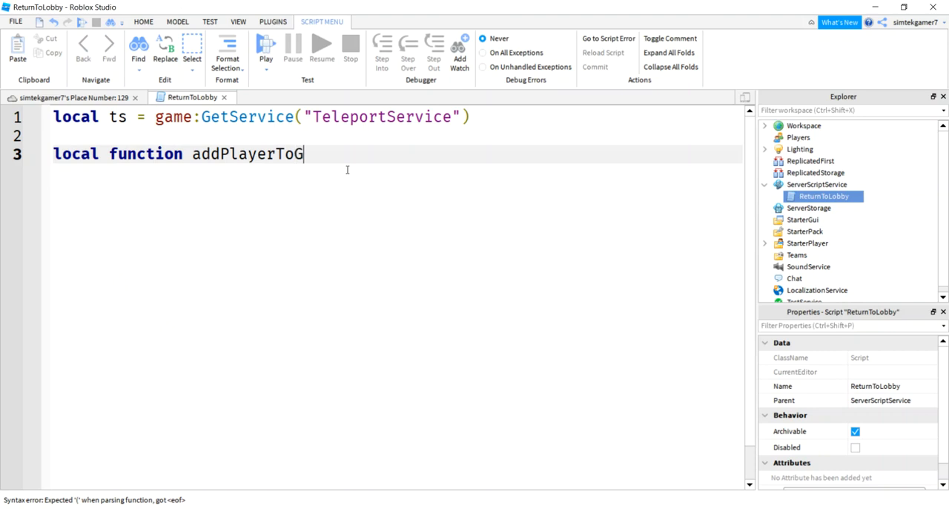
{"action": "type", "text": "ame(play"}
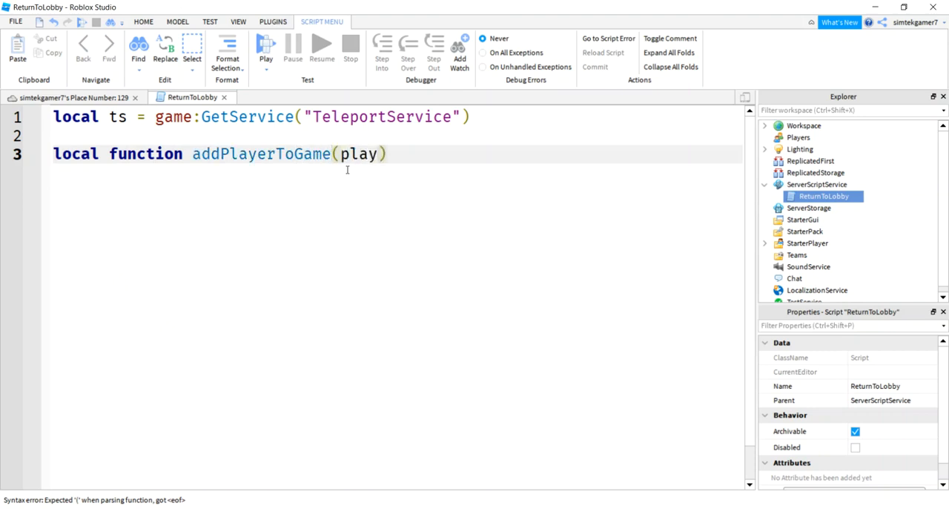
{"action": "type", "text": "er"}
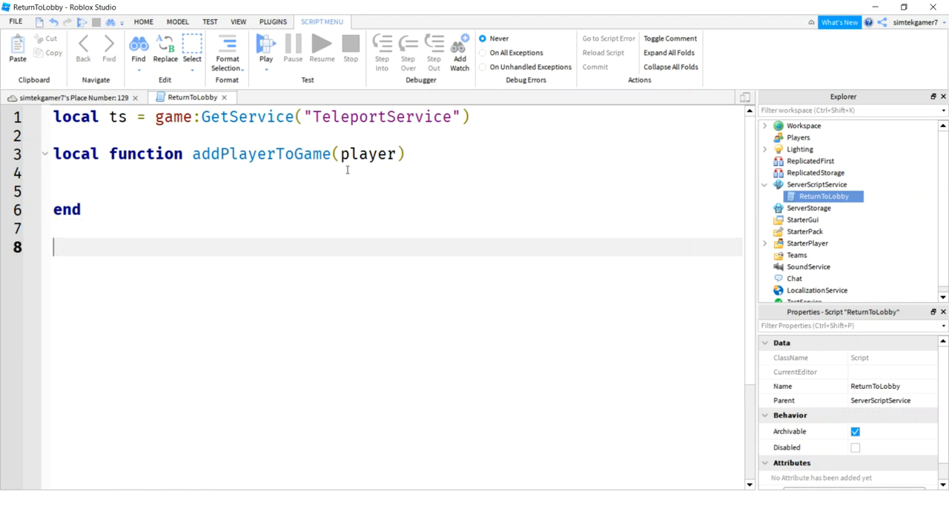
{"action": "type", "text": "game.Pl"}
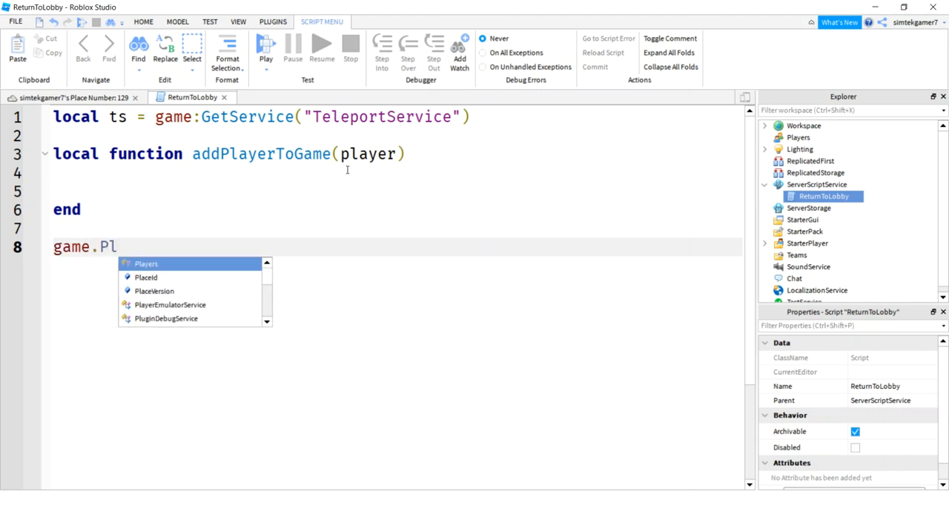
{"action": "type", "text": "ayers.P"}
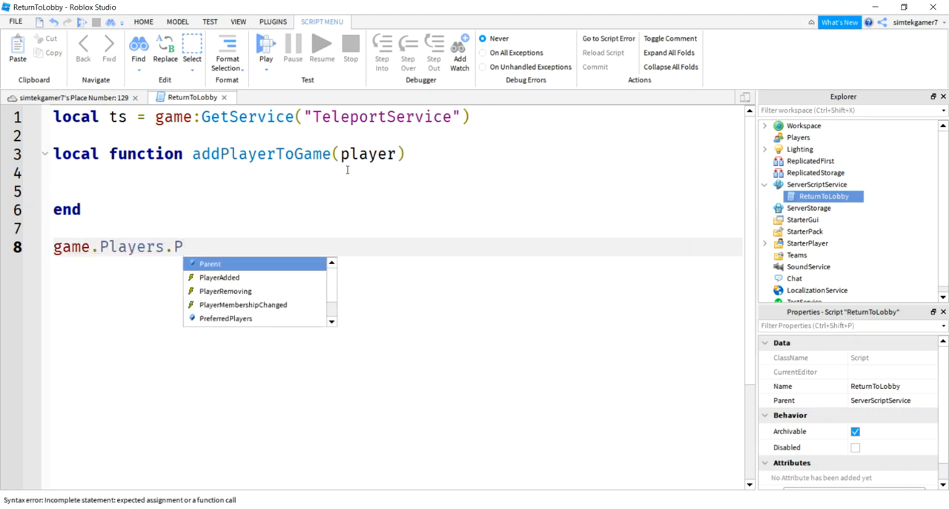
{"action": "type", "text": "layerAdded:C"}
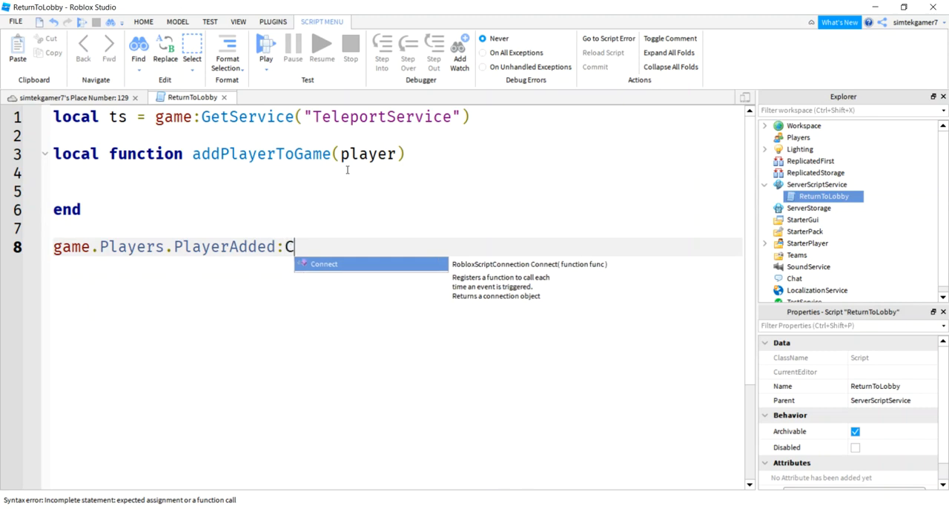
{"action": "type", "text": "onnect(addPlayerToGame"}
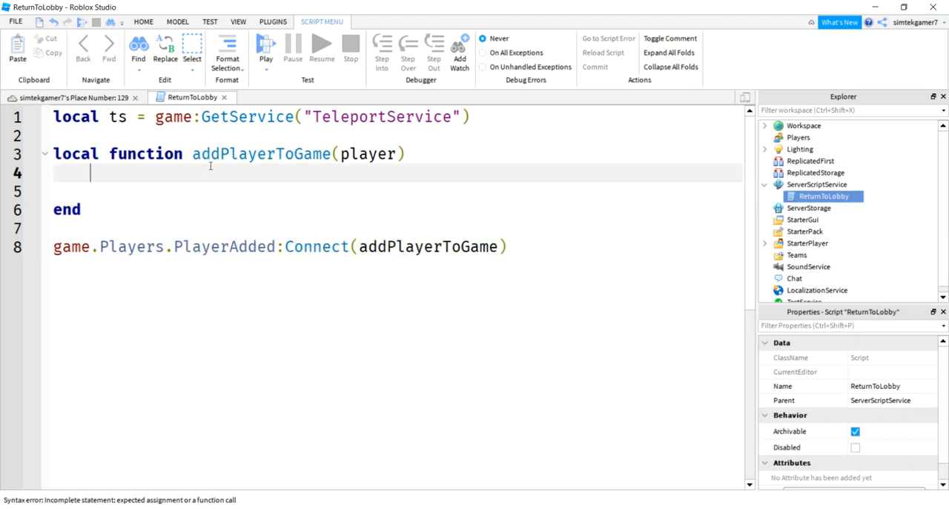
- Connect player.CharacterAdded to a function receiving char
{"action": "type", "text": "player."}
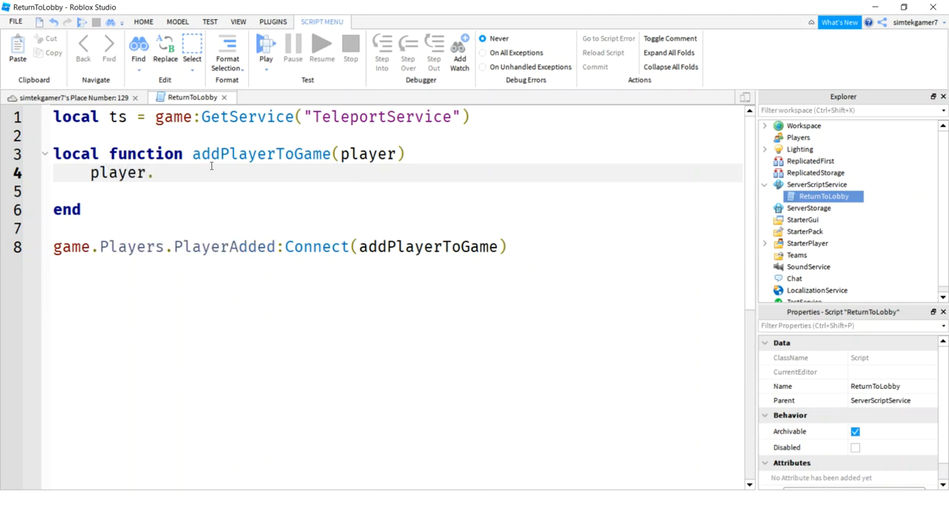
{"action": "type", "text": "Ch"}
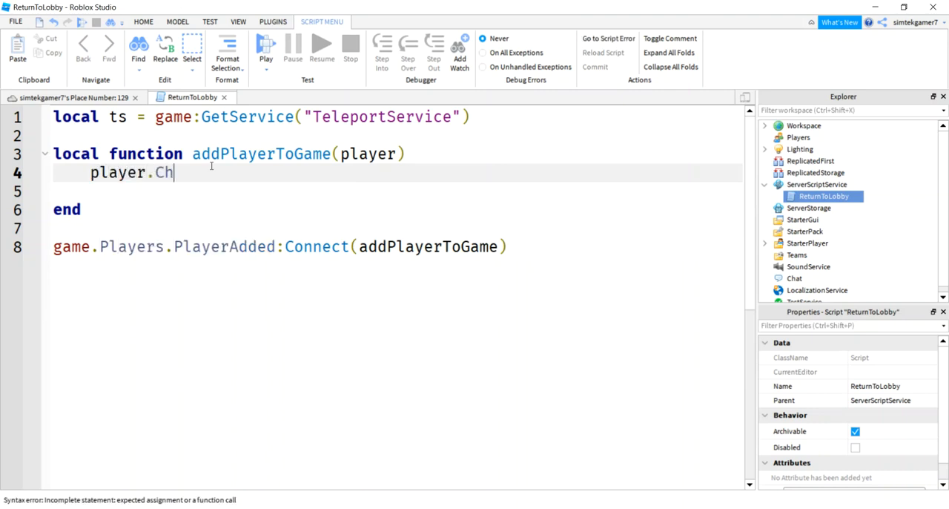
{"action": "type", "text": "arac"}
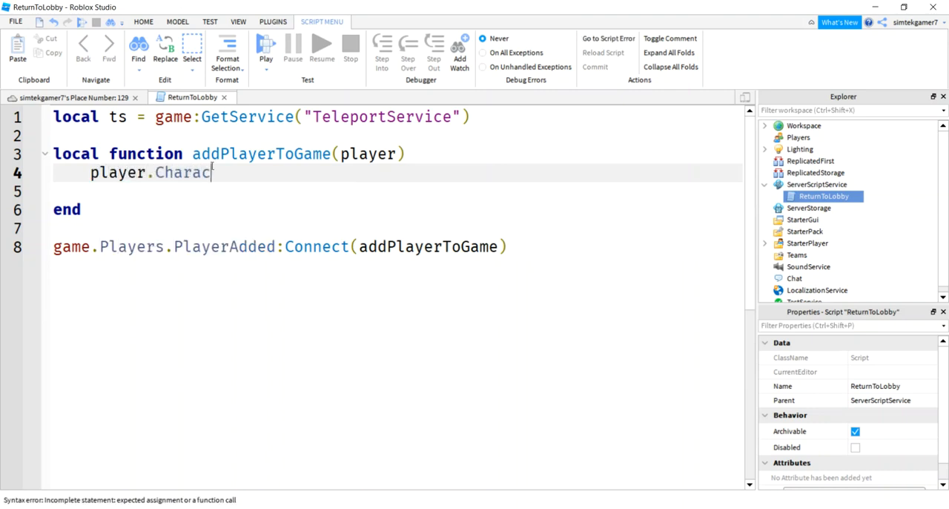
{"action": "type", "text": "terAdded:"}
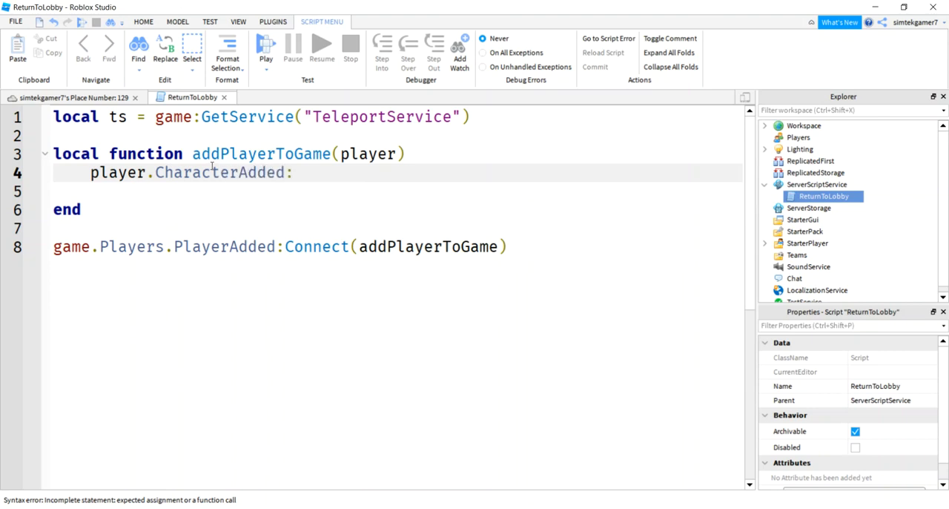
{"action": "type", "text": "Connect("}
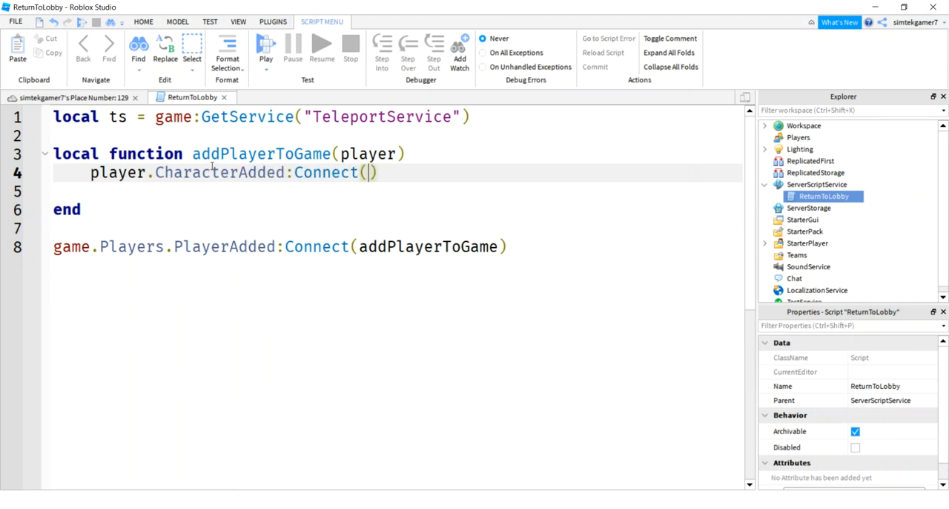
{"action": "type", "text": "F"}
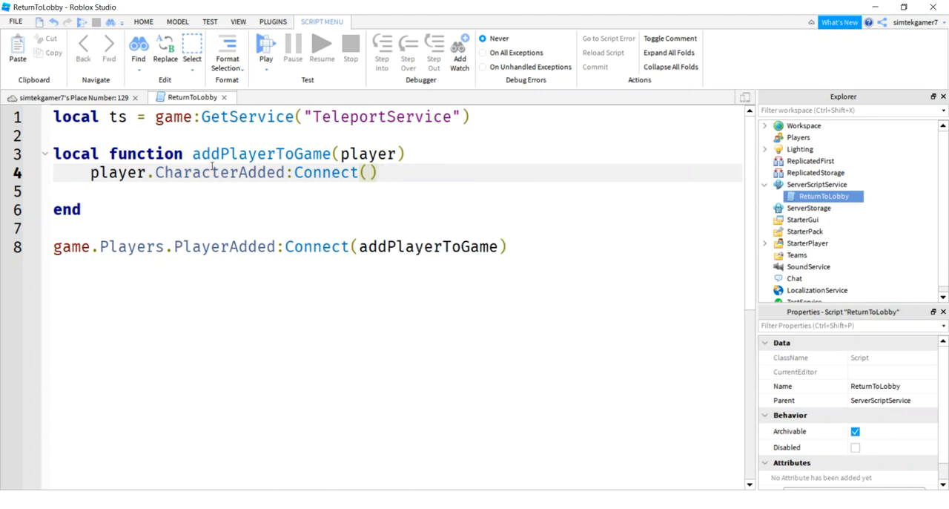
{"action": "type", "text": "function("}
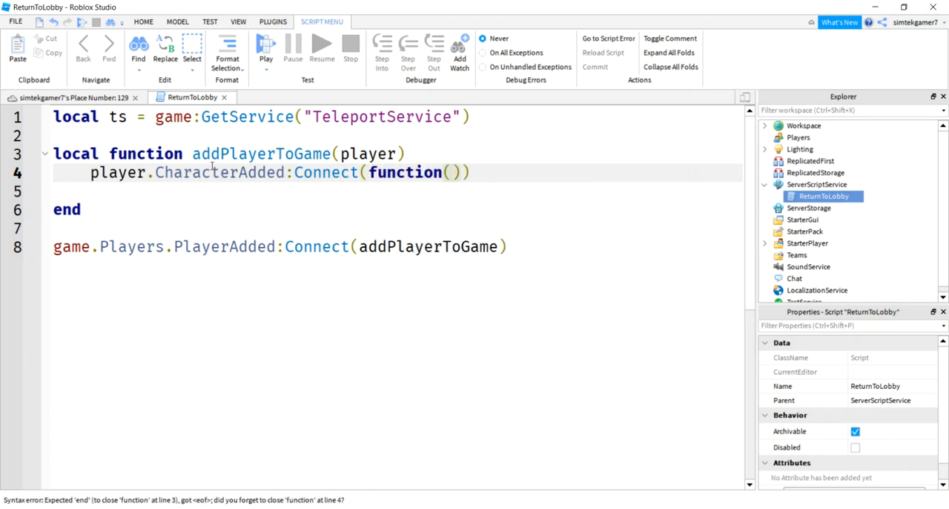
{"action": "type", "text": "char"}
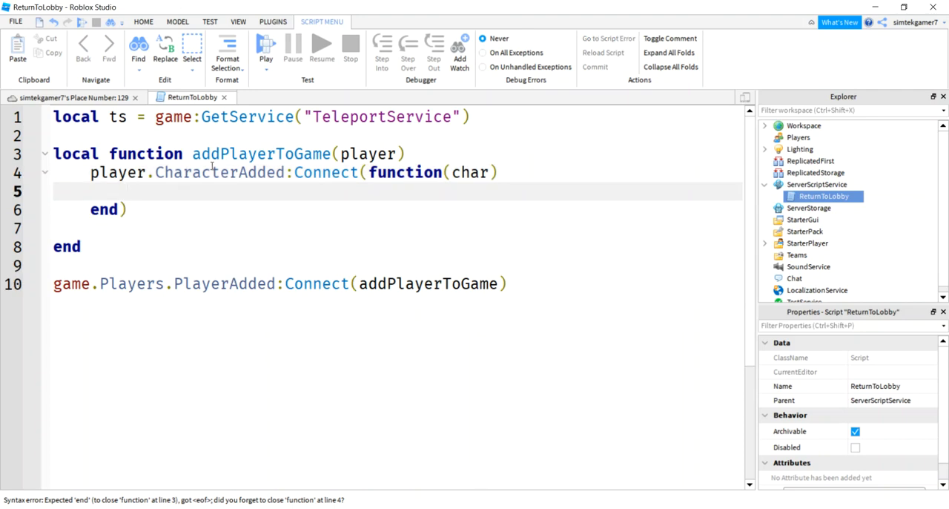
- Set local hum = char:WaitForChild("Humanoid") inside the CharacterAdded handler
{"action": "type", "text": "local hum"}
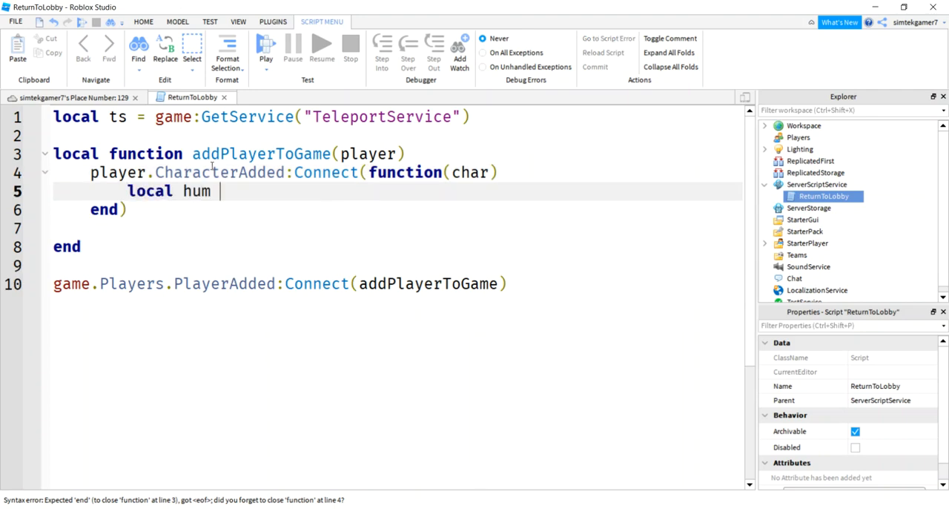
{"action": "type", "text": "= char:"}
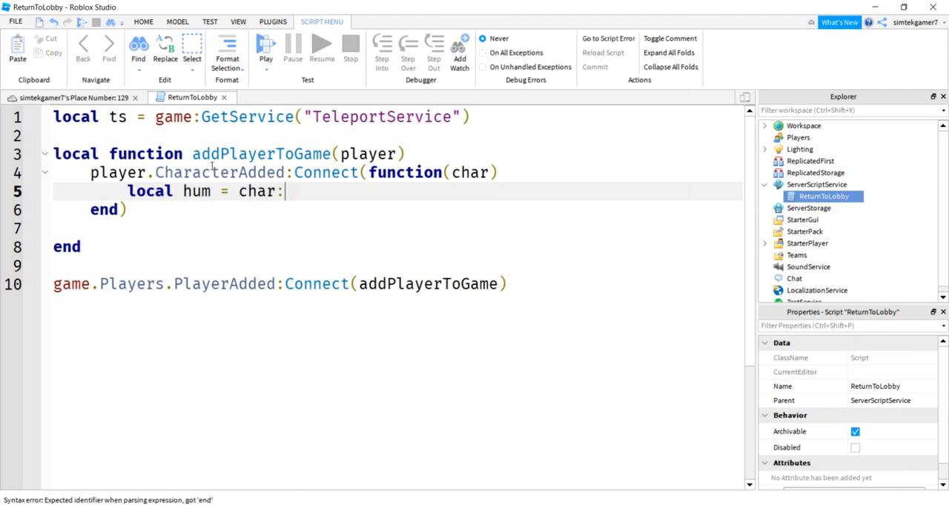
{"action": "type", "text": "WaitForC"}
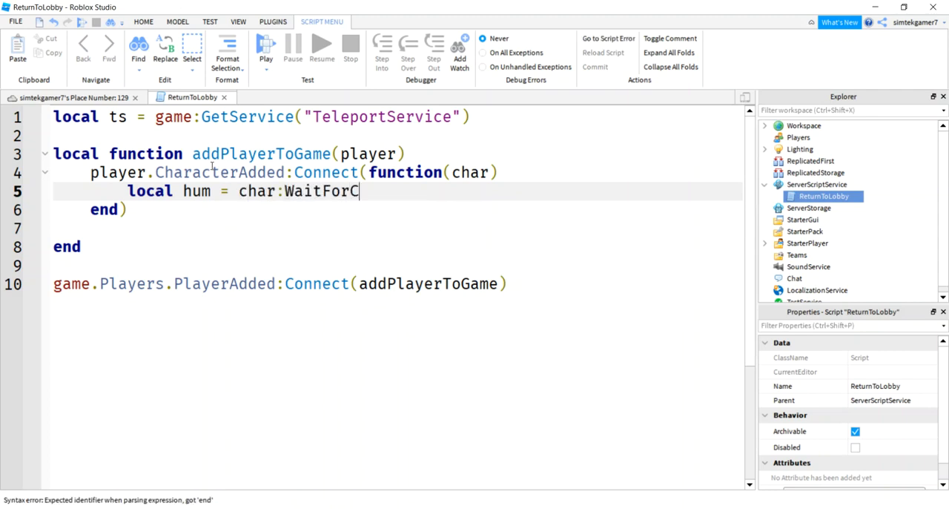
{"action": "type", "text": "hild(\"Human\""}
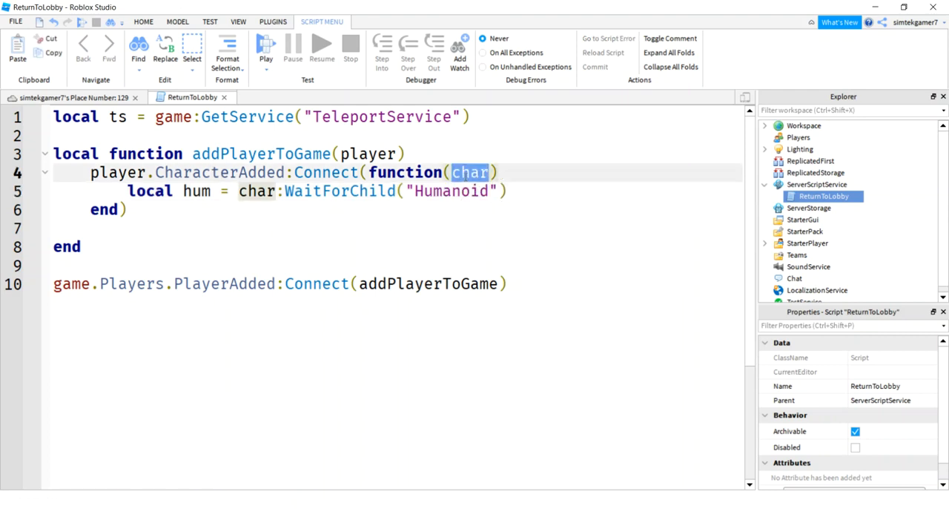
{"action": "left_click", "coordinate": [511, 191]}
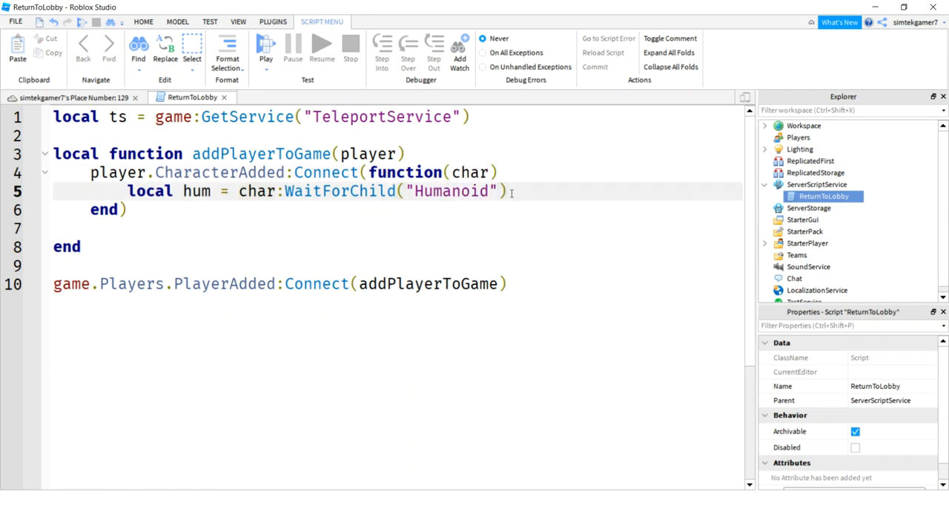
{"action": "key", "text": "enter"}
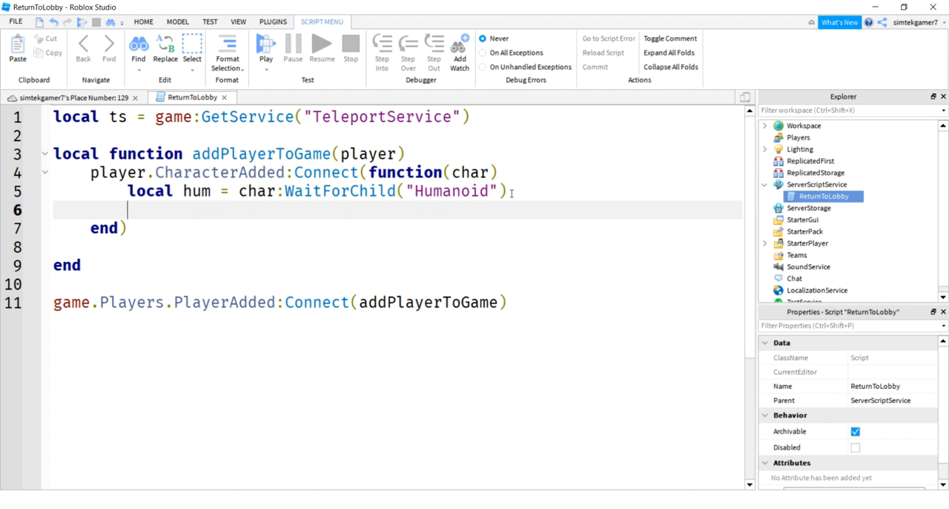
{"action": "type", "text": "hum.Di"}
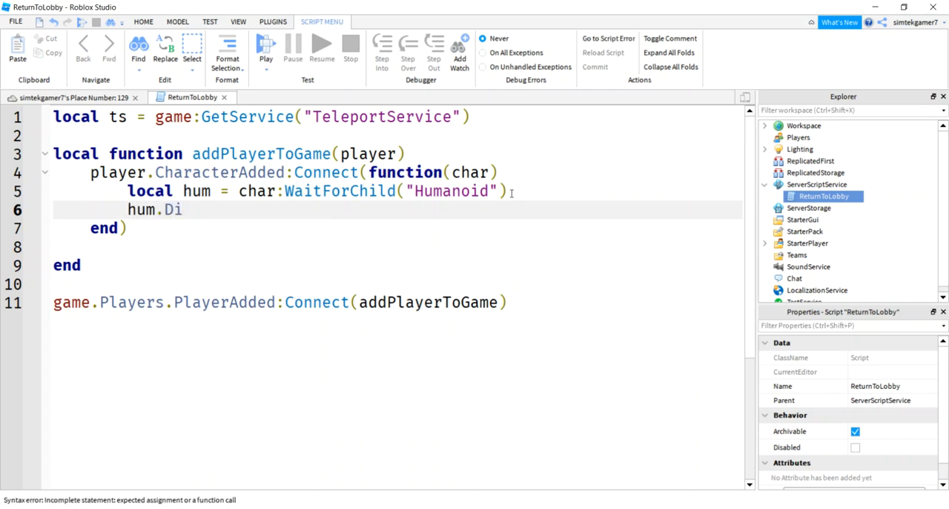
{"action": "type", "text": "ed:Connect(function("}
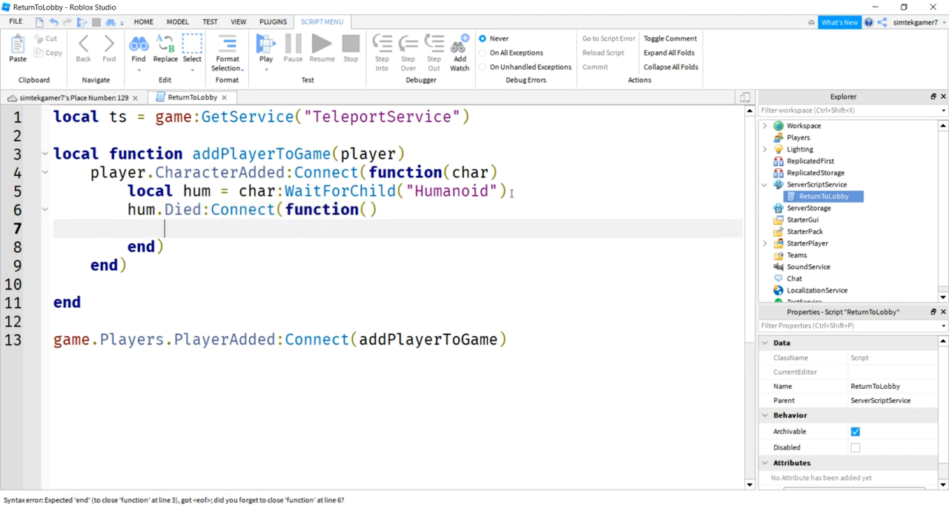
{"action": "type", "text": "ts"}
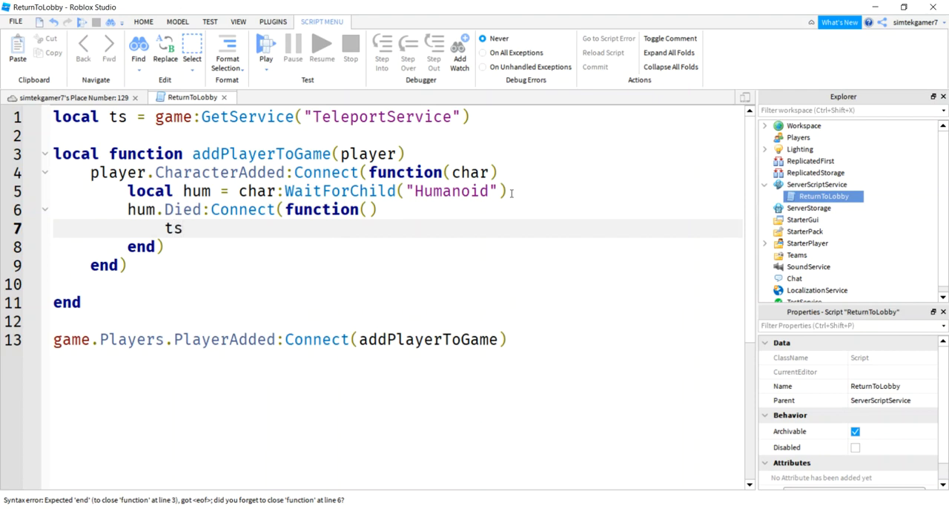
{"action": "type", "text": ":Teleport()"}
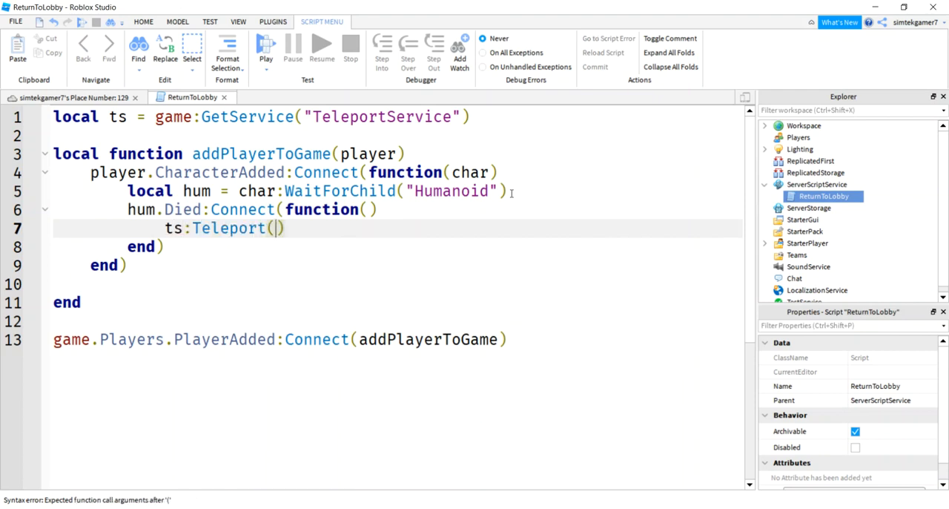
{"action": "type", "text": "7151328506"}
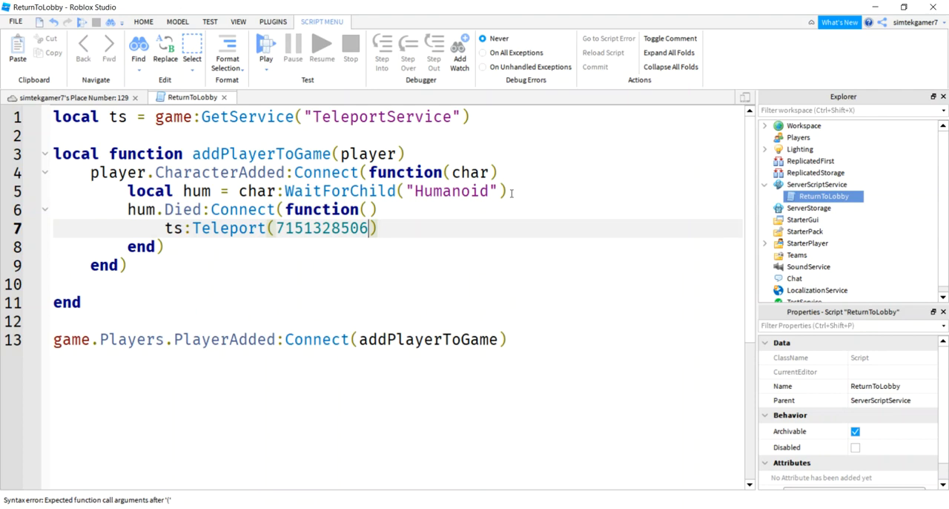
{"action": "left_click", "coordinate": [70, 97]}
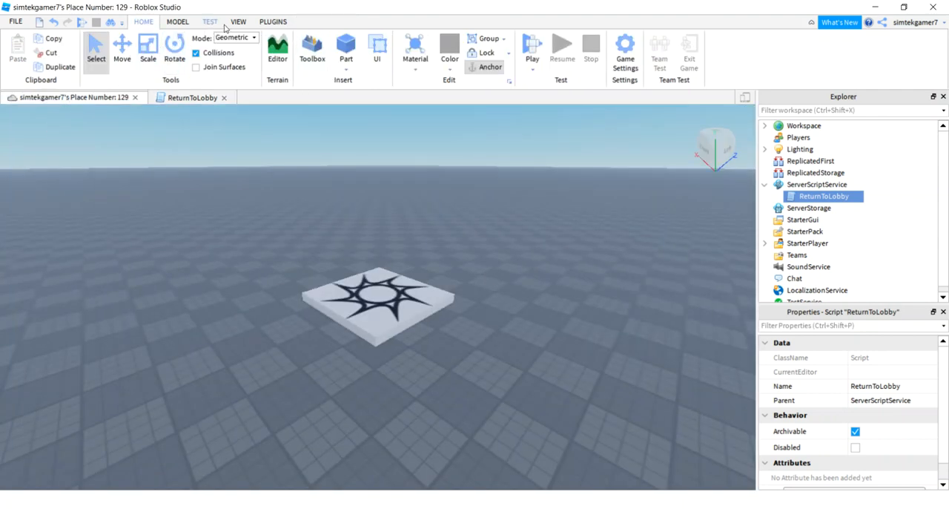
- Copy the Reserved server youtube place ID from the Asset Manager
{"action": "left_click", "coordinate": [238, 21]}
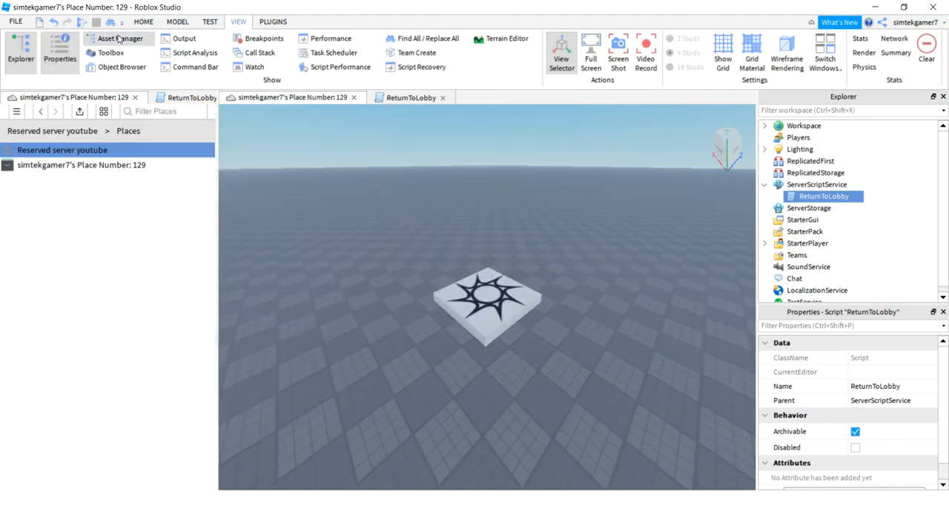
{"action": "right_click", "coordinate": [62, 165]}
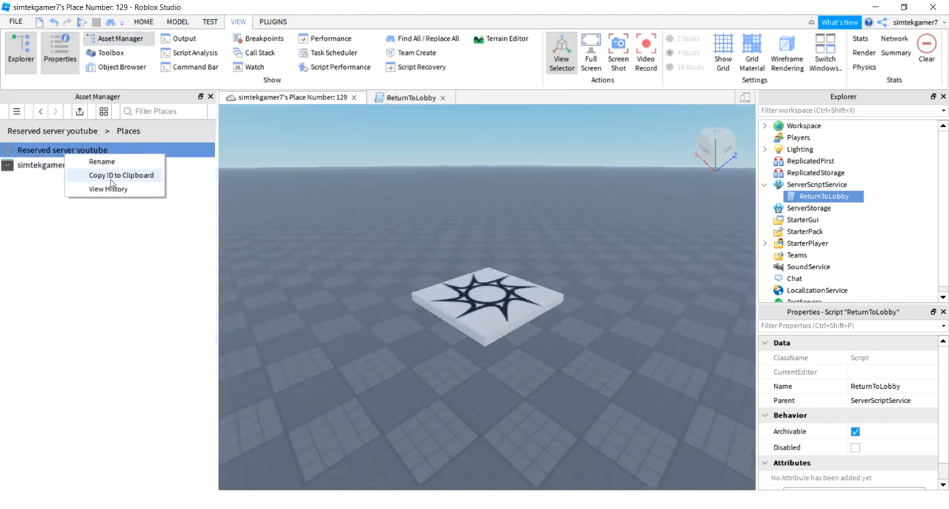
{"action": "double_click", "coordinate": [823, 196]}
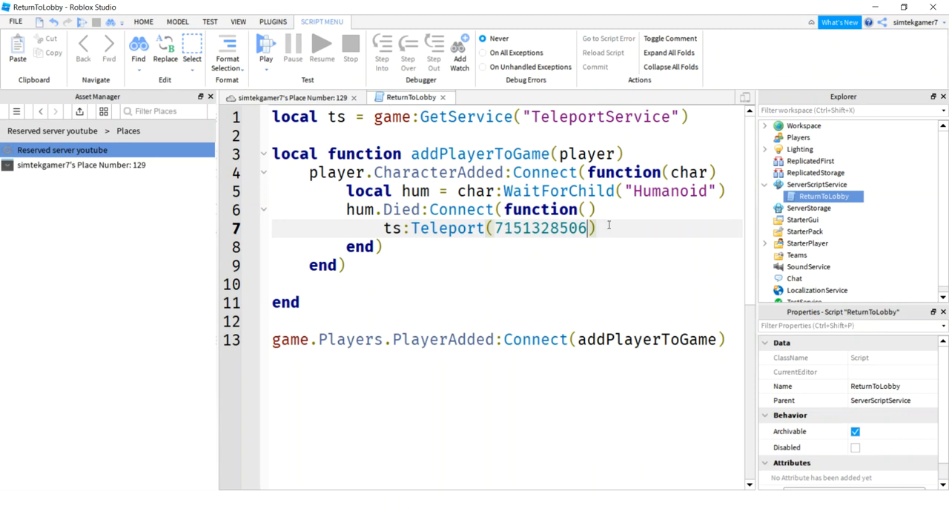
- Add ', player' to the Teleport call, then open the Reserved server youtube place
{"action": "type", "text": ", player"}
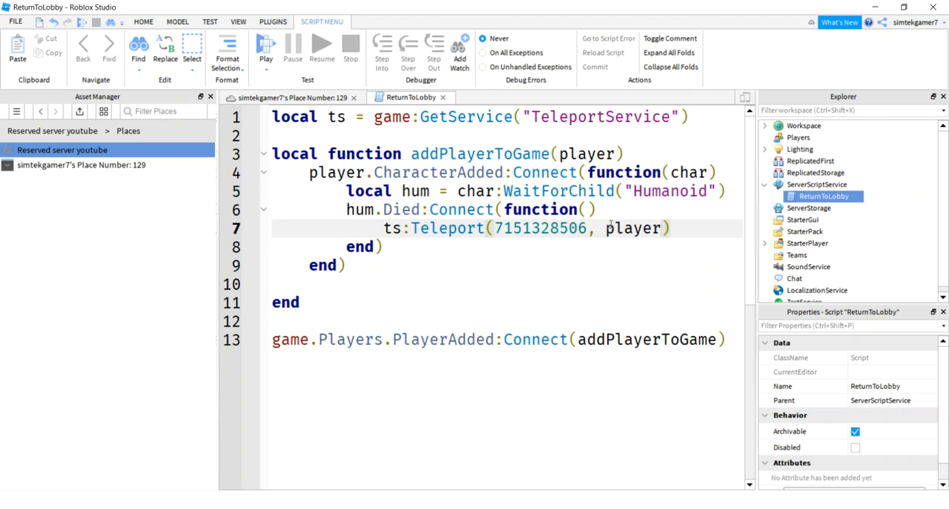
{"action": "double_click", "coordinate": [446, 228]}
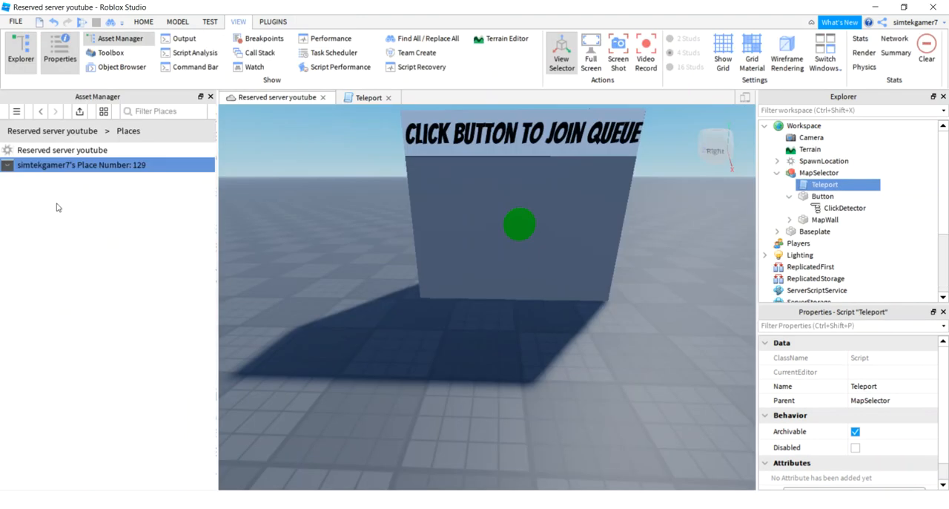
{"action": "left_click", "coordinate": [15, 21]}
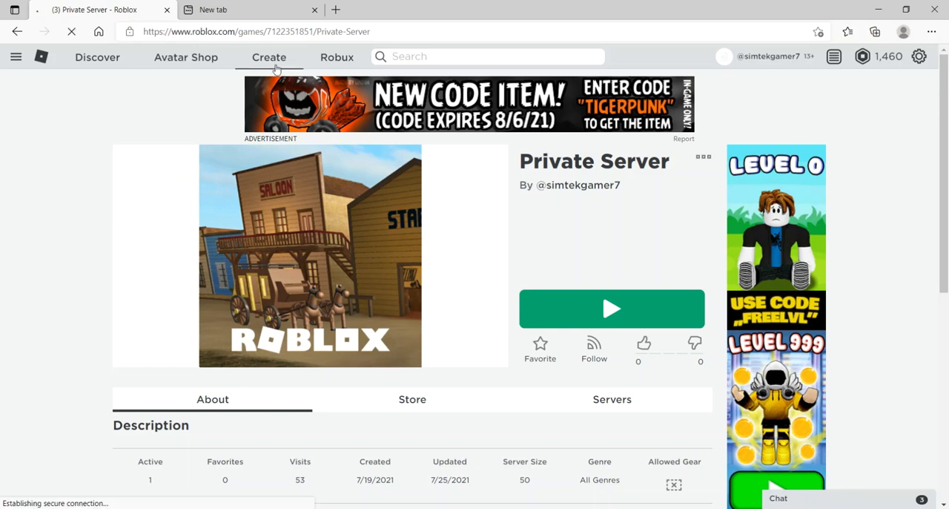
- Open the Reserved server youtube start place from the Creations dashboard
{"action": "left_click", "coordinate": [268, 57]}
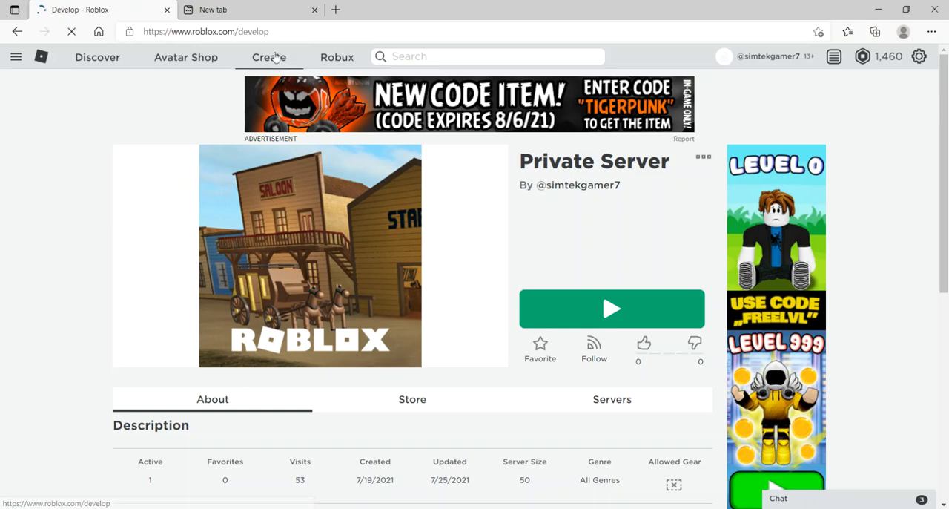
{"action": "left_click", "coordinate": [268, 57]}
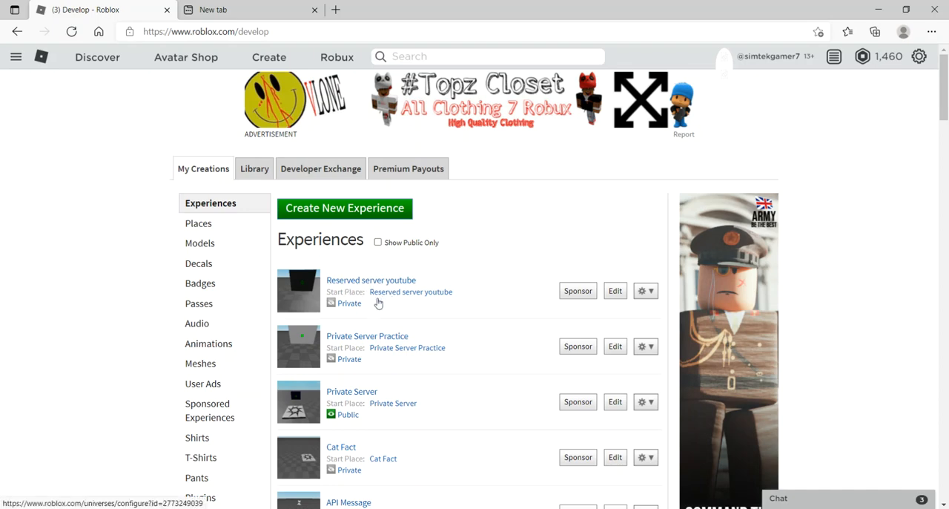
{"action": "left_click", "coordinate": [370, 280]}
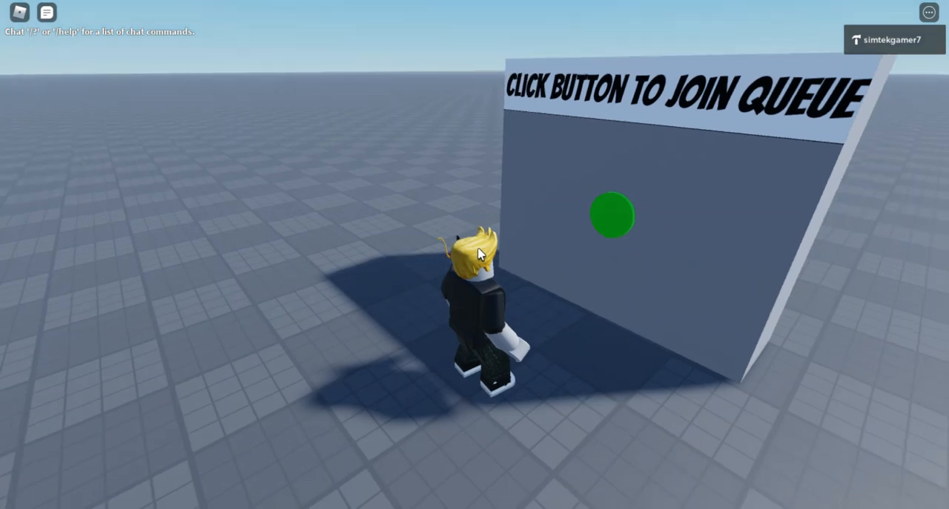
- Open and close the Developer Console with F9 before joining the reserved server
{"action": "key", "text": "F9"}
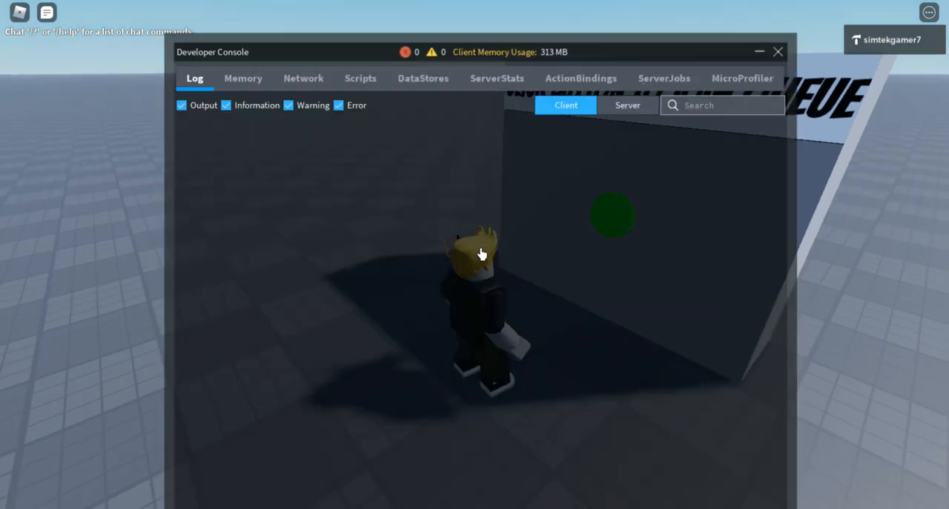
{"action": "left_click", "coordinate": [626, 105]}
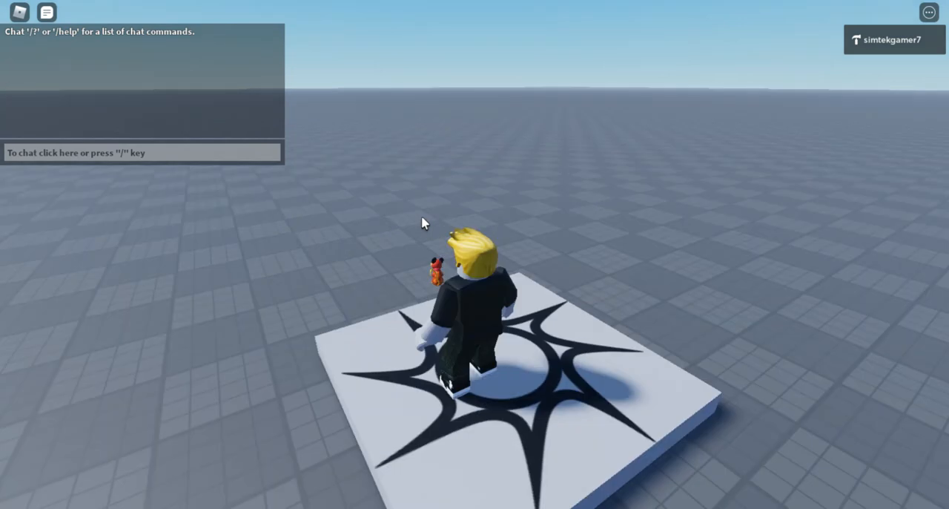
- Reset the character from the Esc menu to trigger the return-to-lobby teleport
{"action": "key", "text": "Escape"}
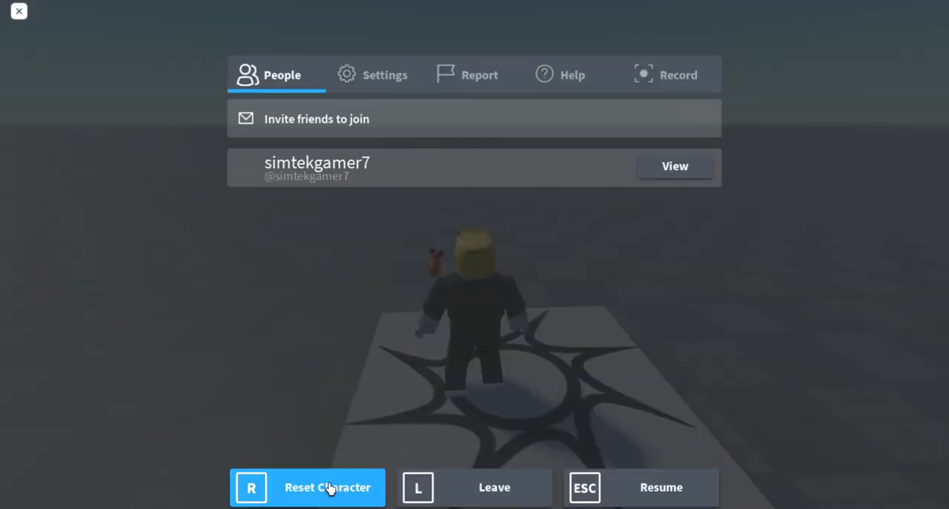
{"action": "left_click", "coordinate": [327, 487]}
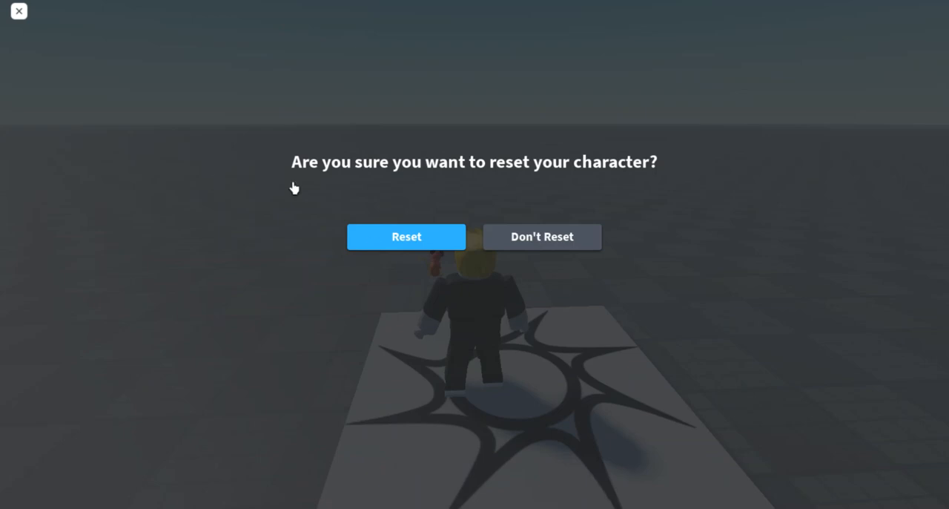
{"action": "left_click", "coordinate": [406, 237]}
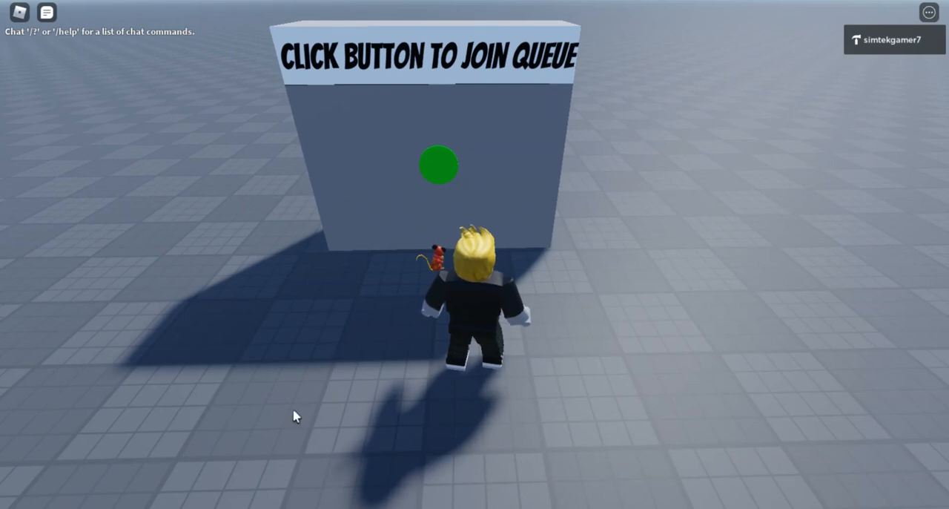
{"action": "mouse_move", "coordinate": [156, 327]}
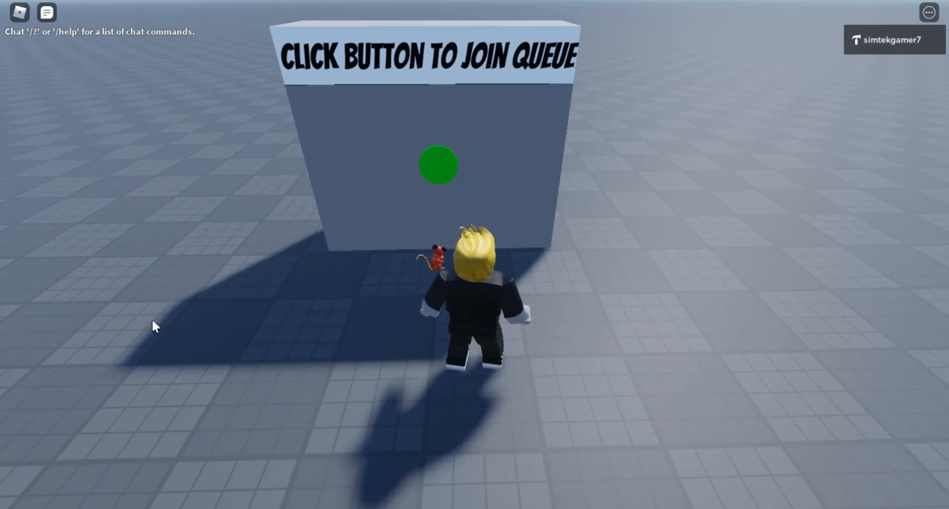